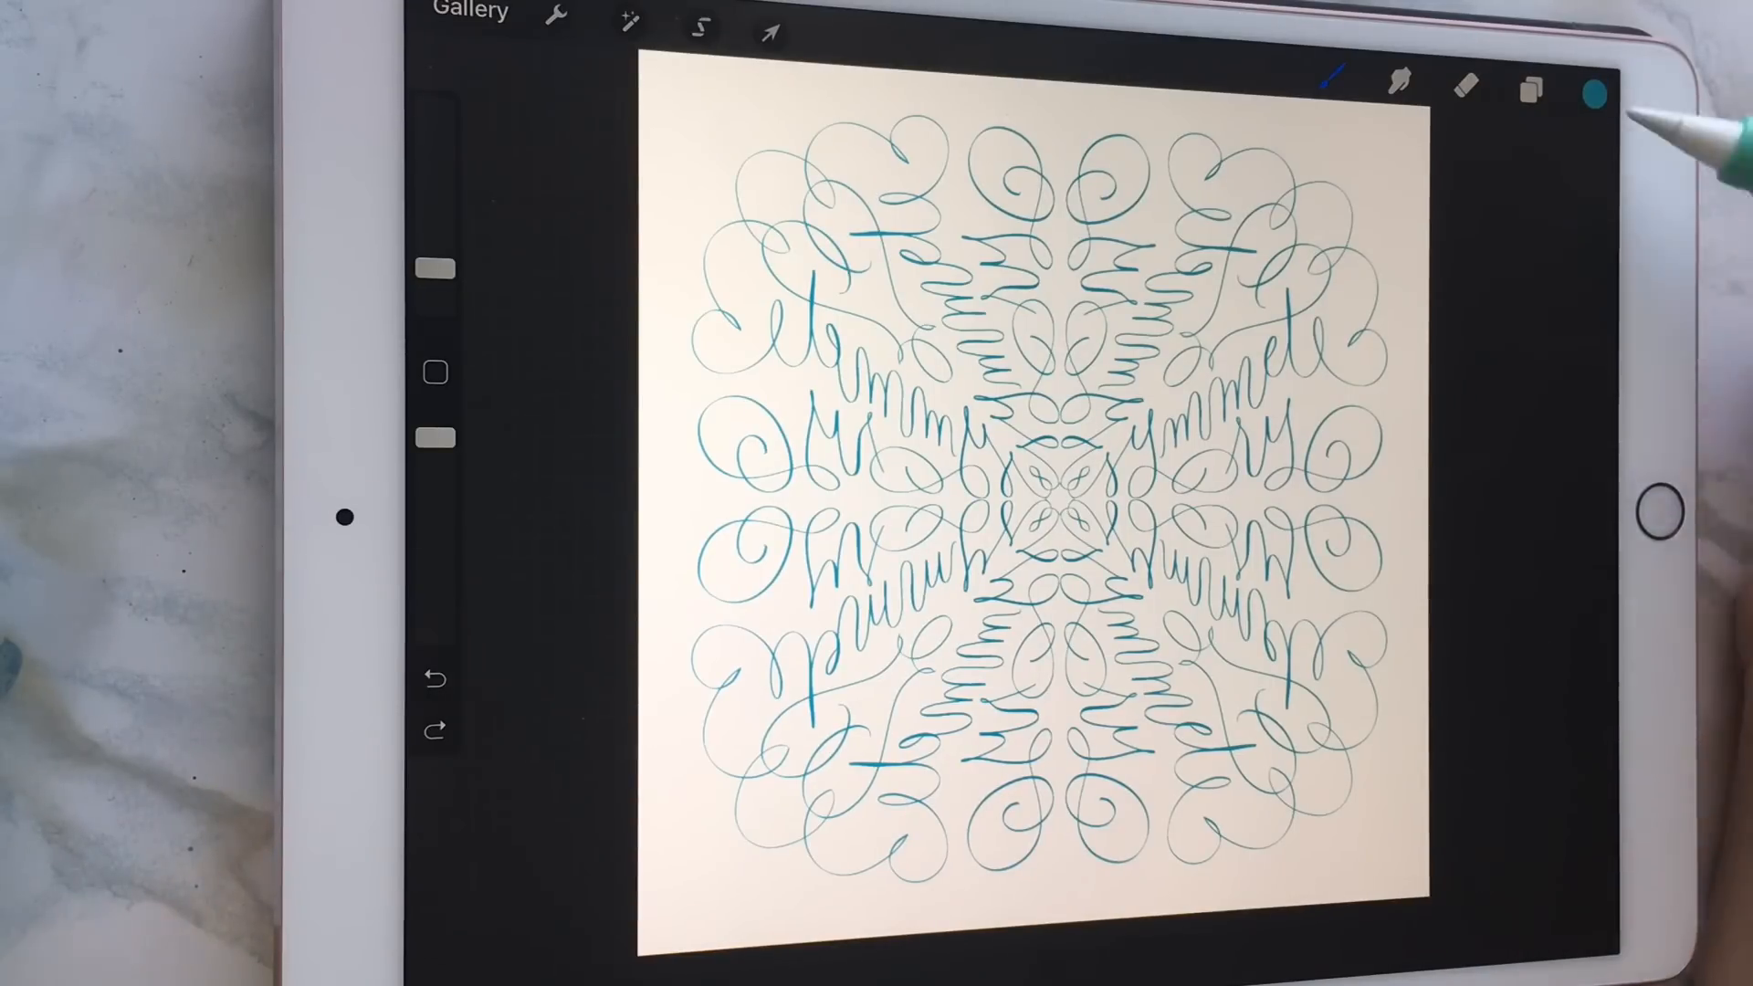
Hide Layer 1, which holds the teal flourish mandala, in the Layers panel
click(1530, 90)
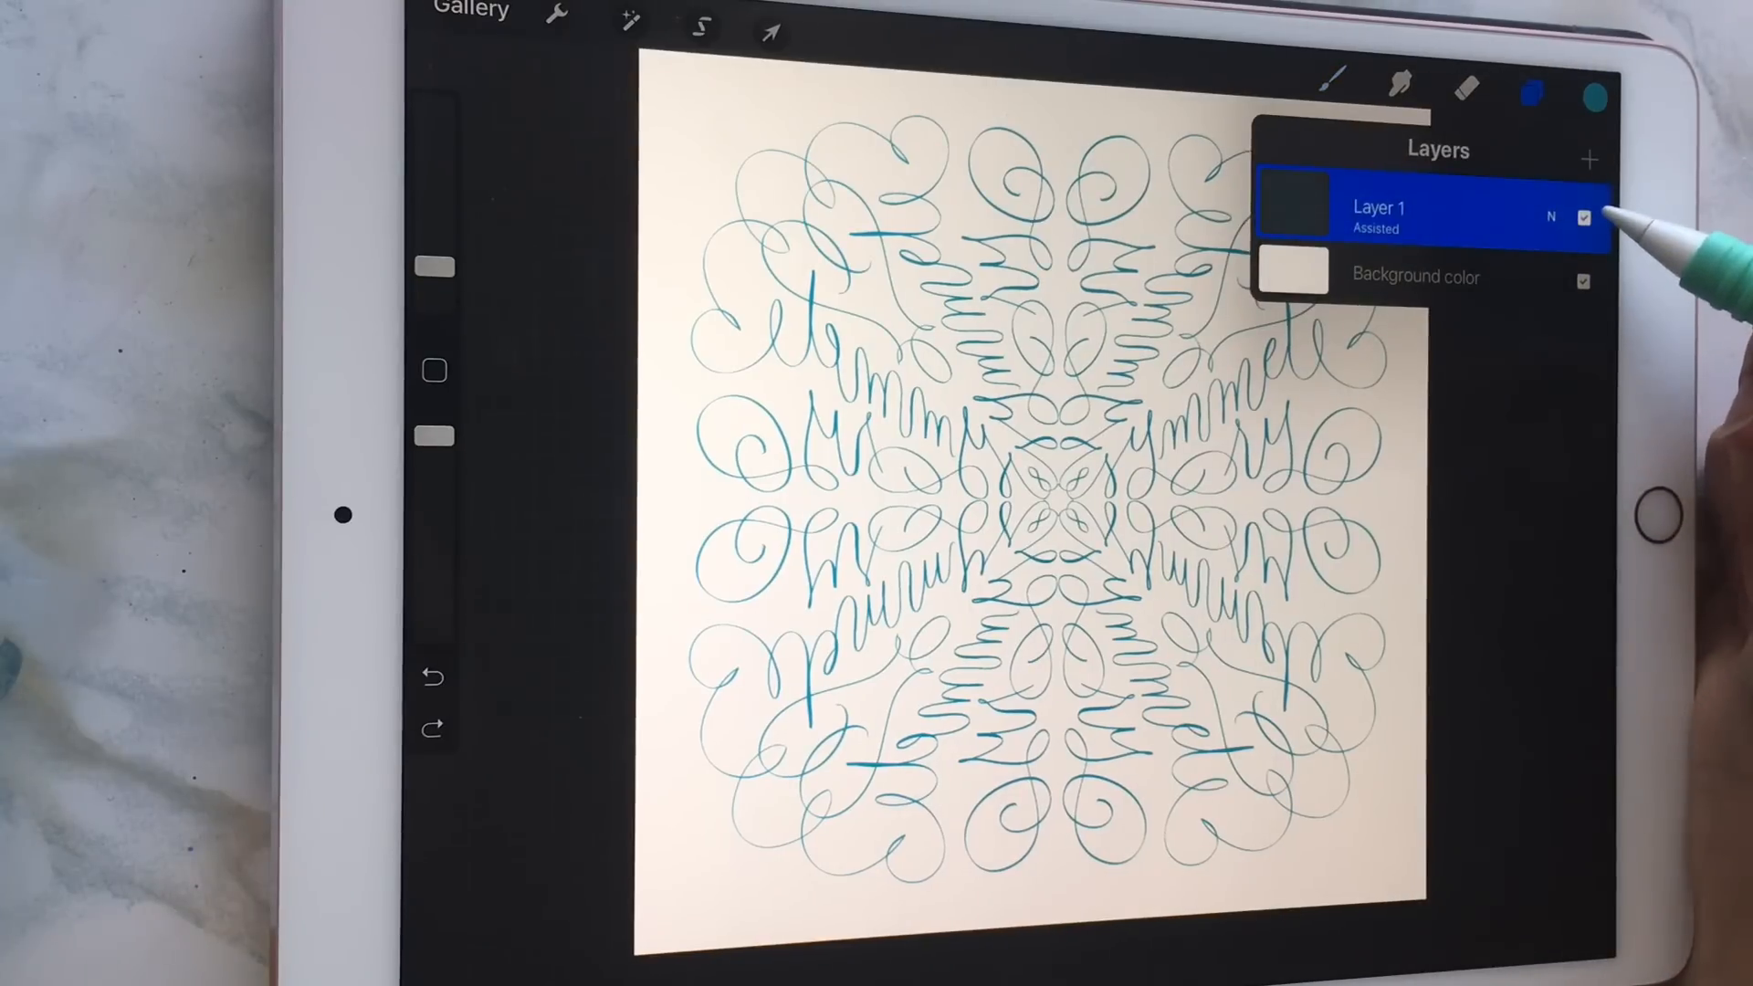
click(1593, 160)
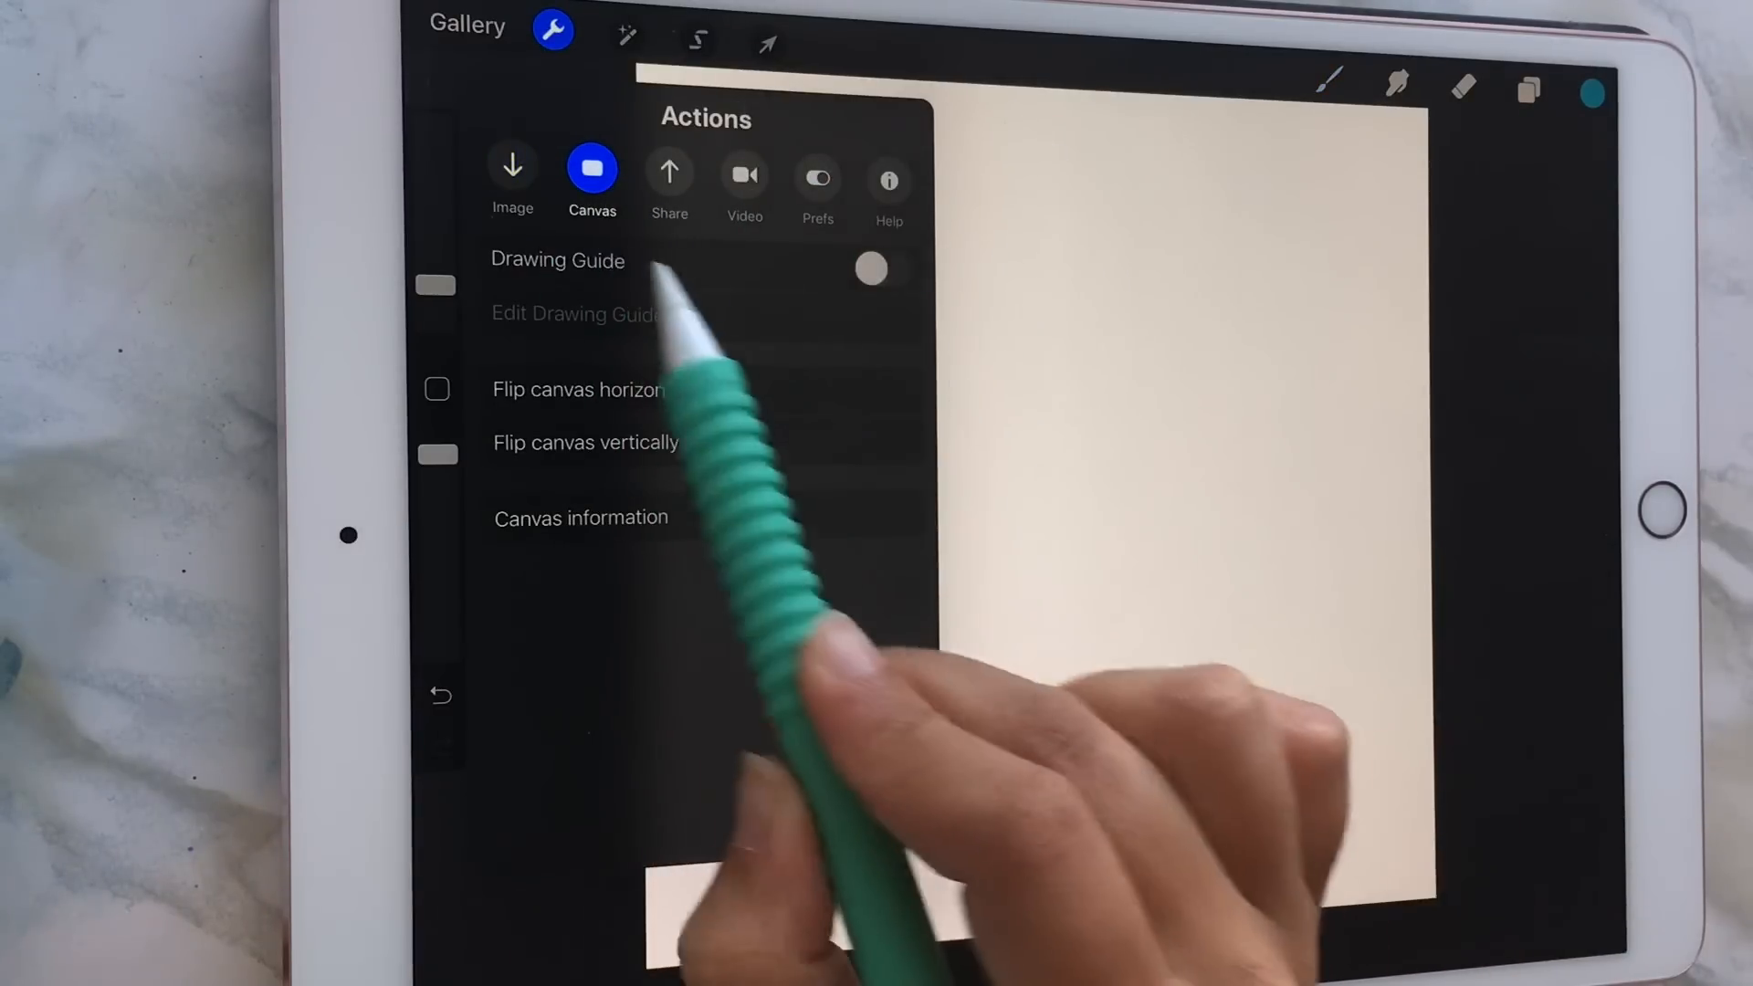
Switch on the Drawing Guide grid and bring up Edit Drawing Guide
click(881, 268)
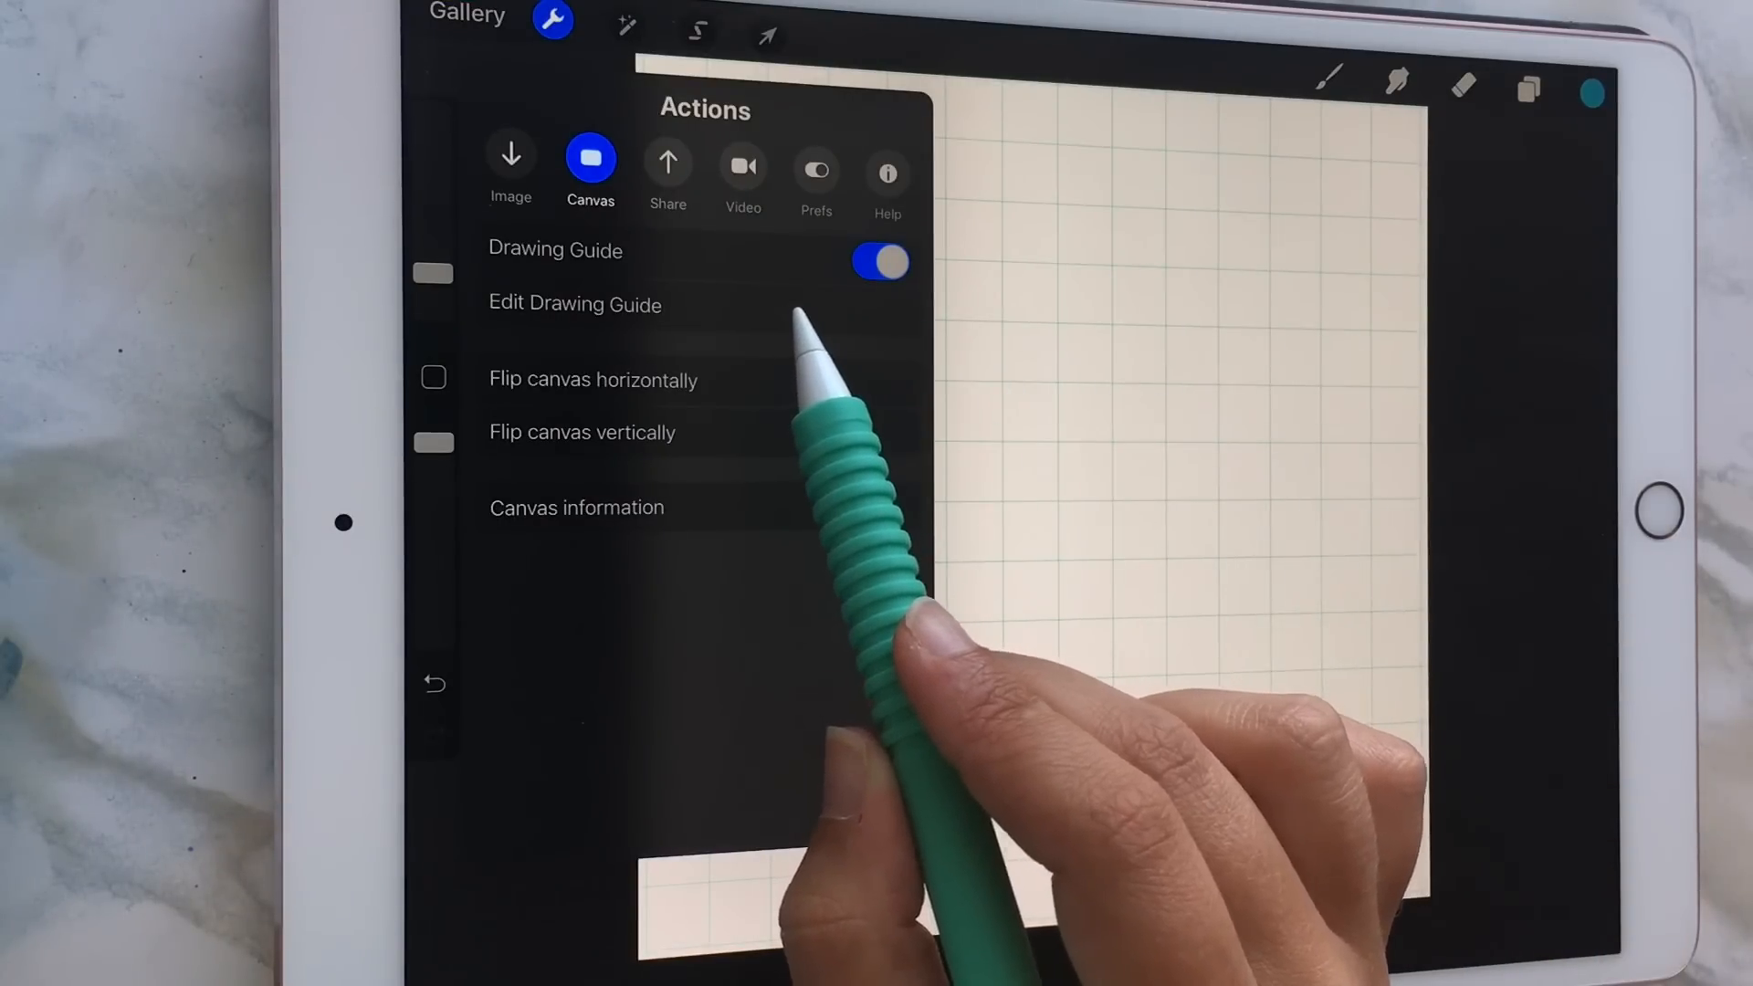
click(575, 304)
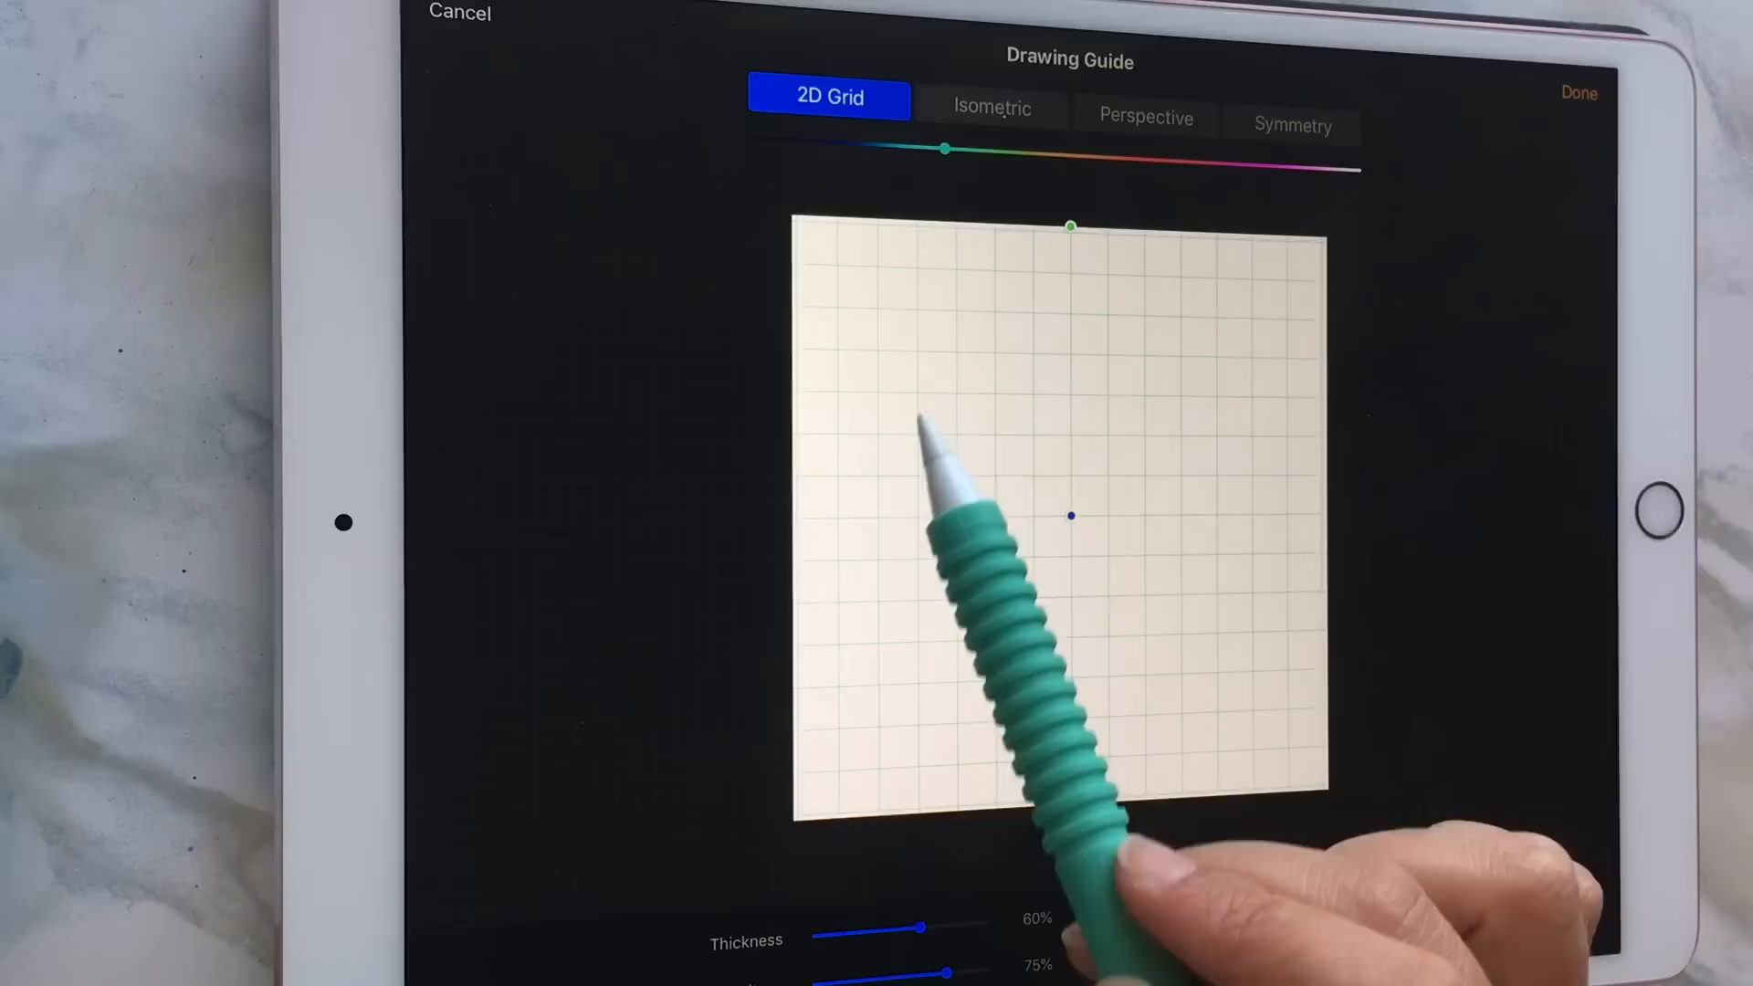
Preview Isometric and Perspective guides, then select Symmetry with assisted drawing
click(992, 117)
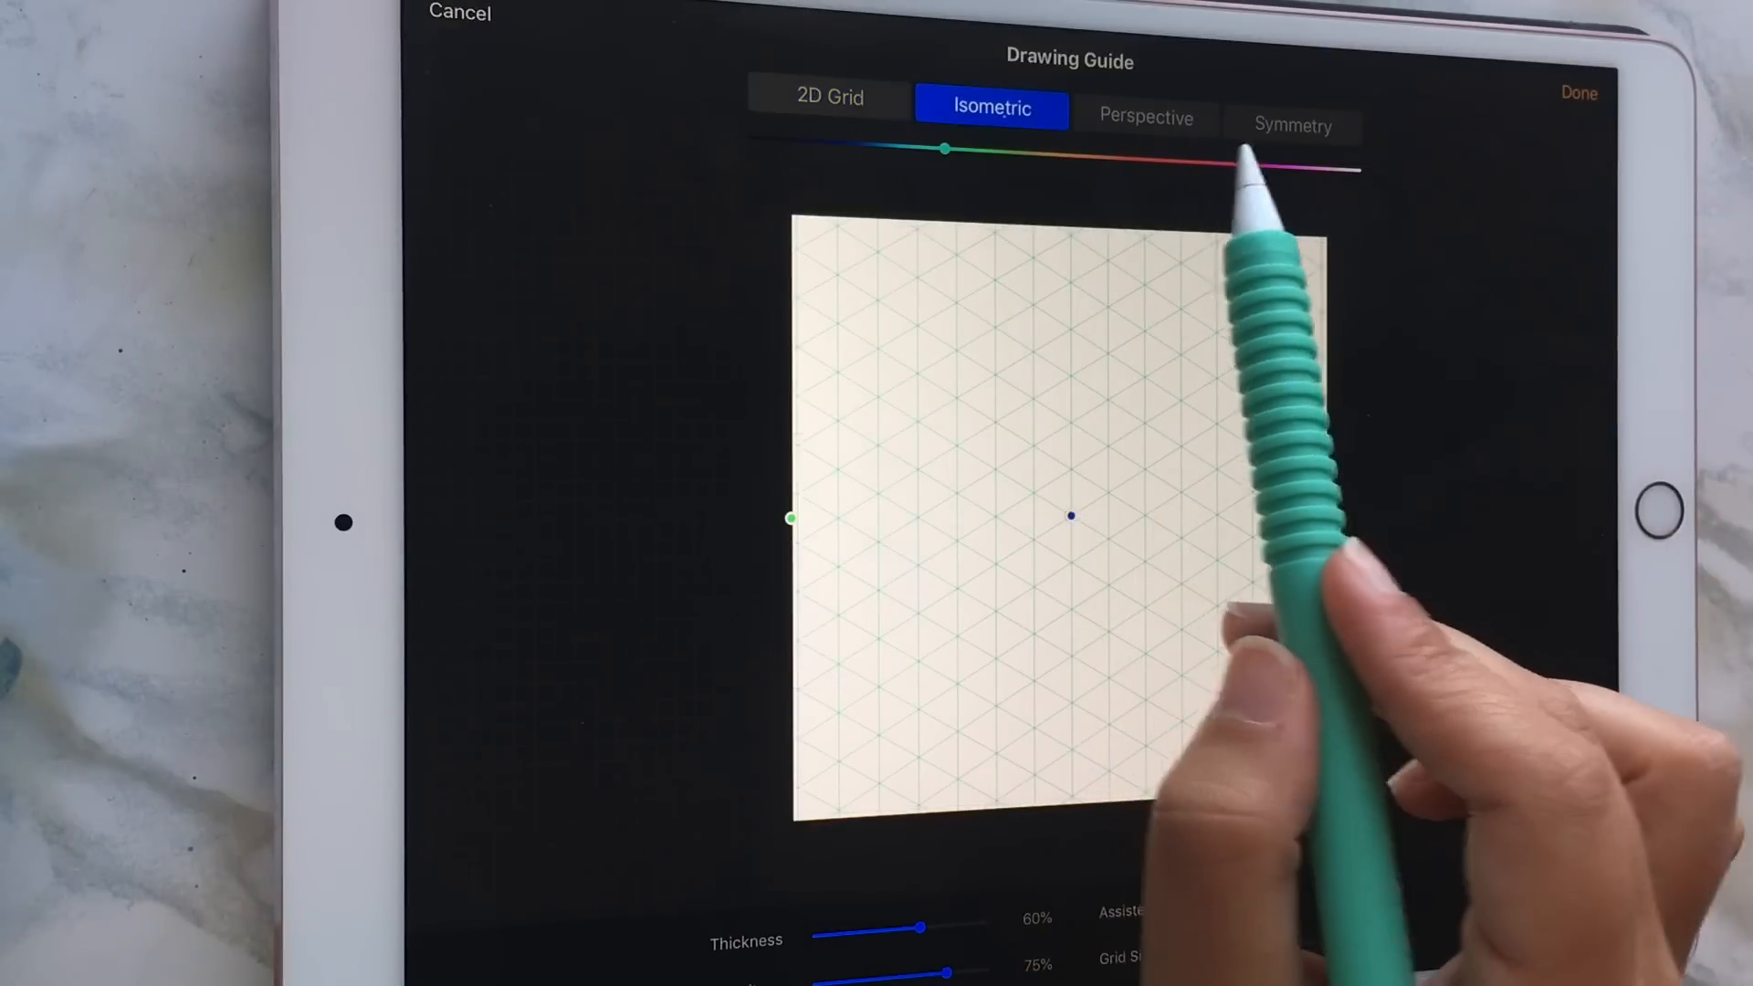
click(1144, 119)
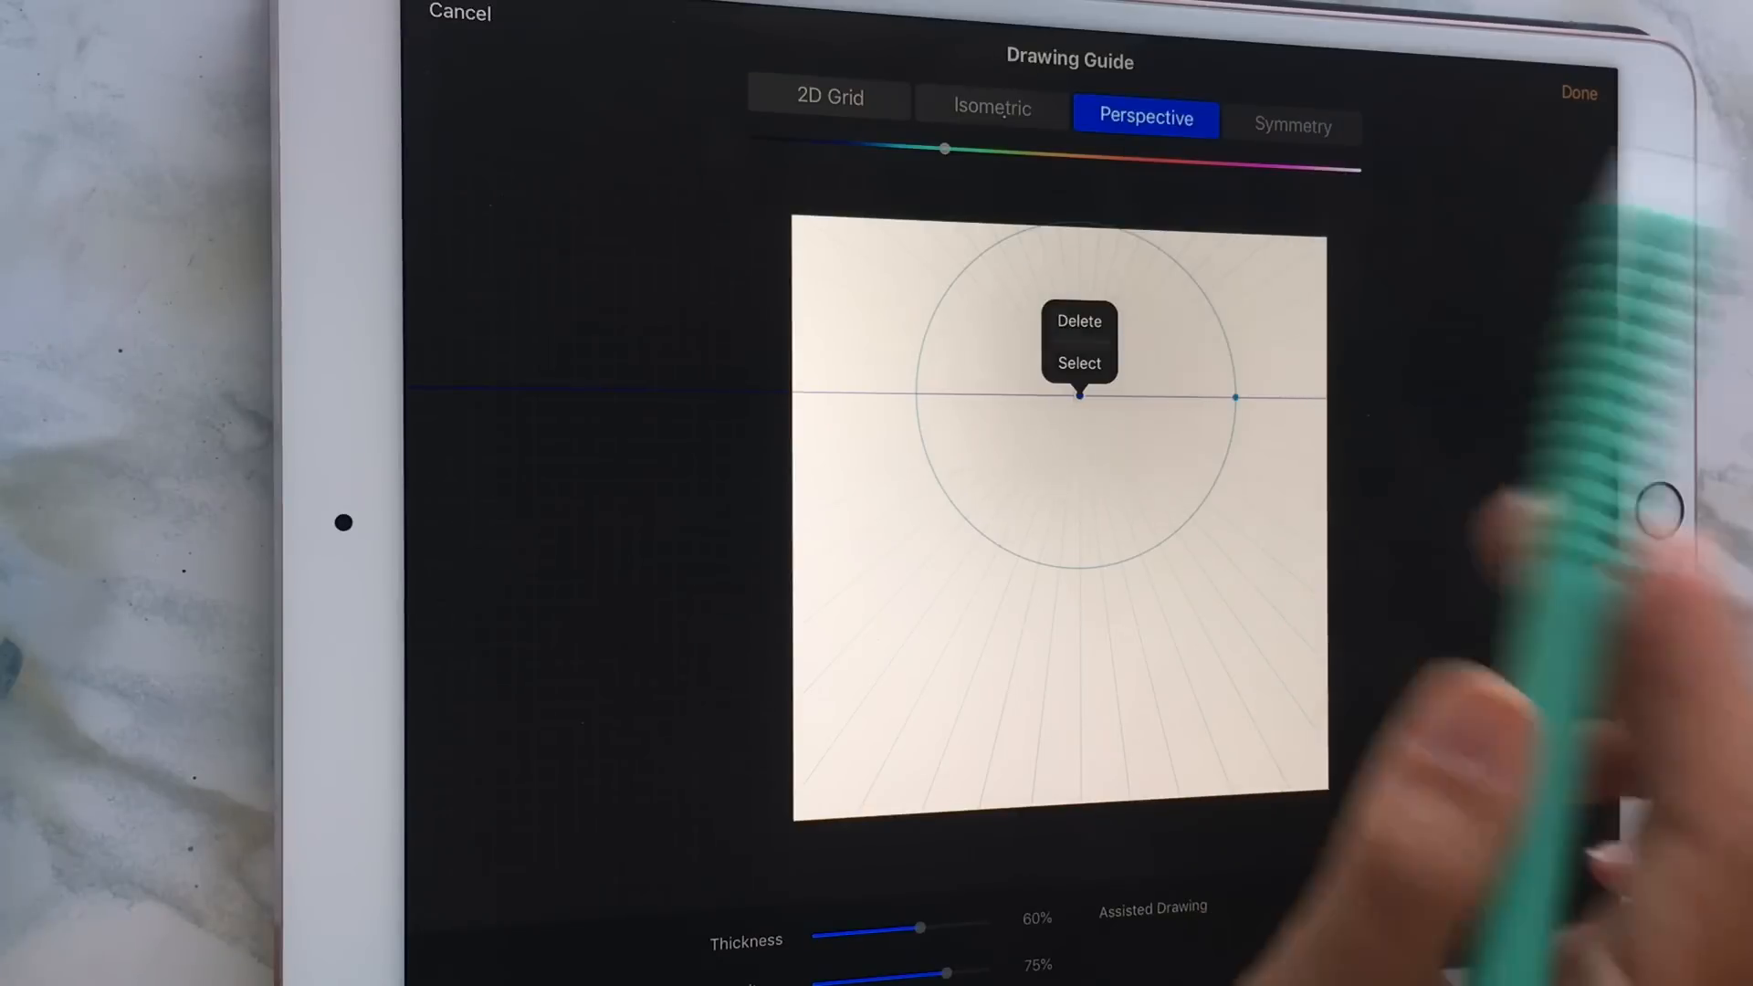
click(1292, 125)
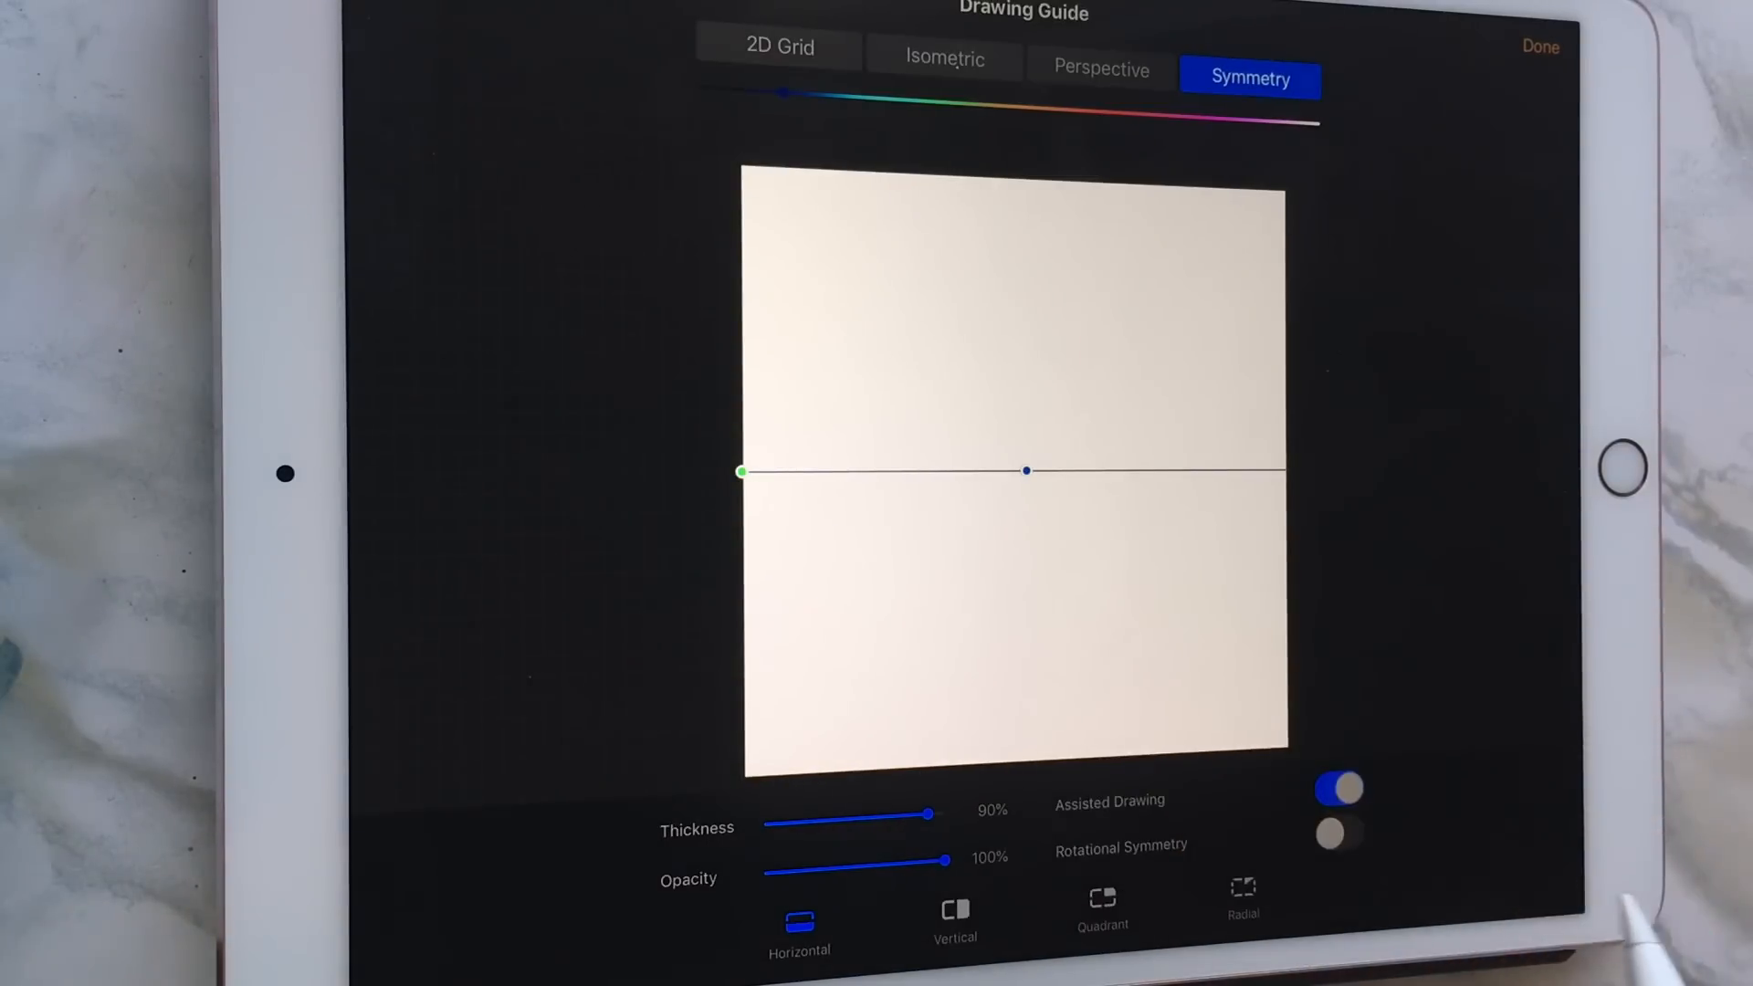
click(944, 60)
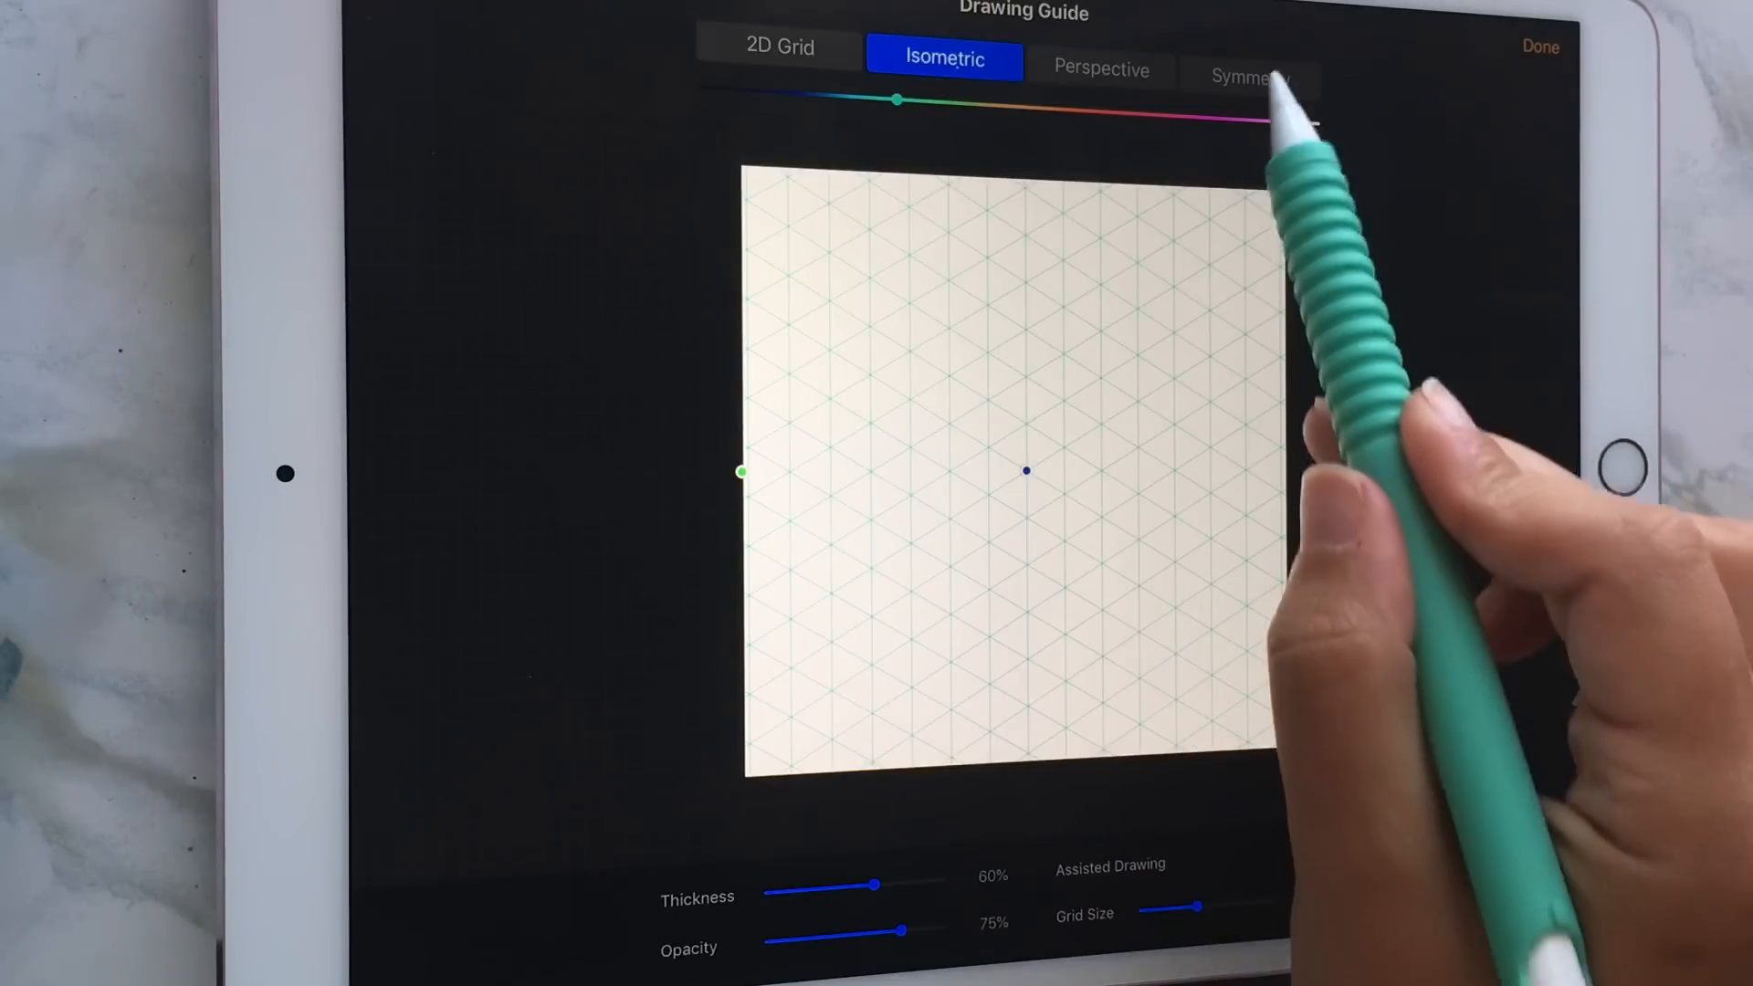
click(1251, 78)
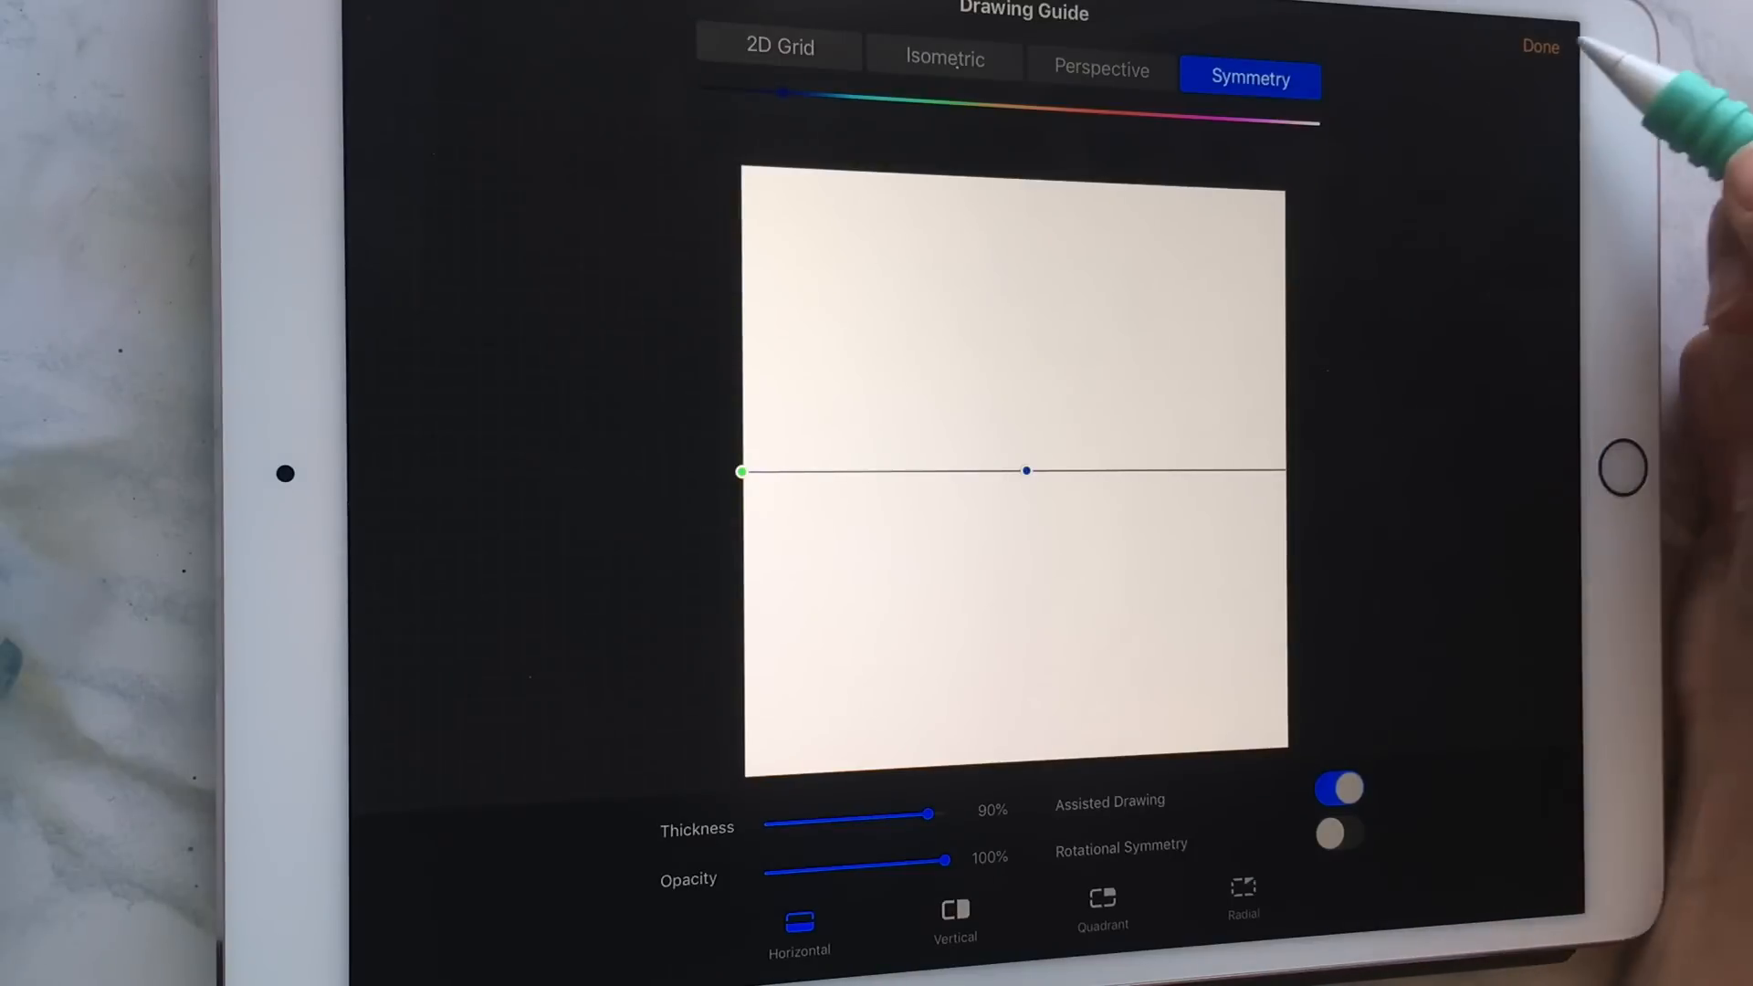
Apply the horizontal symmetry guide with Done and return to the canvas actions
click(1537, 44)
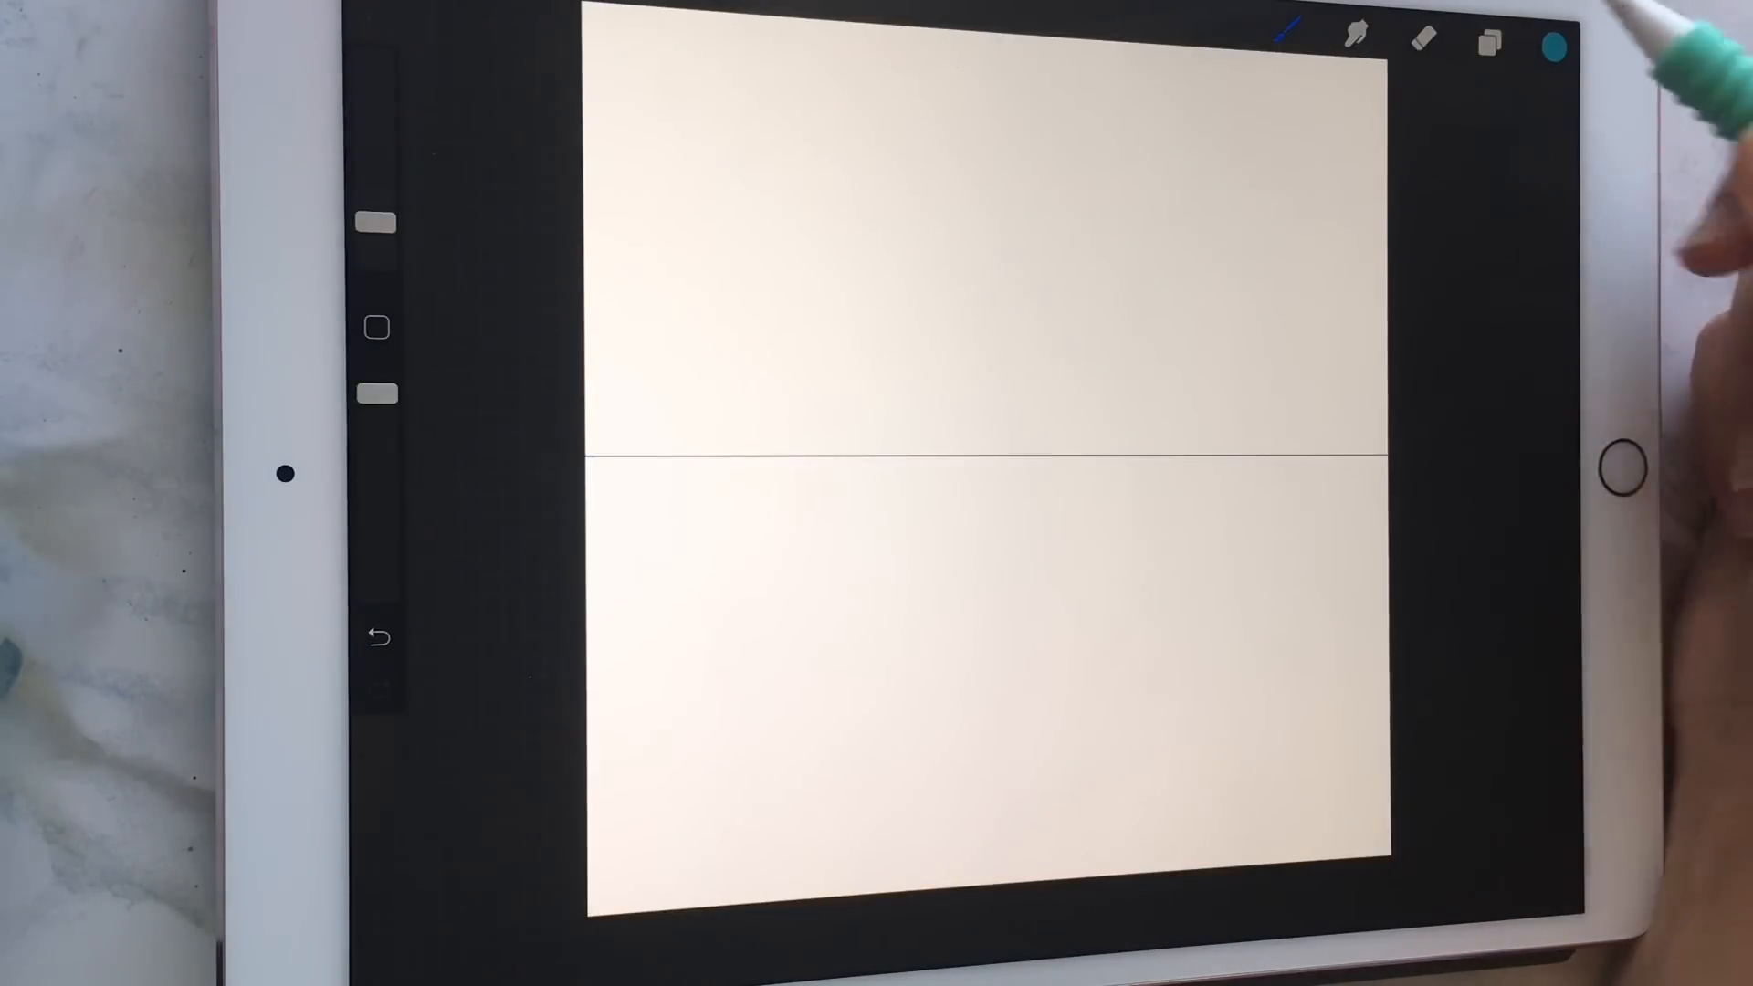
click(1289, 35)
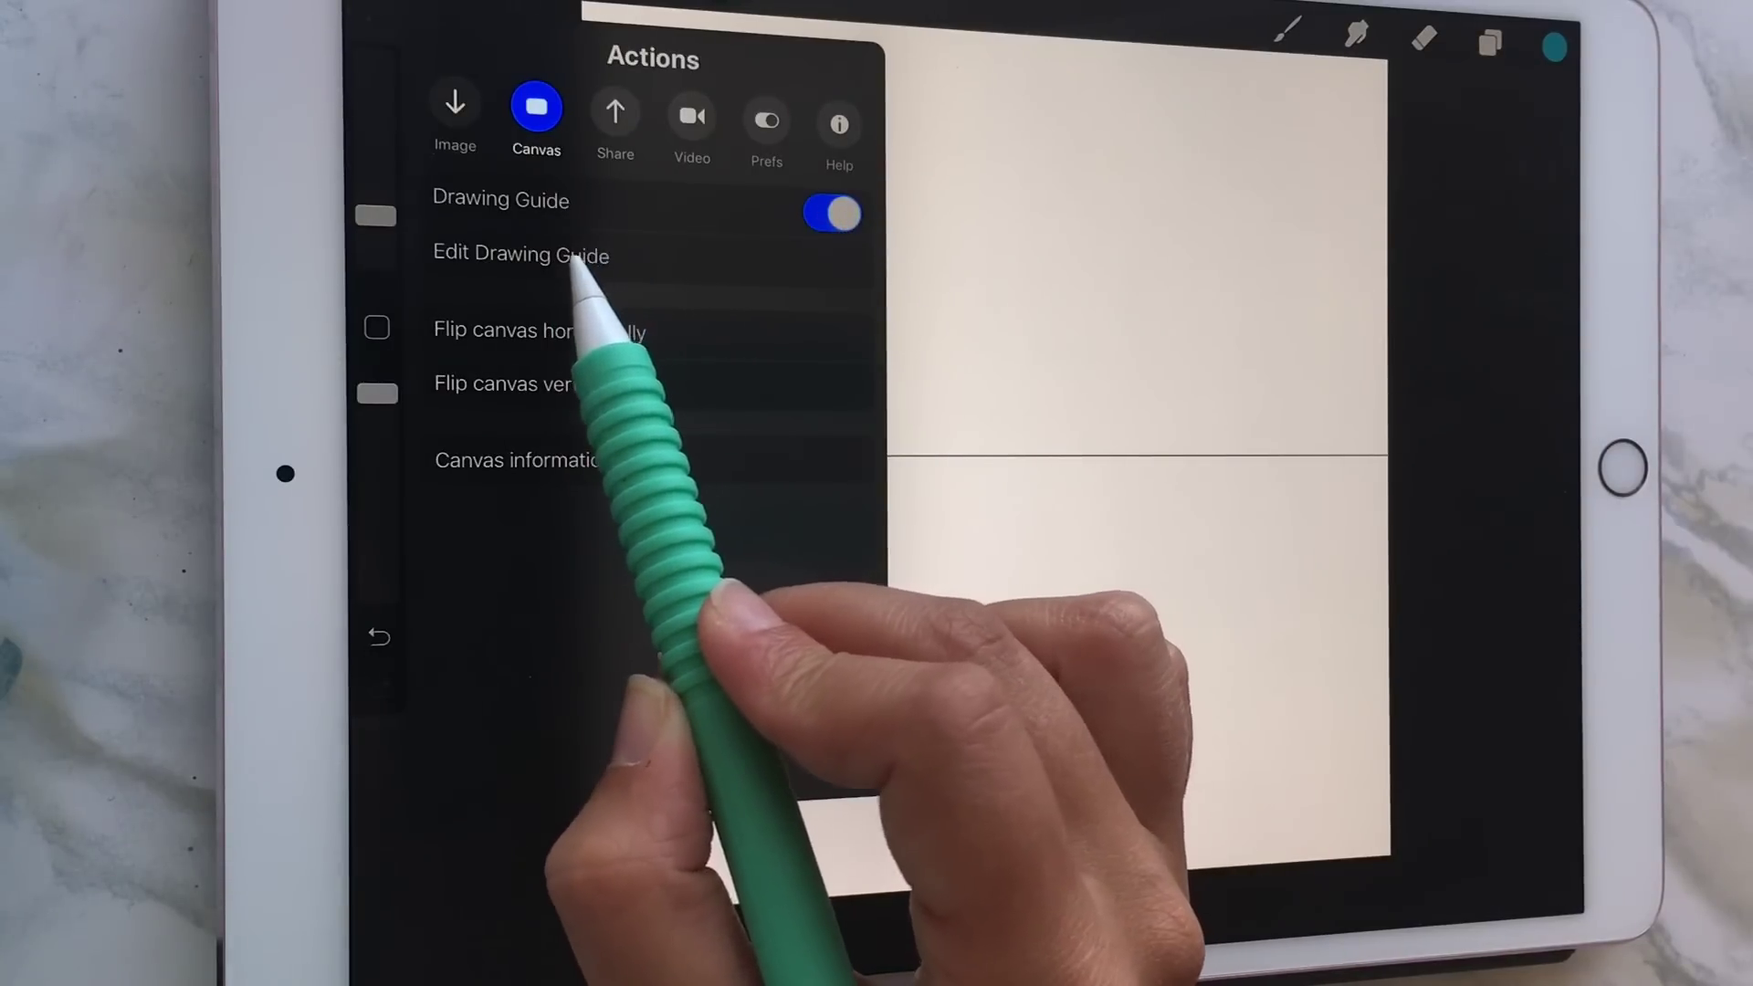
Turn on Rotational Symmetry in the guide editor and pick red for ROTATE
click(520, 254)
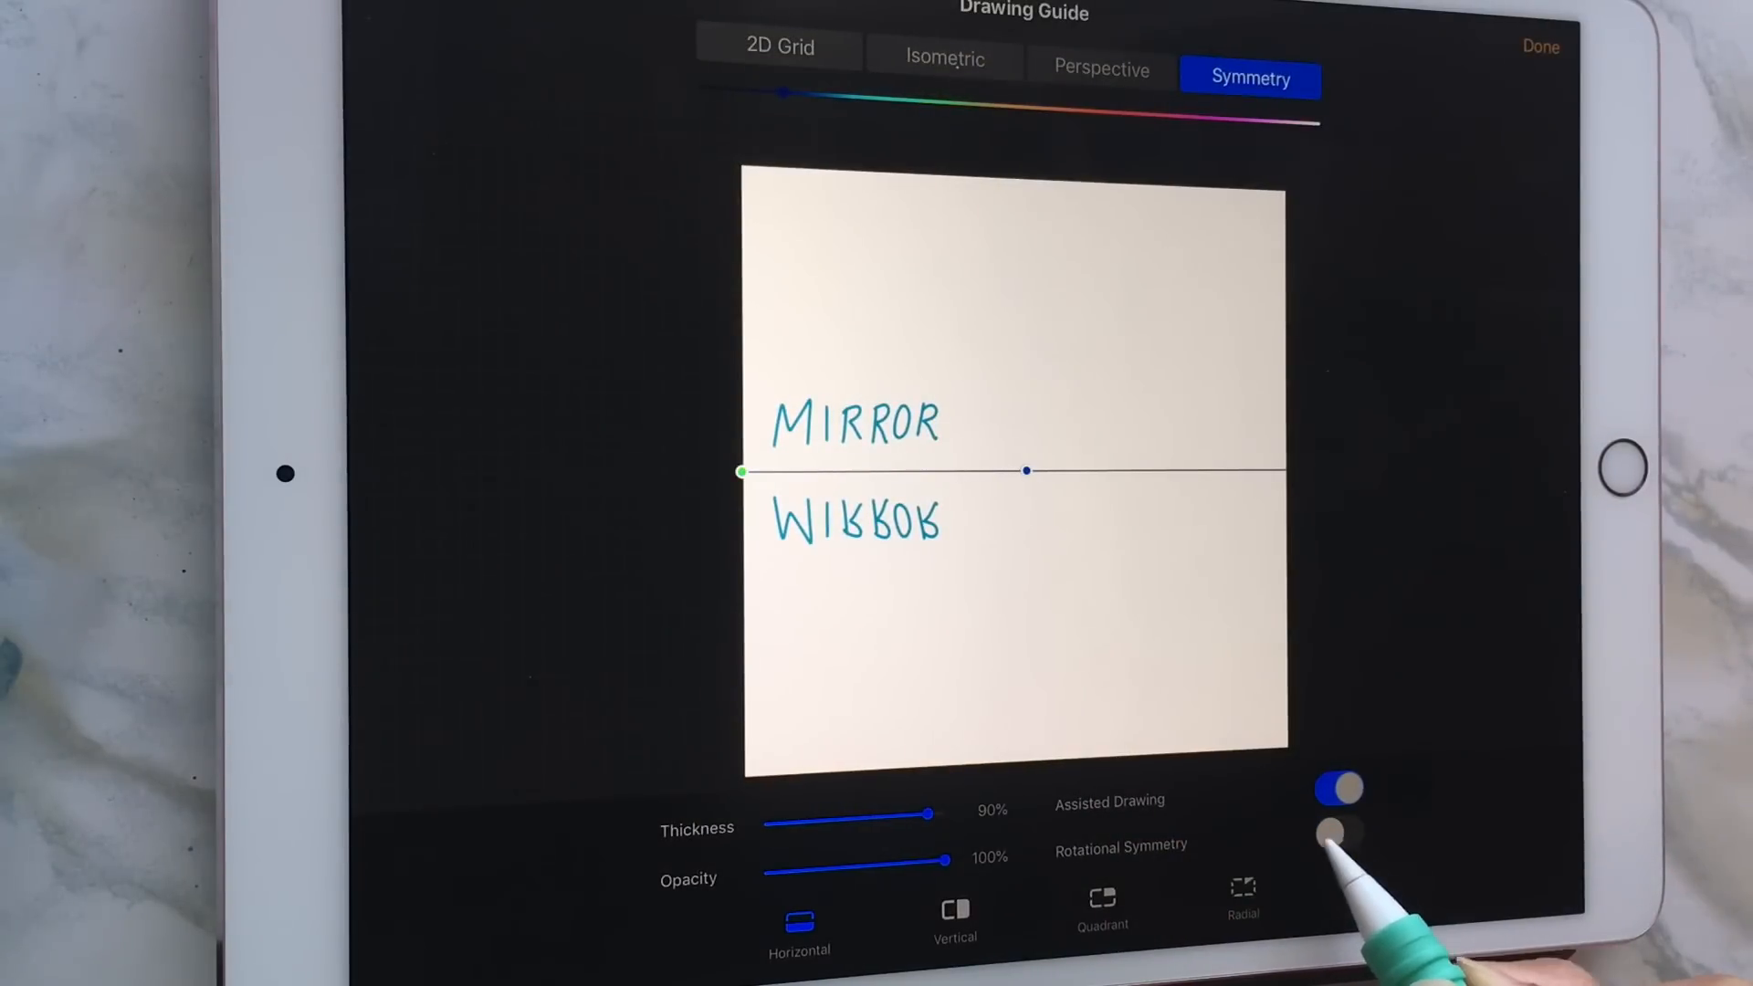
click(1339, 839)
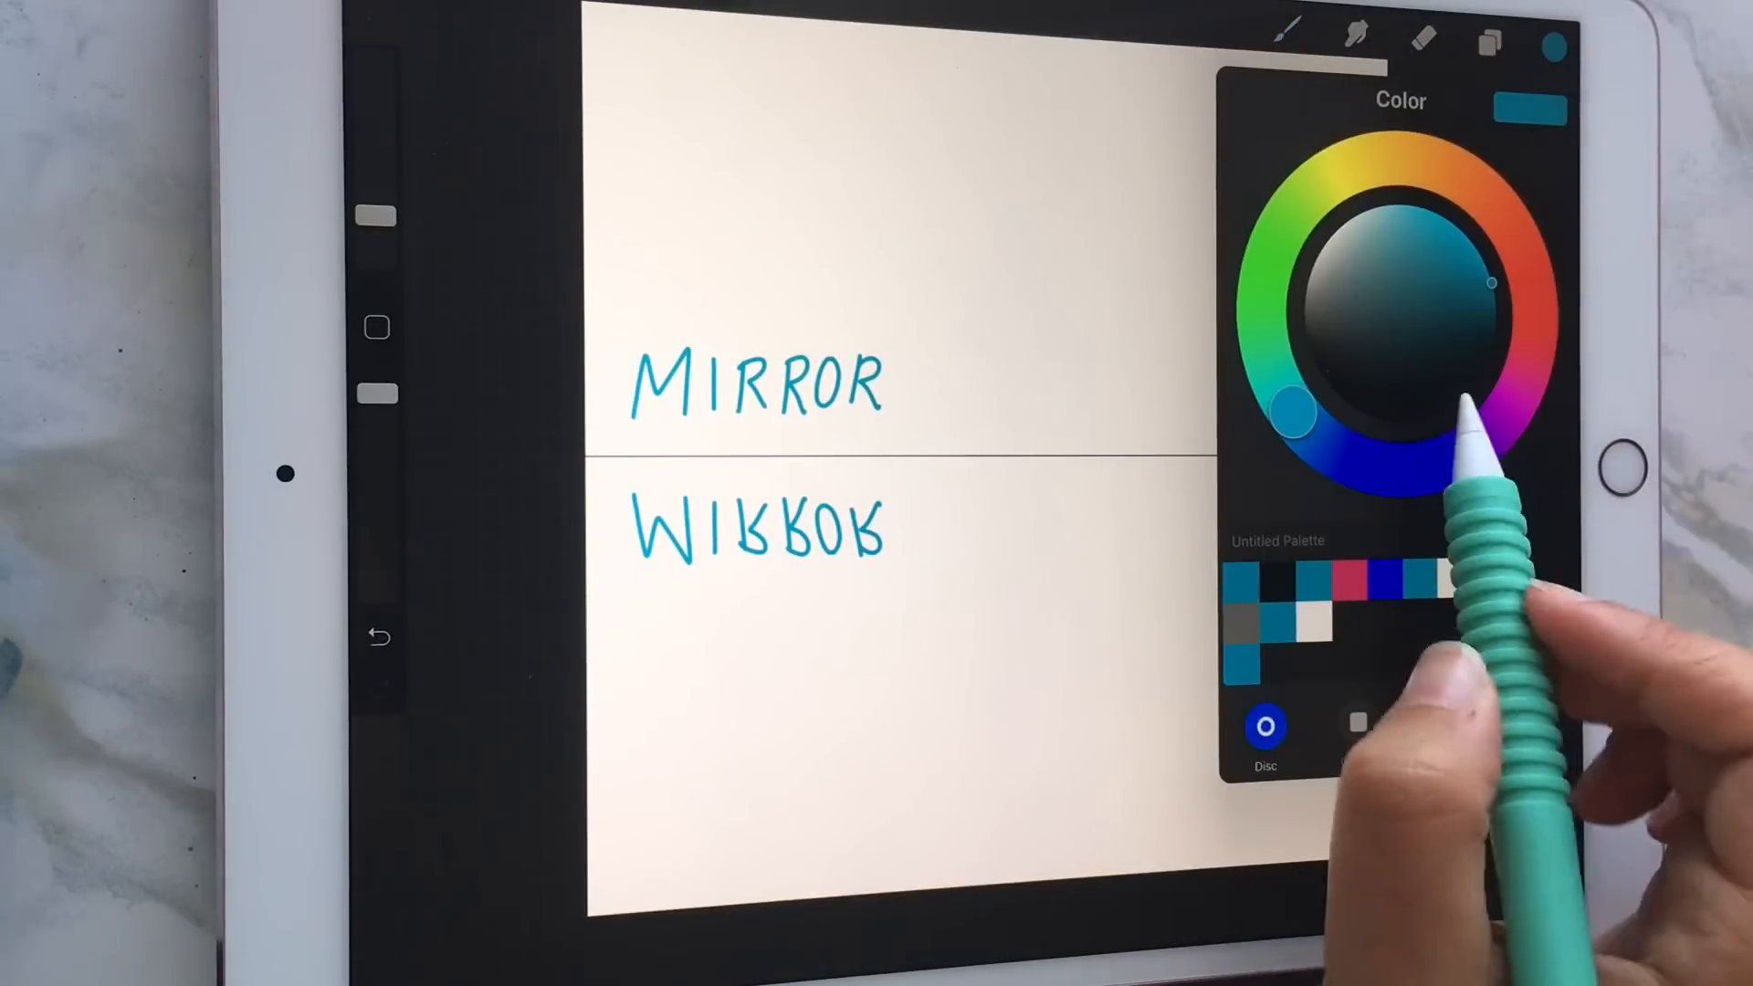
click(1554, 48)
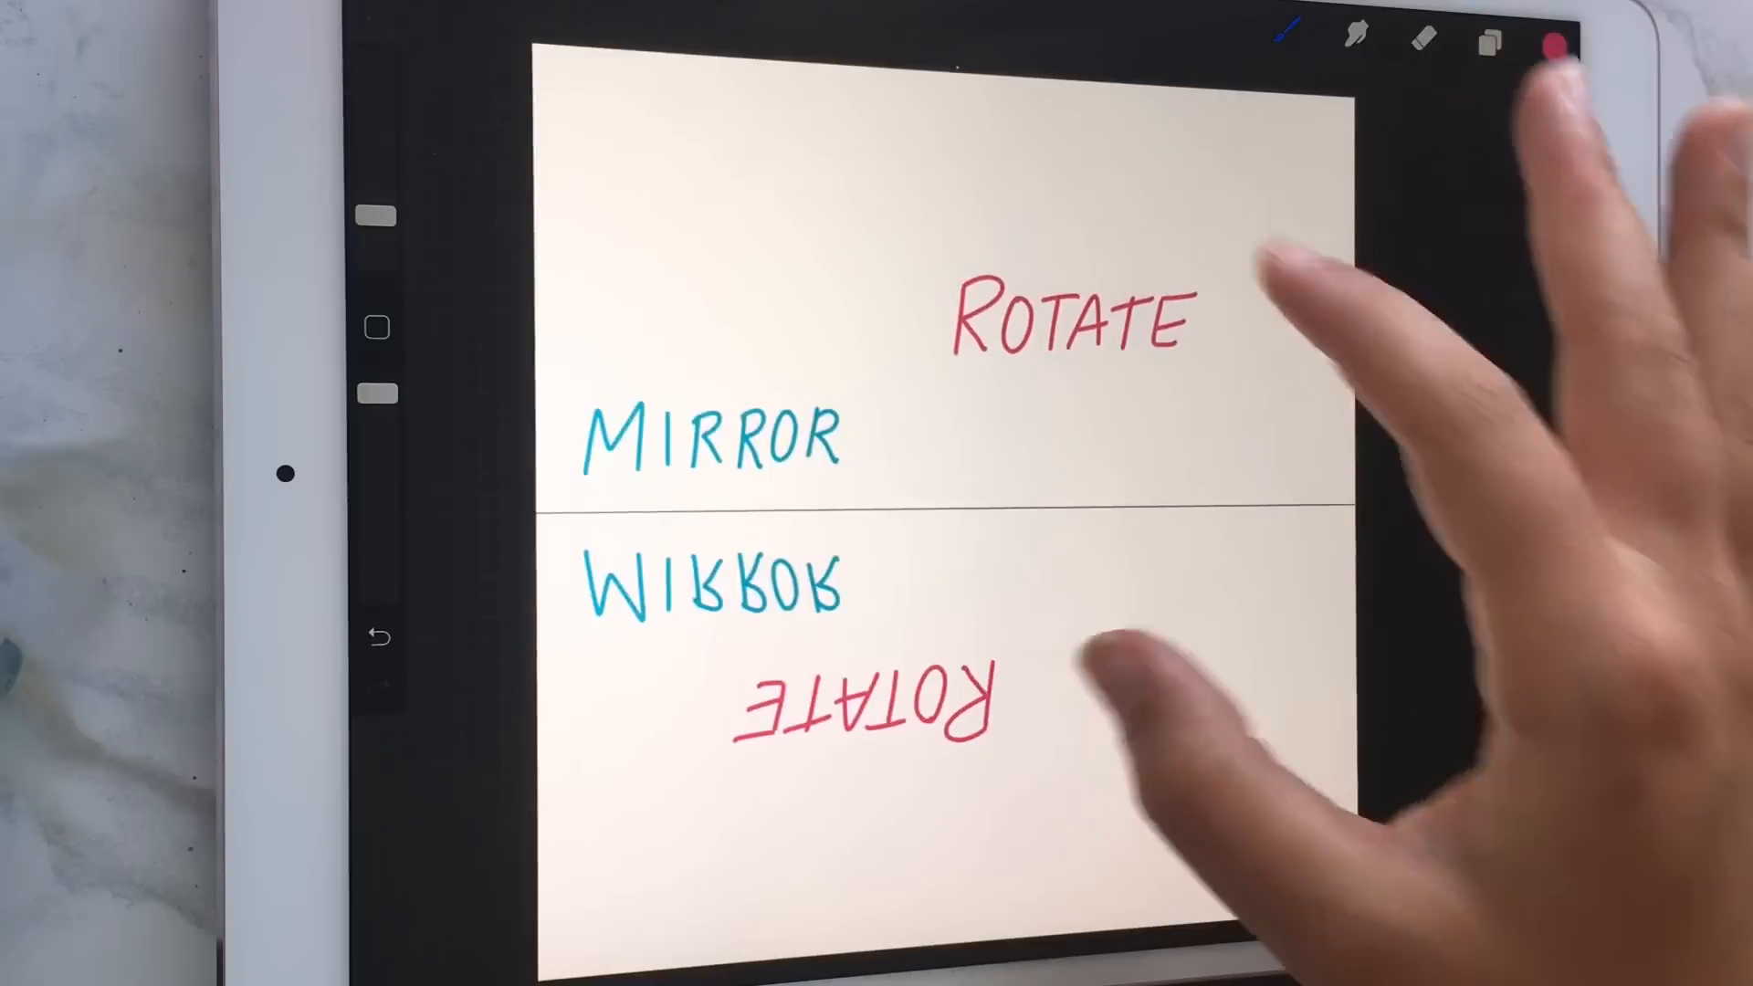
Change the symmetry line to Vertical in the guide editor and confirm with Done
click(1484, 45)
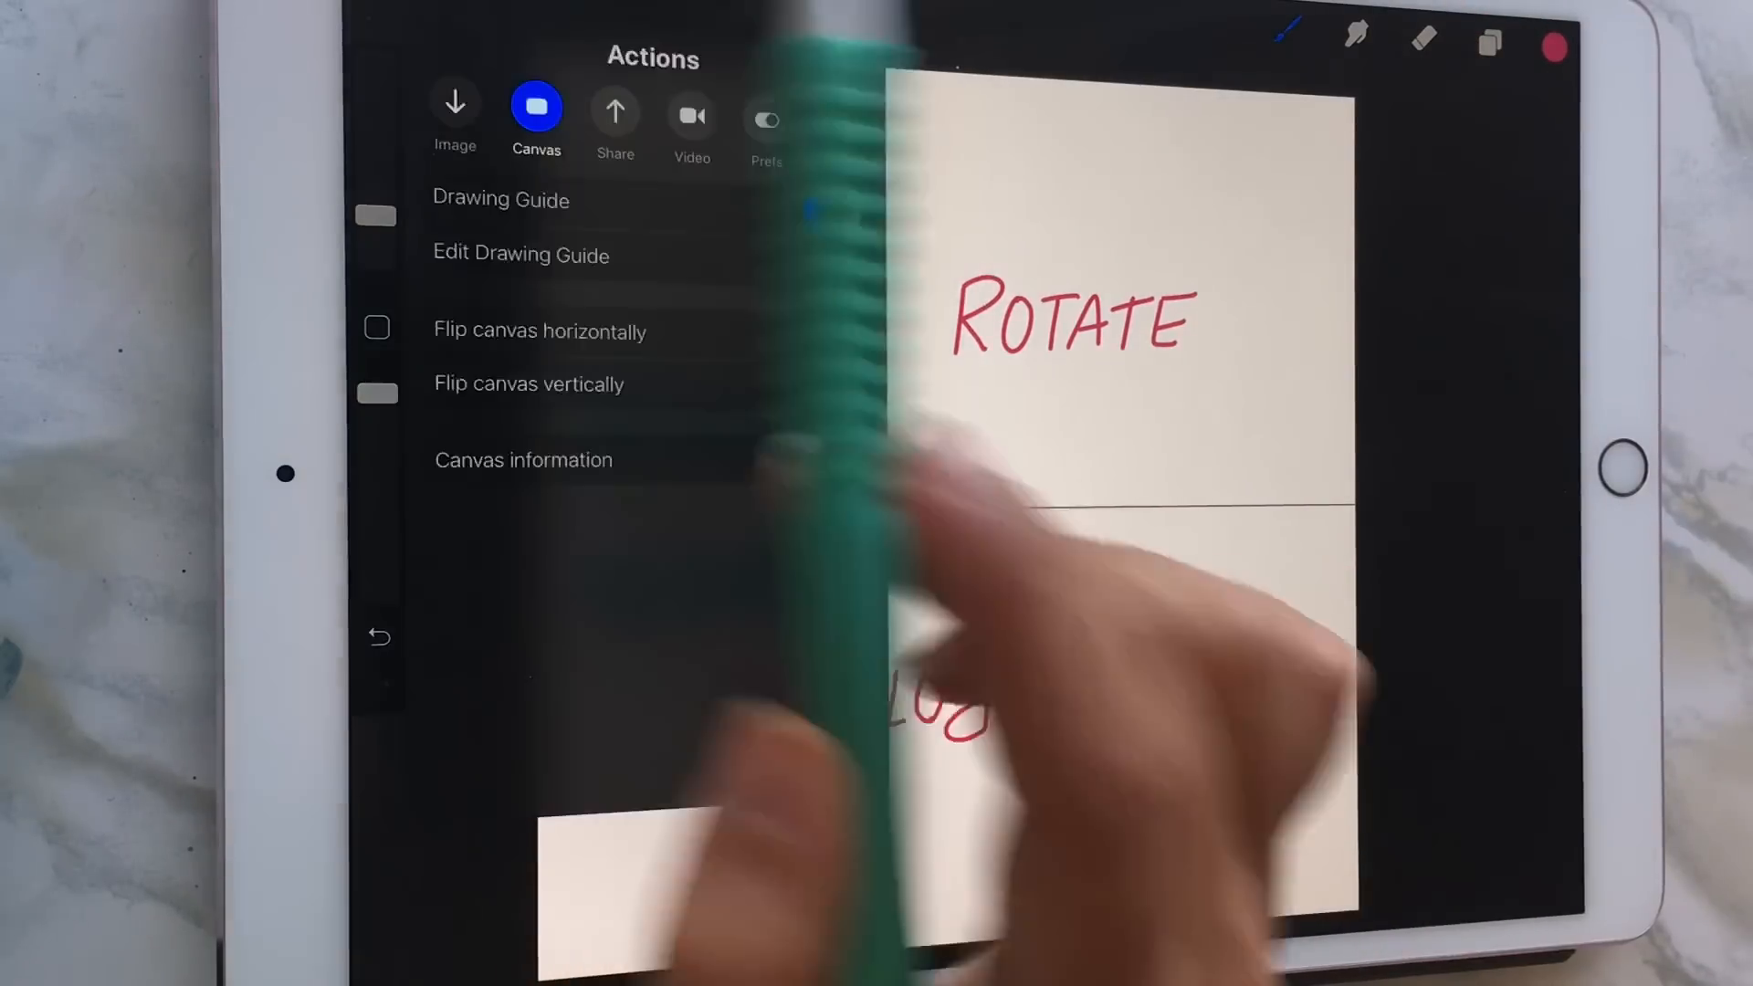
click(521, 255)
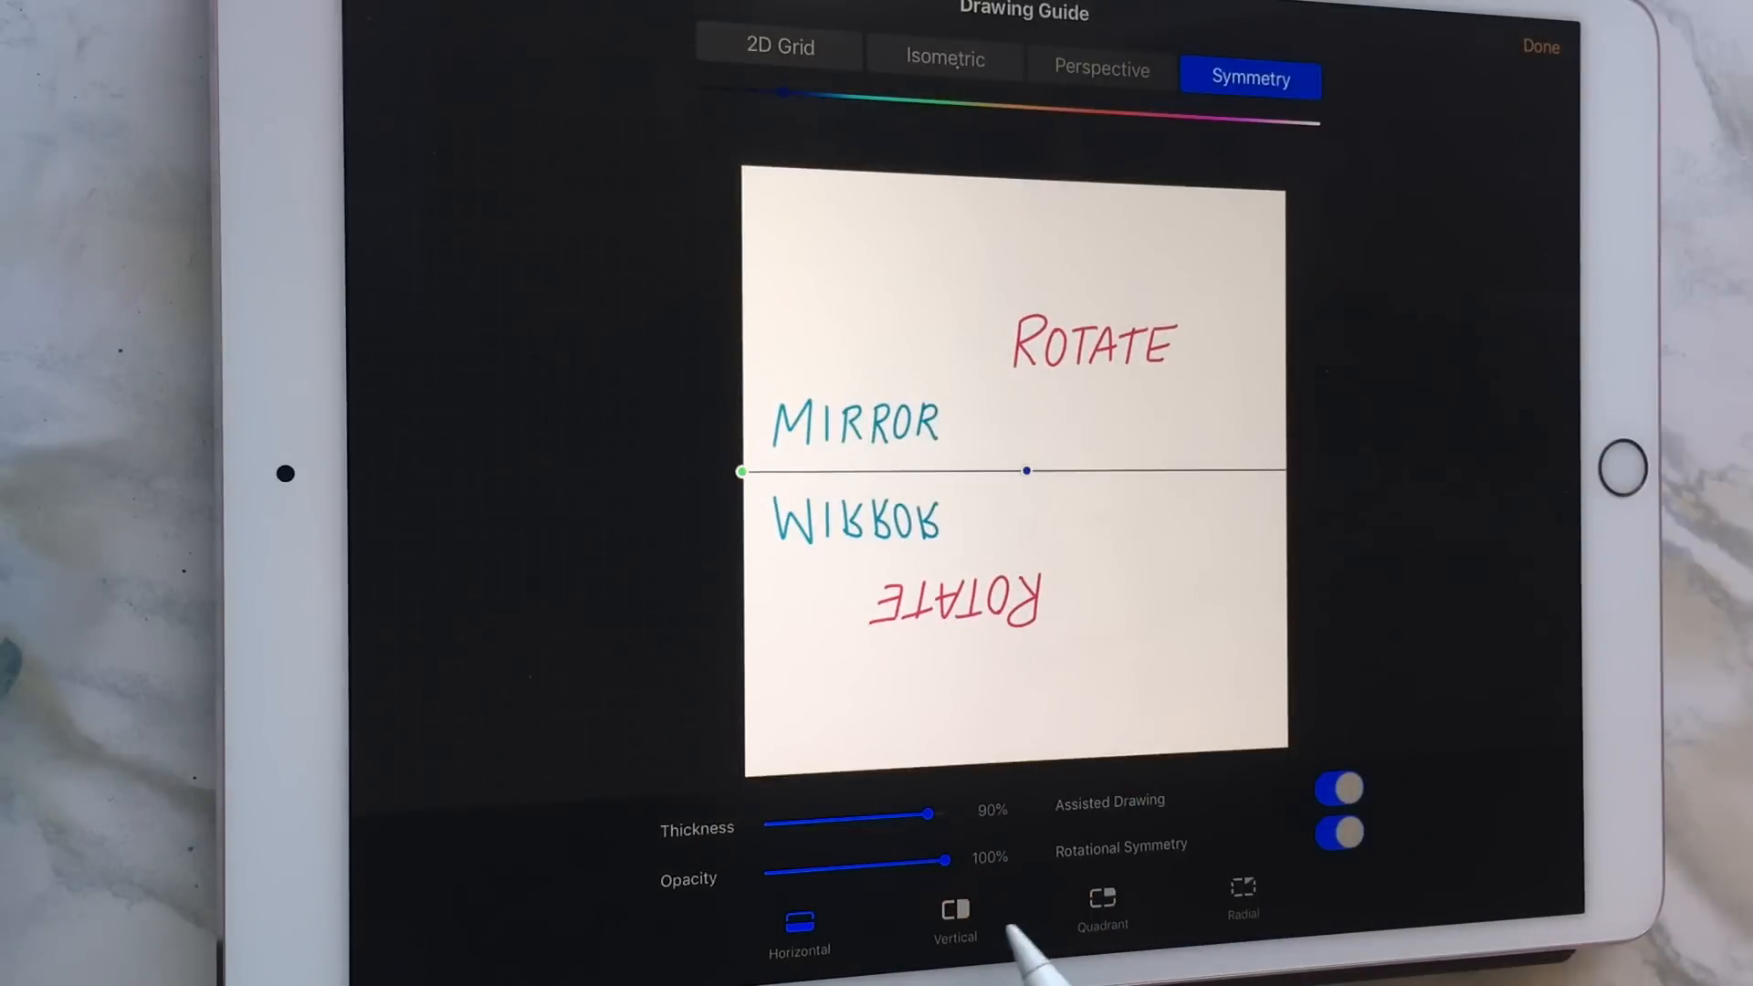
click(953, 921)
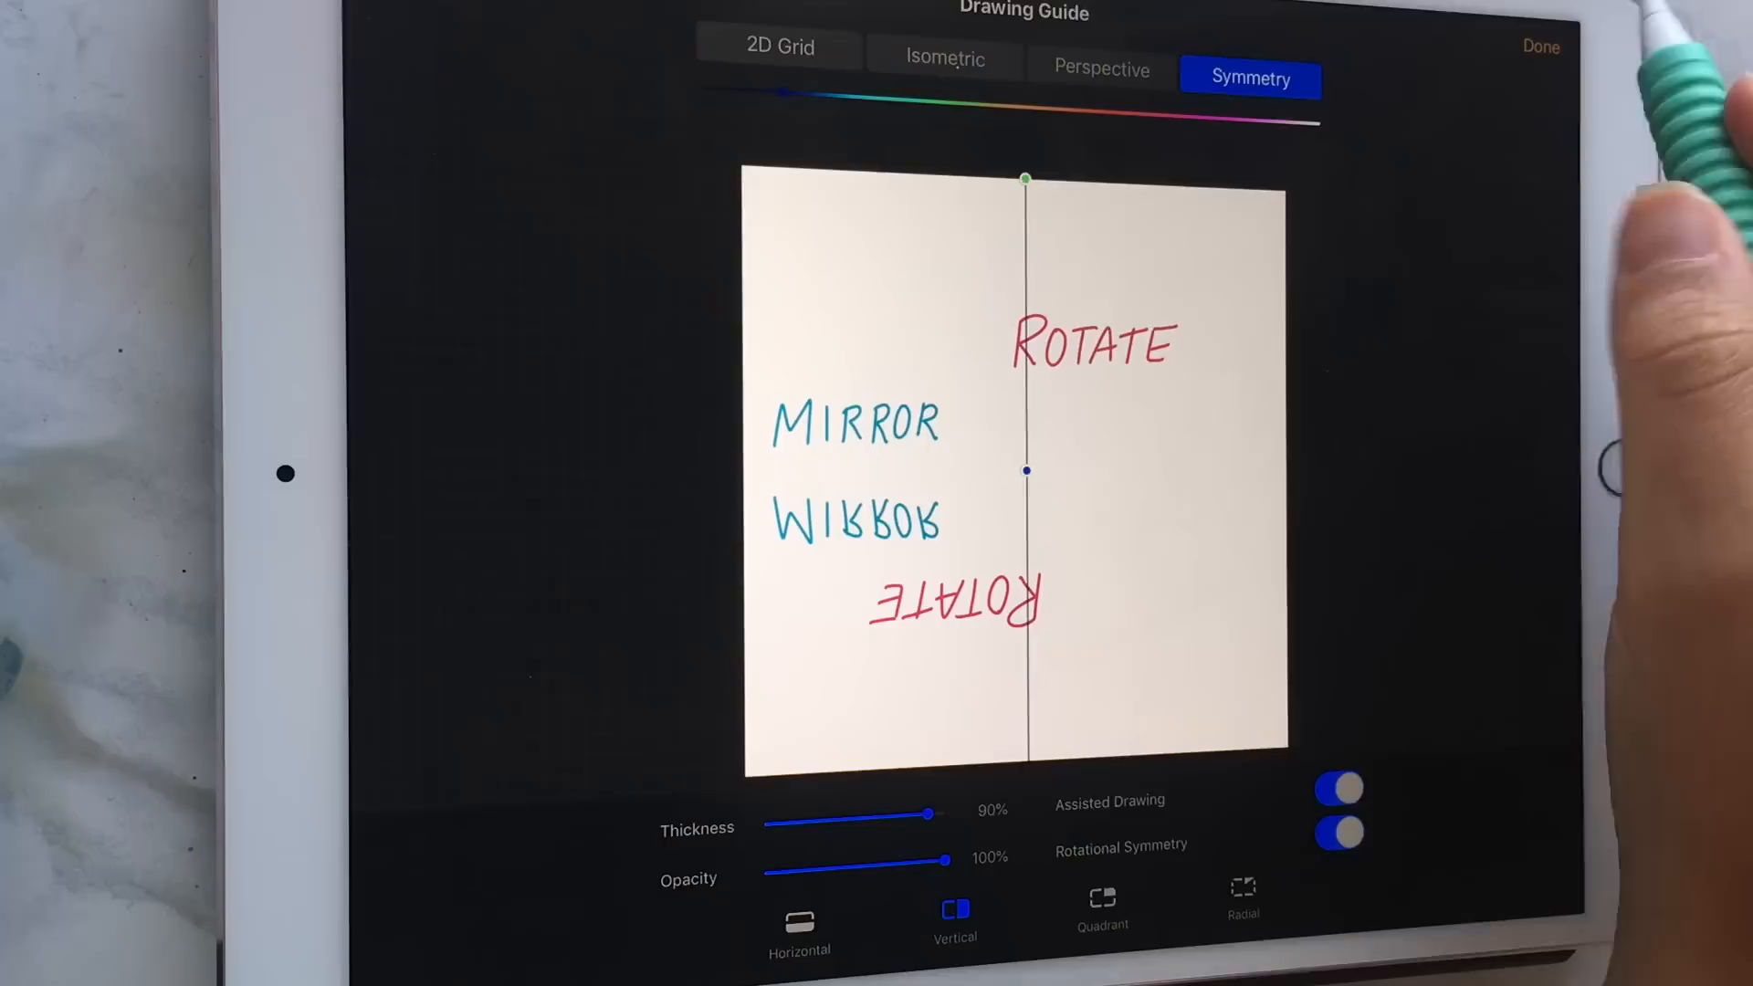
click(1540, 45)
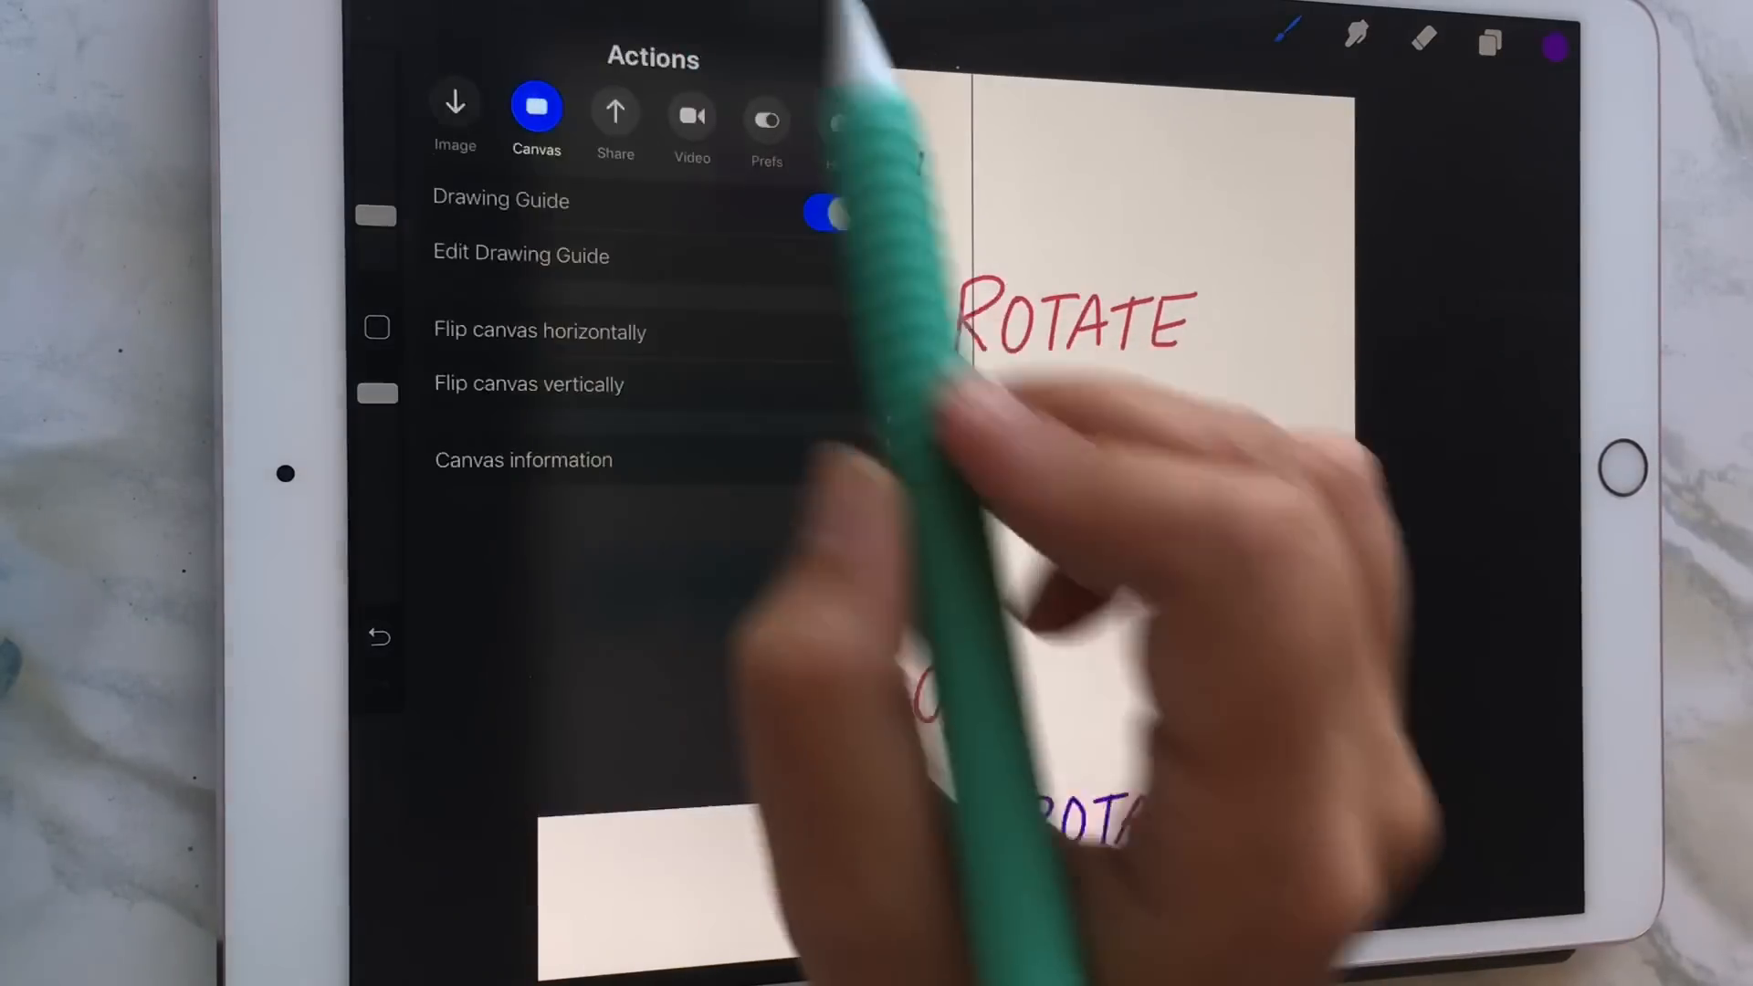
Disable Rotational Symmetry and write green MIRROR across the vertical line
click(520, 255)
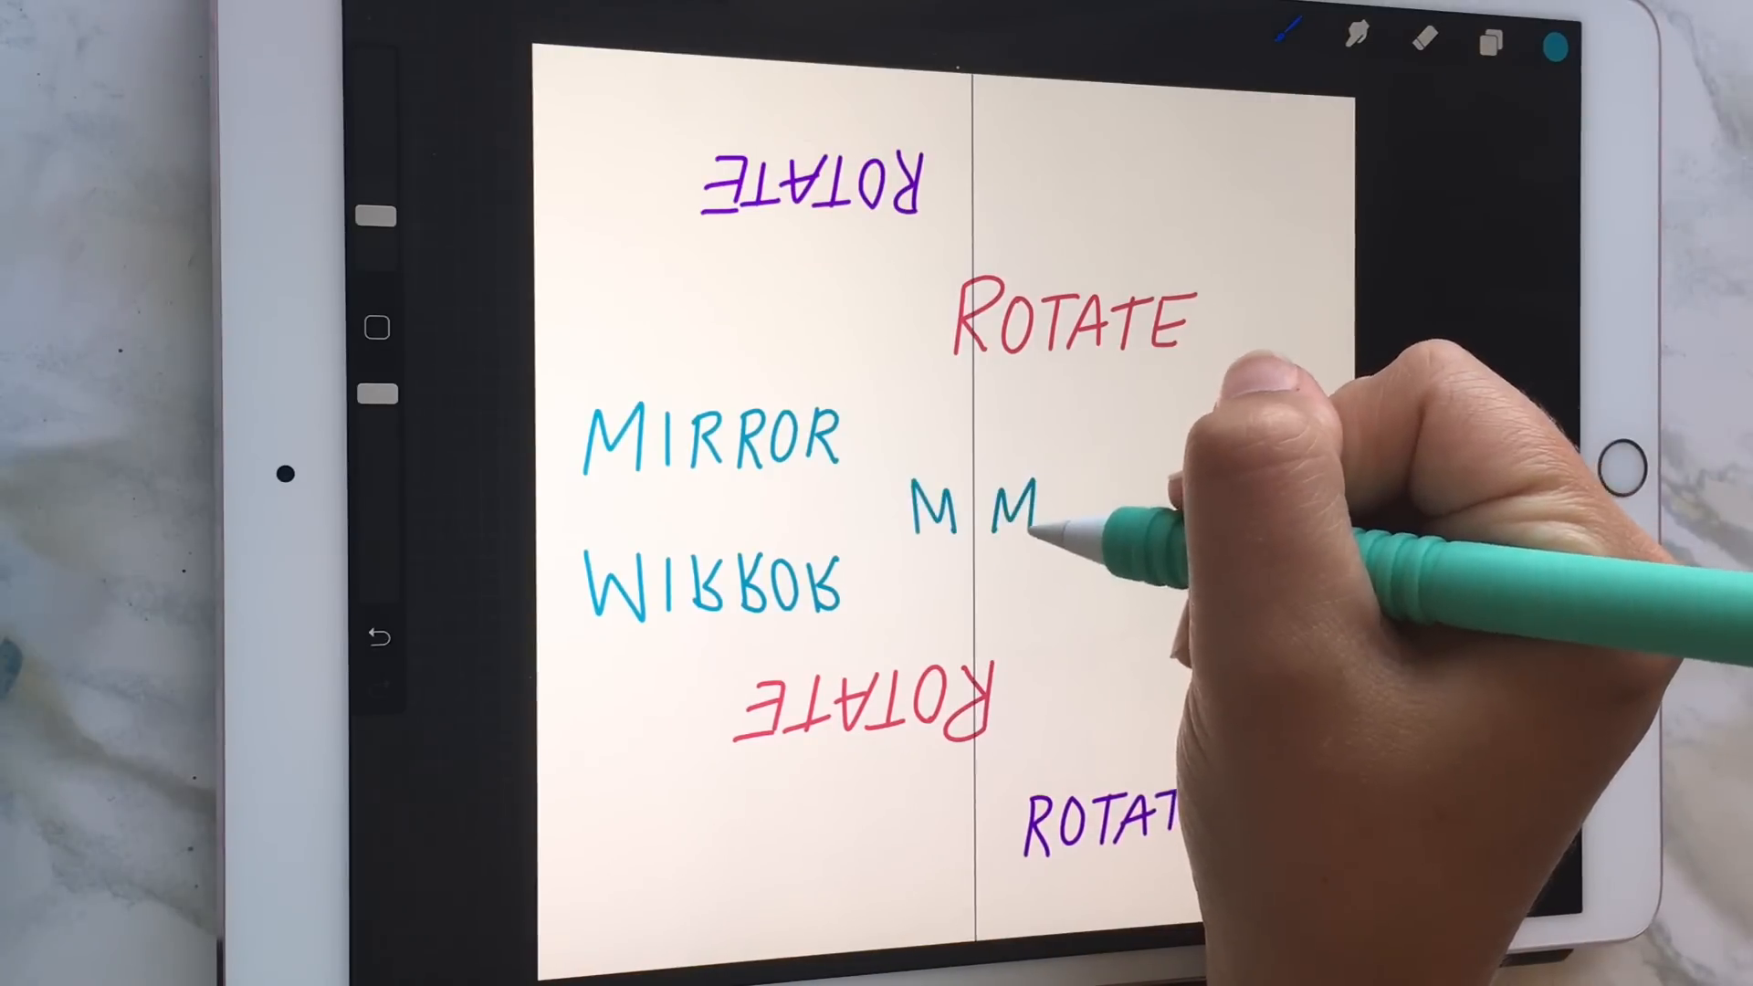
click(1557, 44)
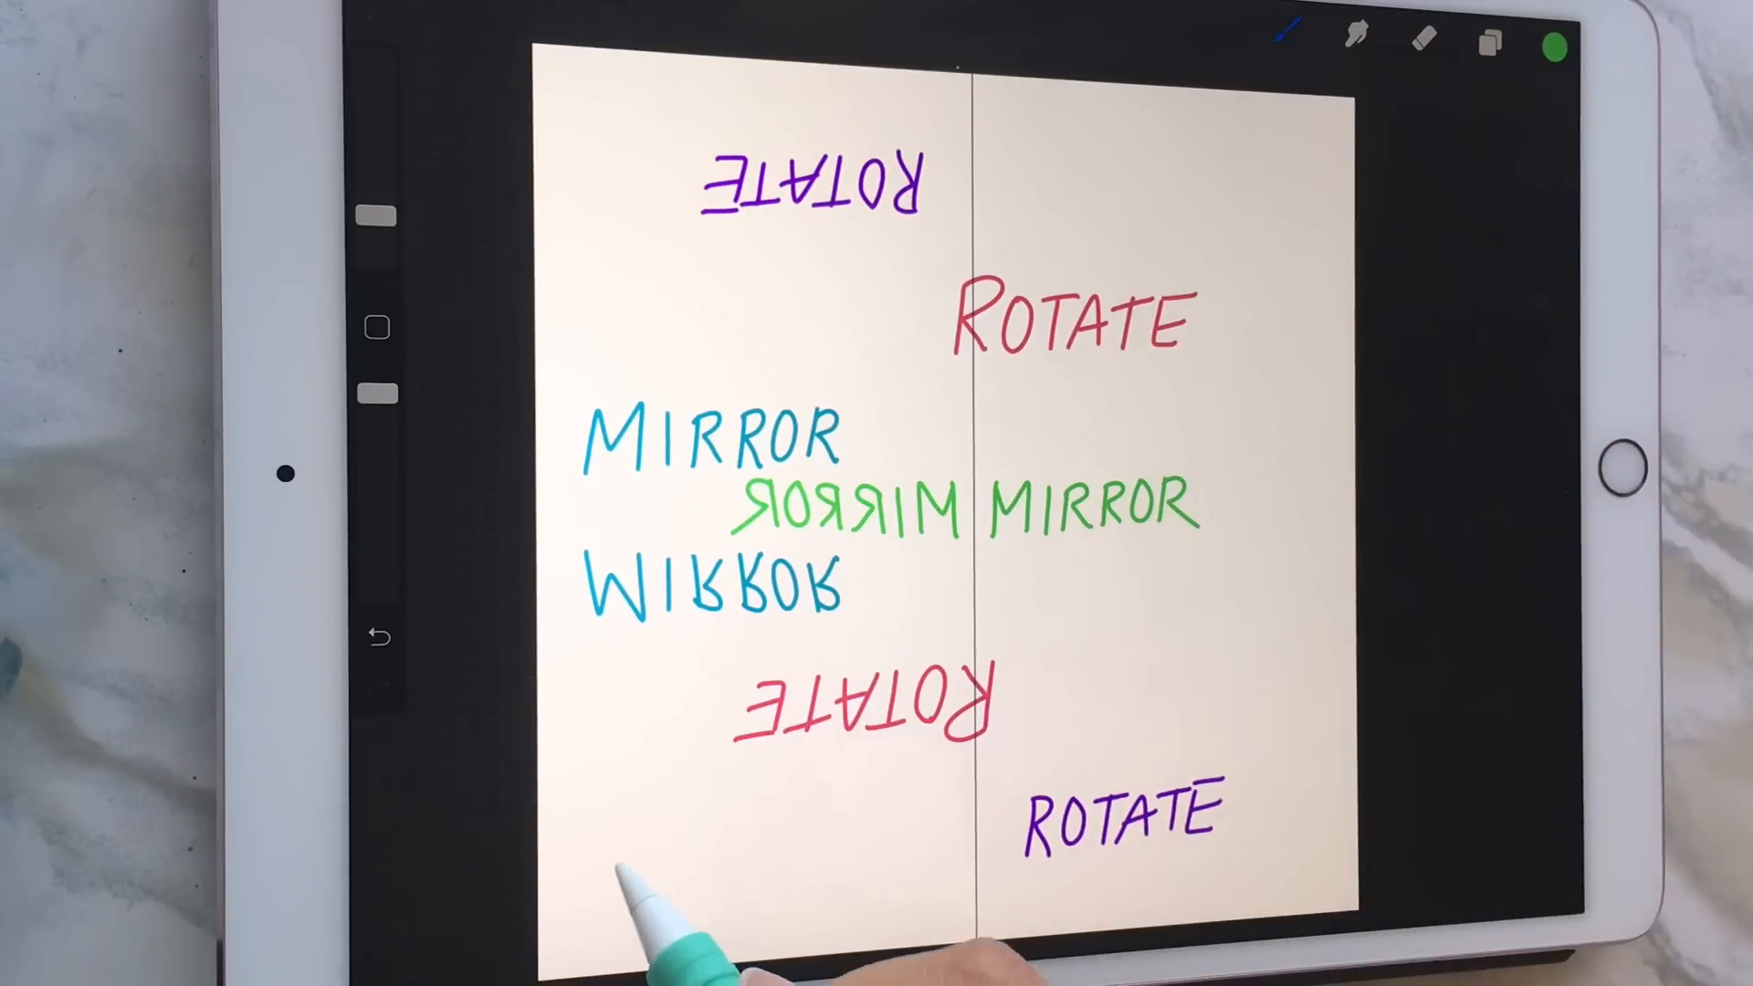
drag(626, 883, 1140, 861)
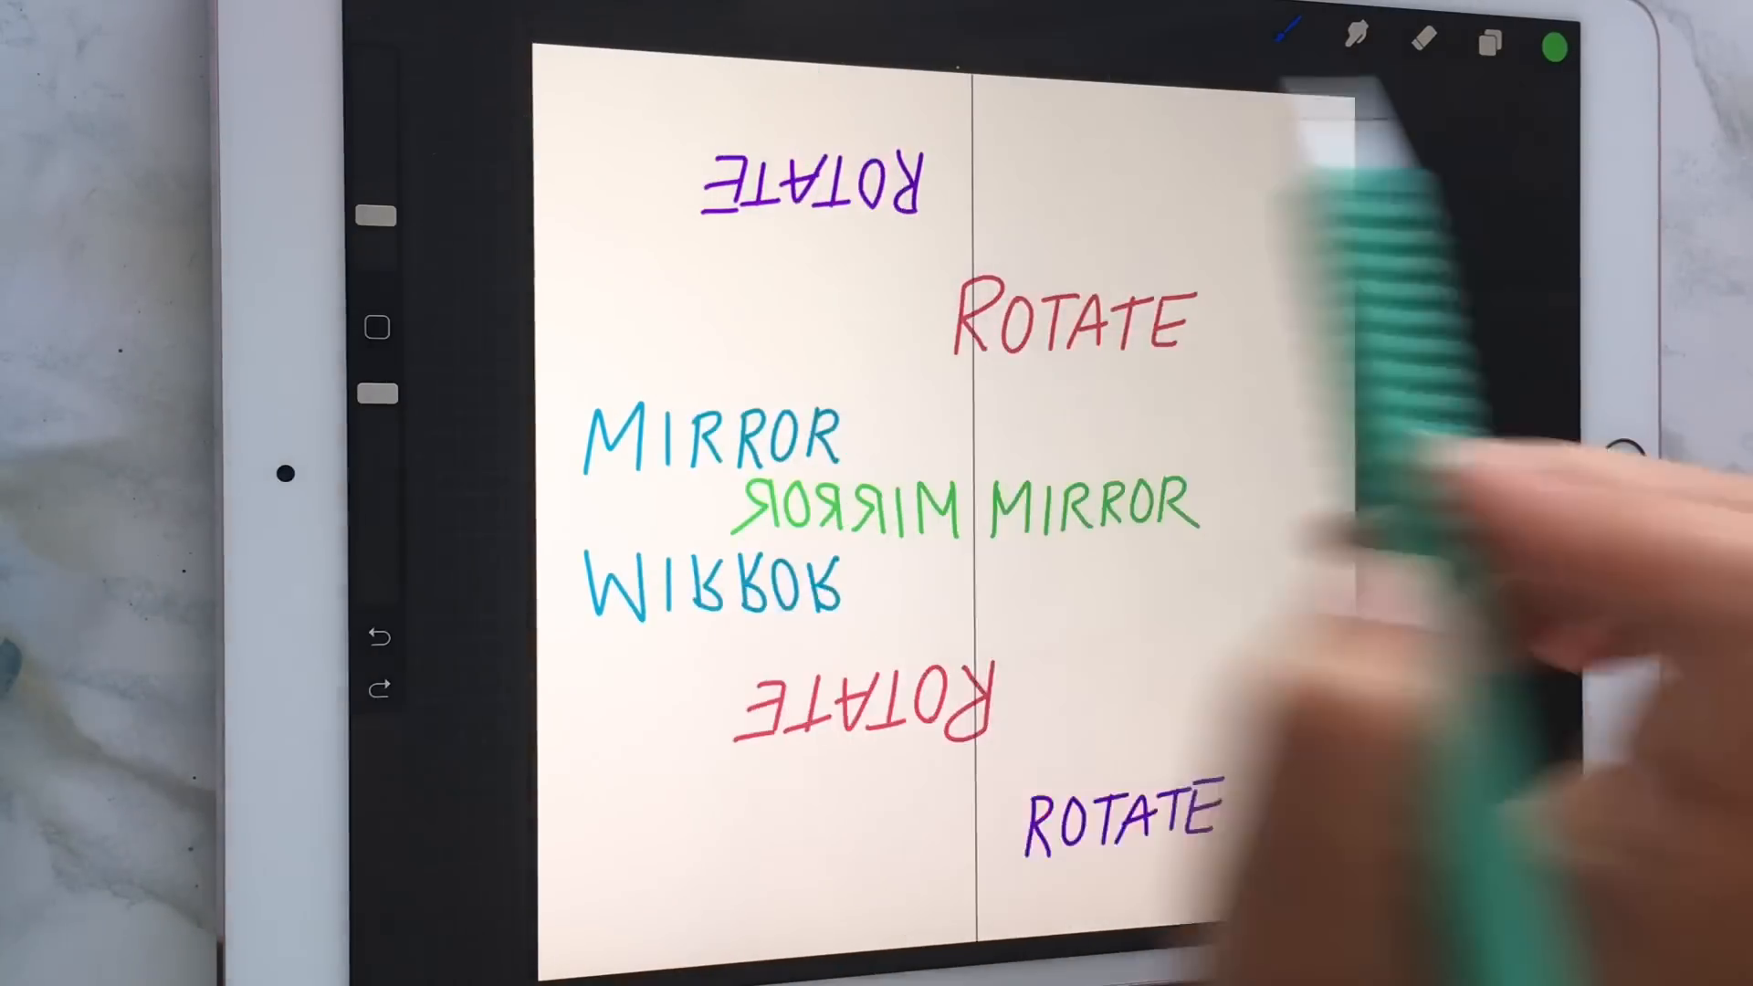
Add a new blank layer and hide the layer with the MIRROR and ROTATE words
click(1485, 36)
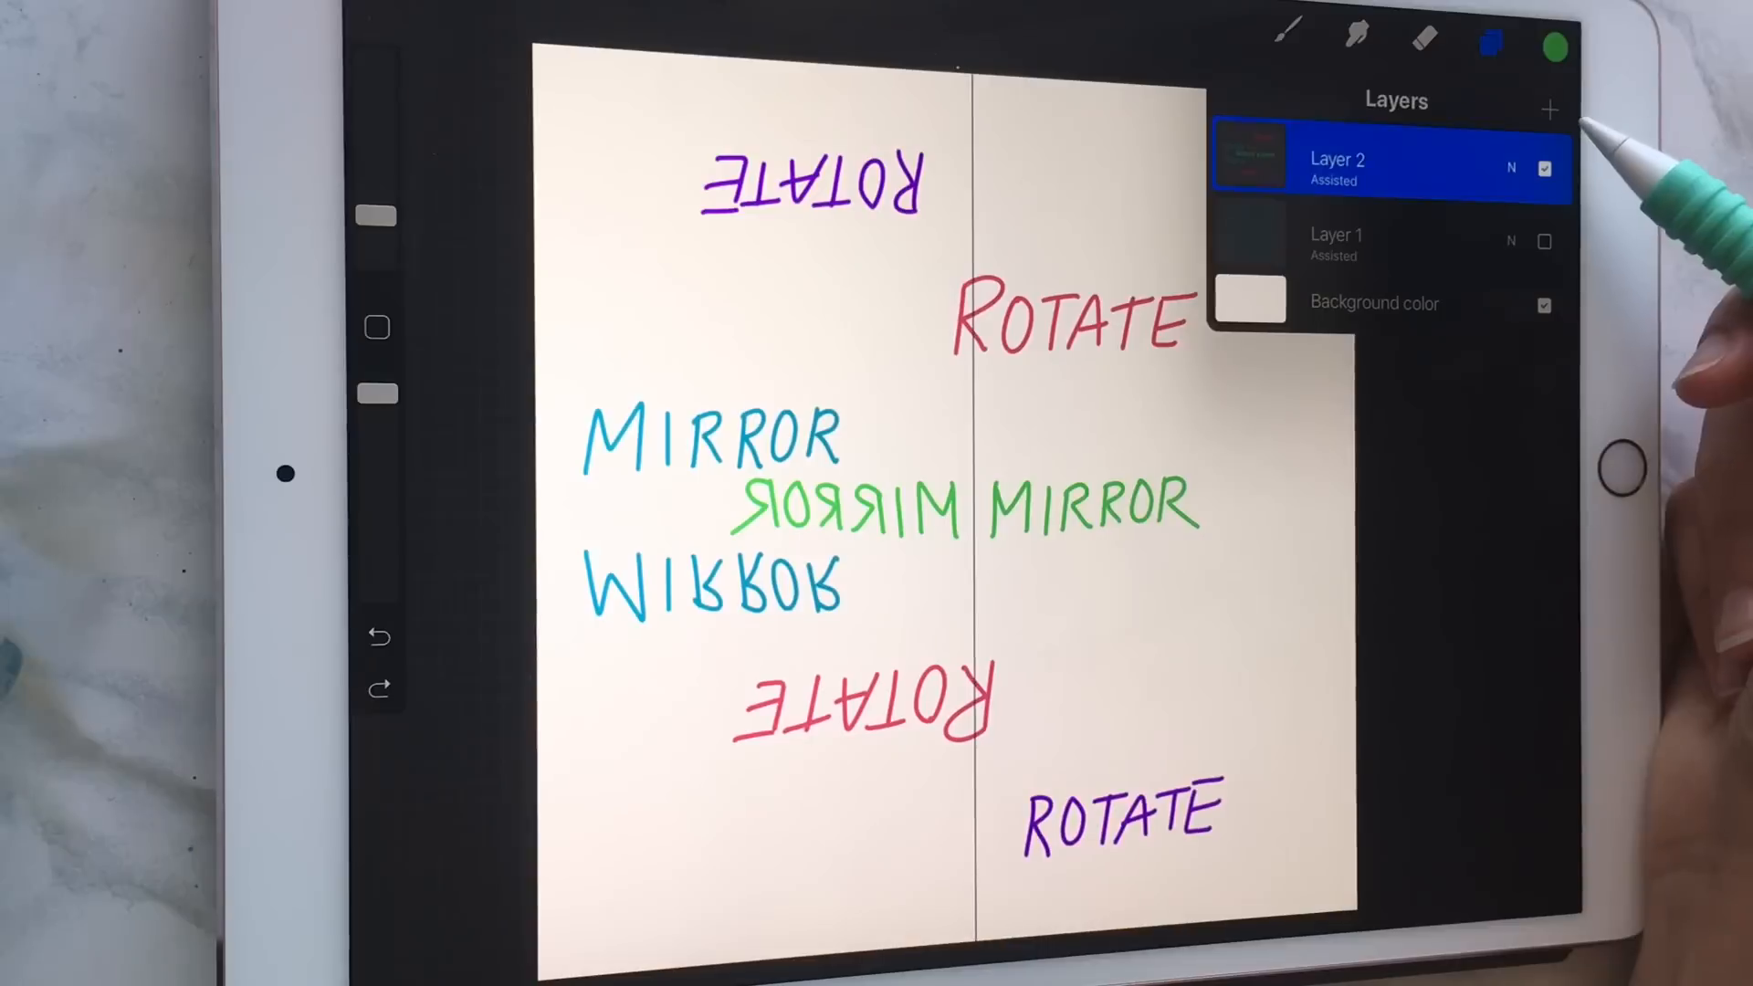
click(1550, 108)
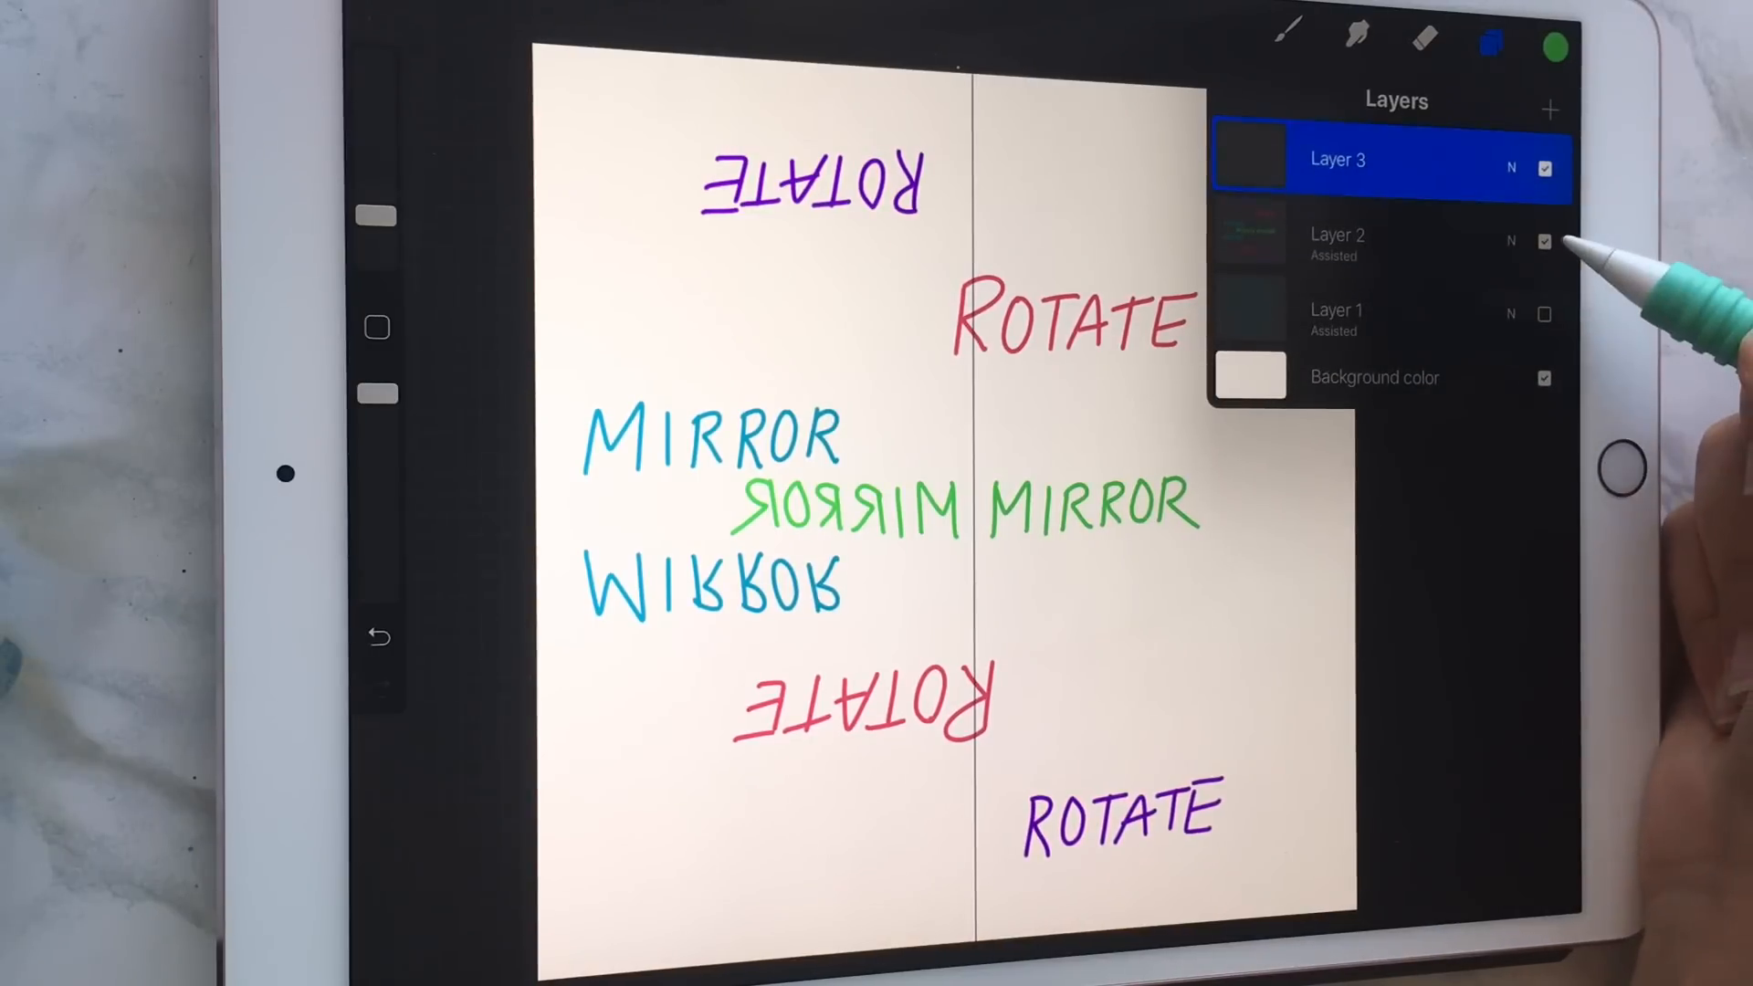
click(1544, 241)
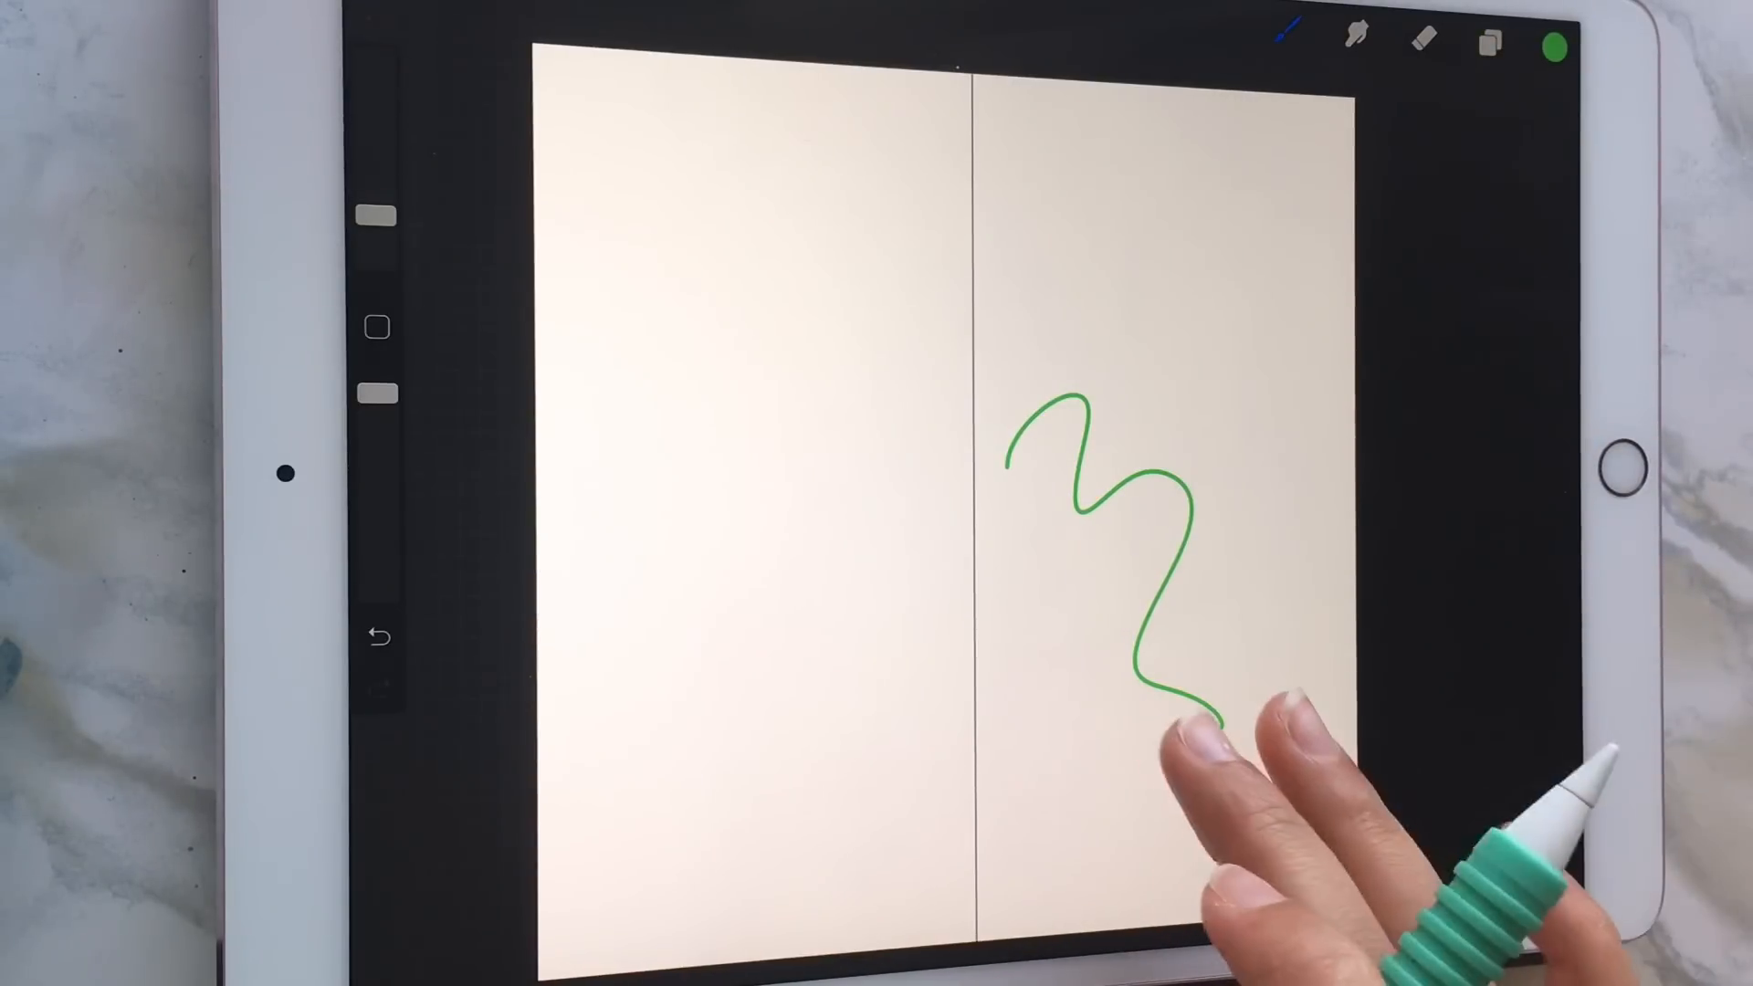
Turn the symmetry drawing guide on and open its settings
click(1487, 43)
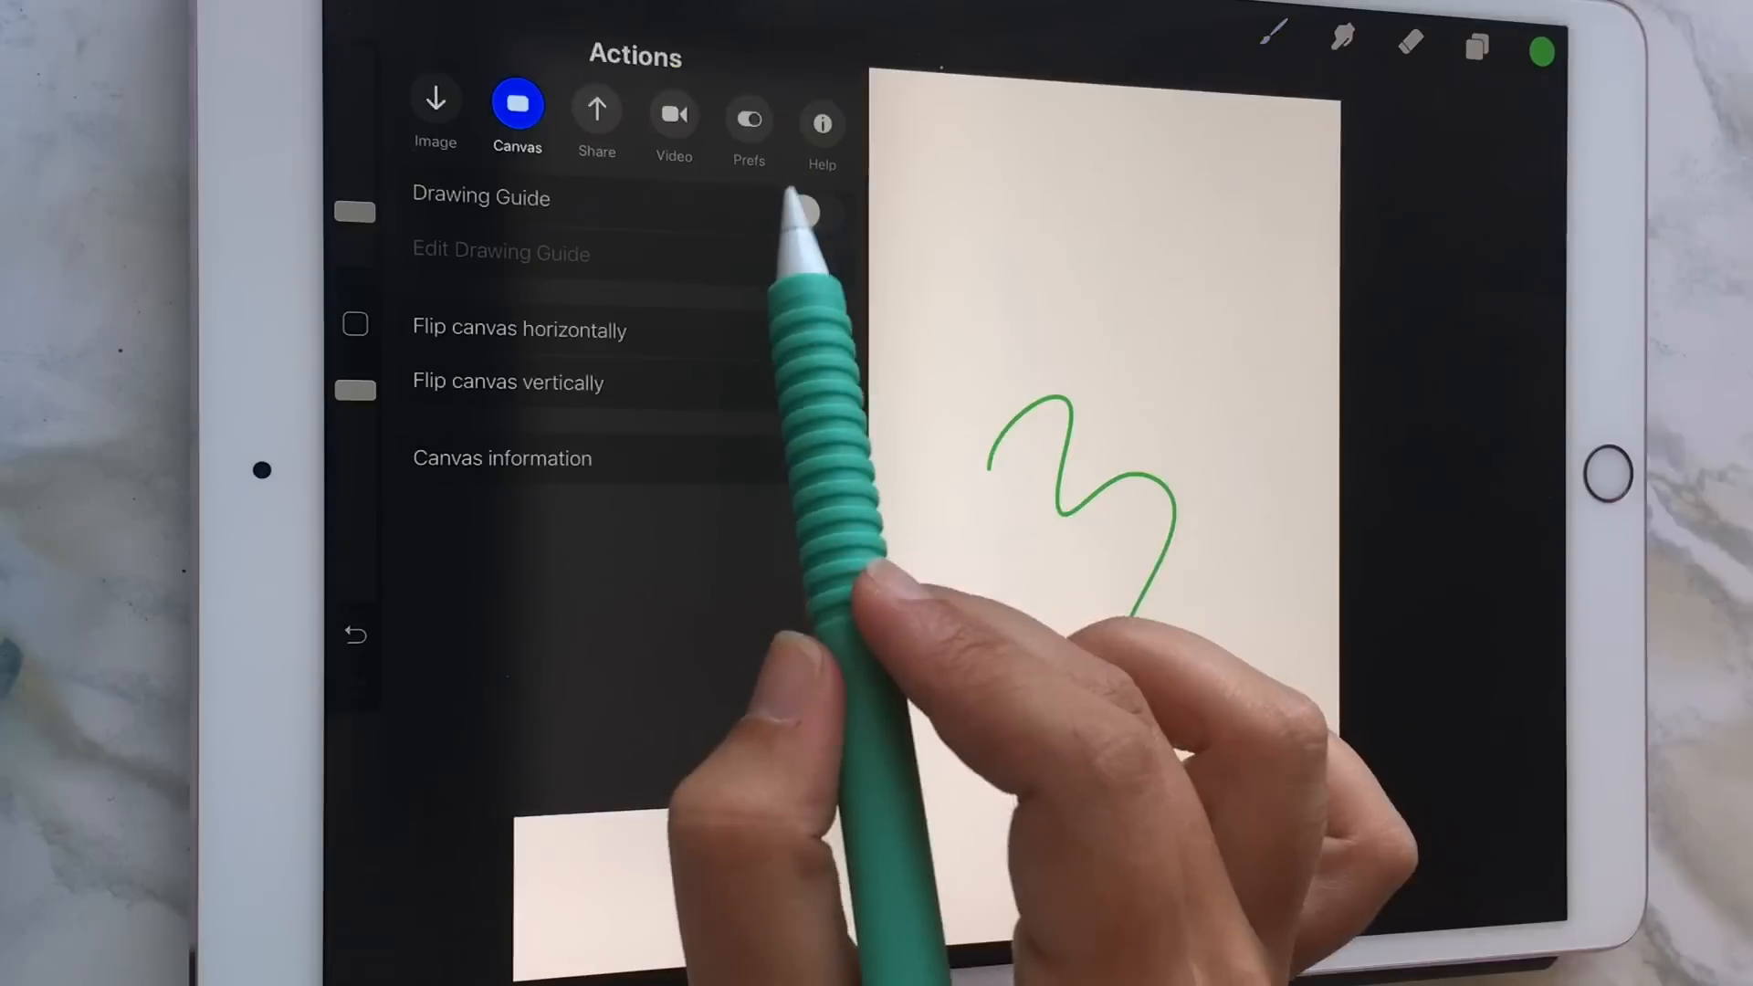
click(816, 213)
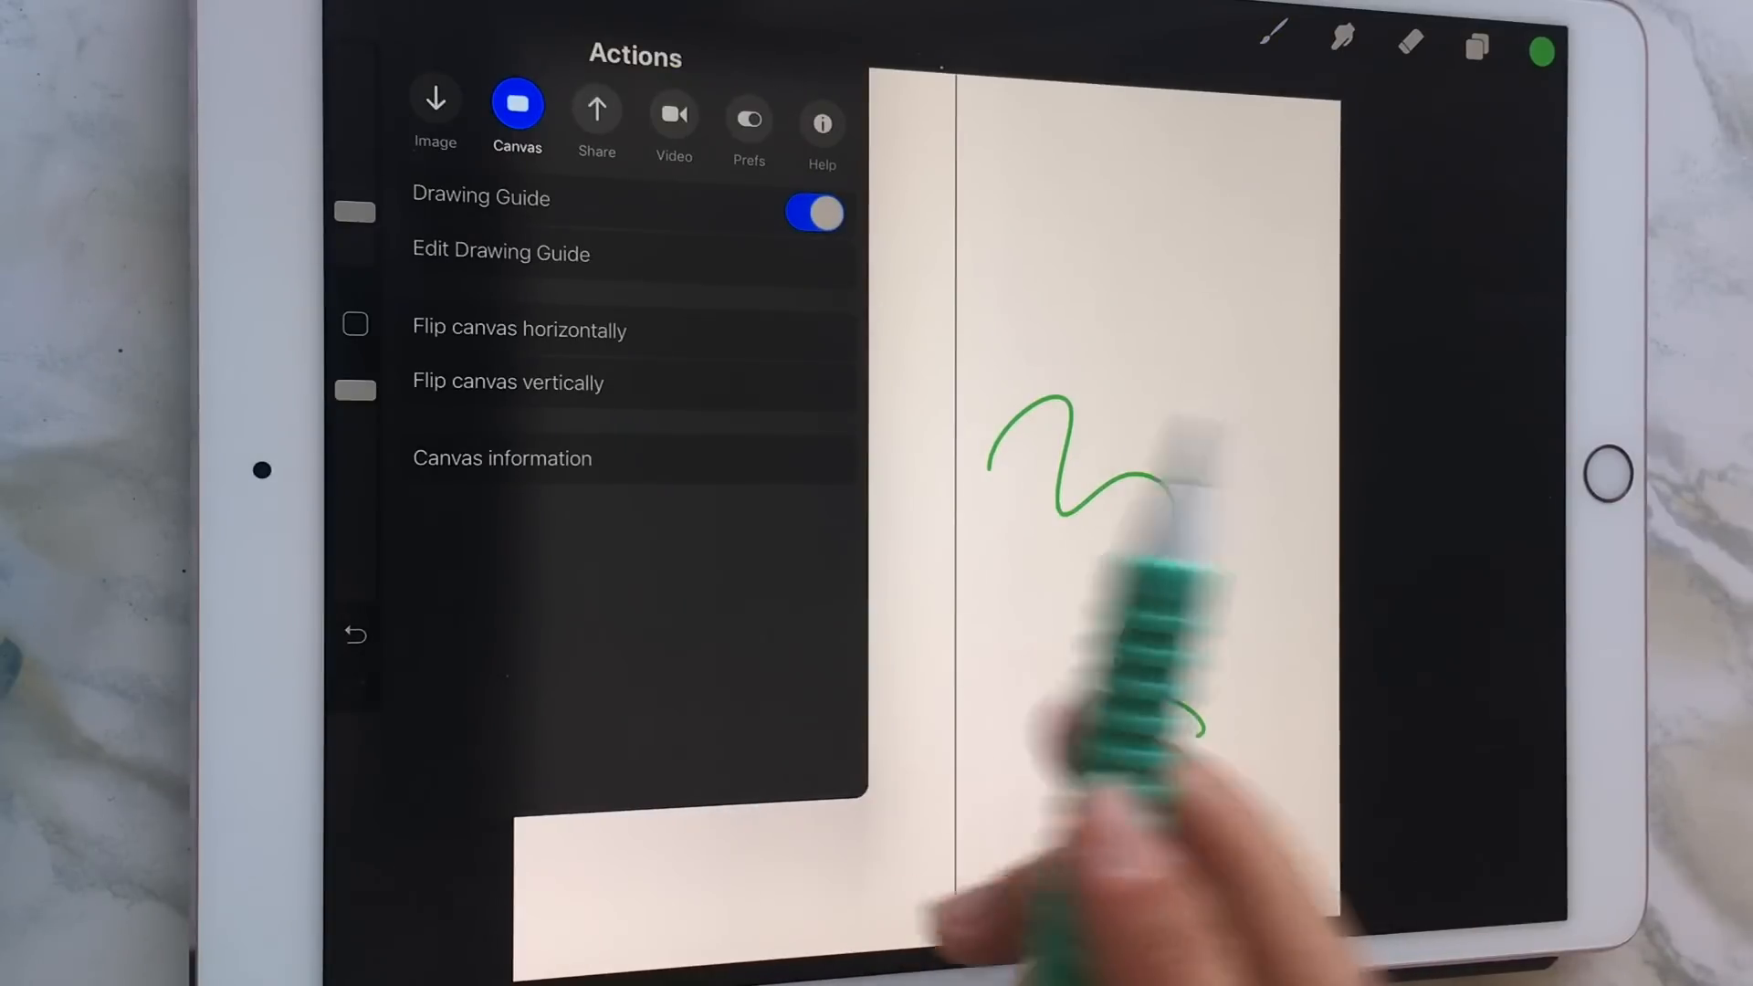
click(502, 252)
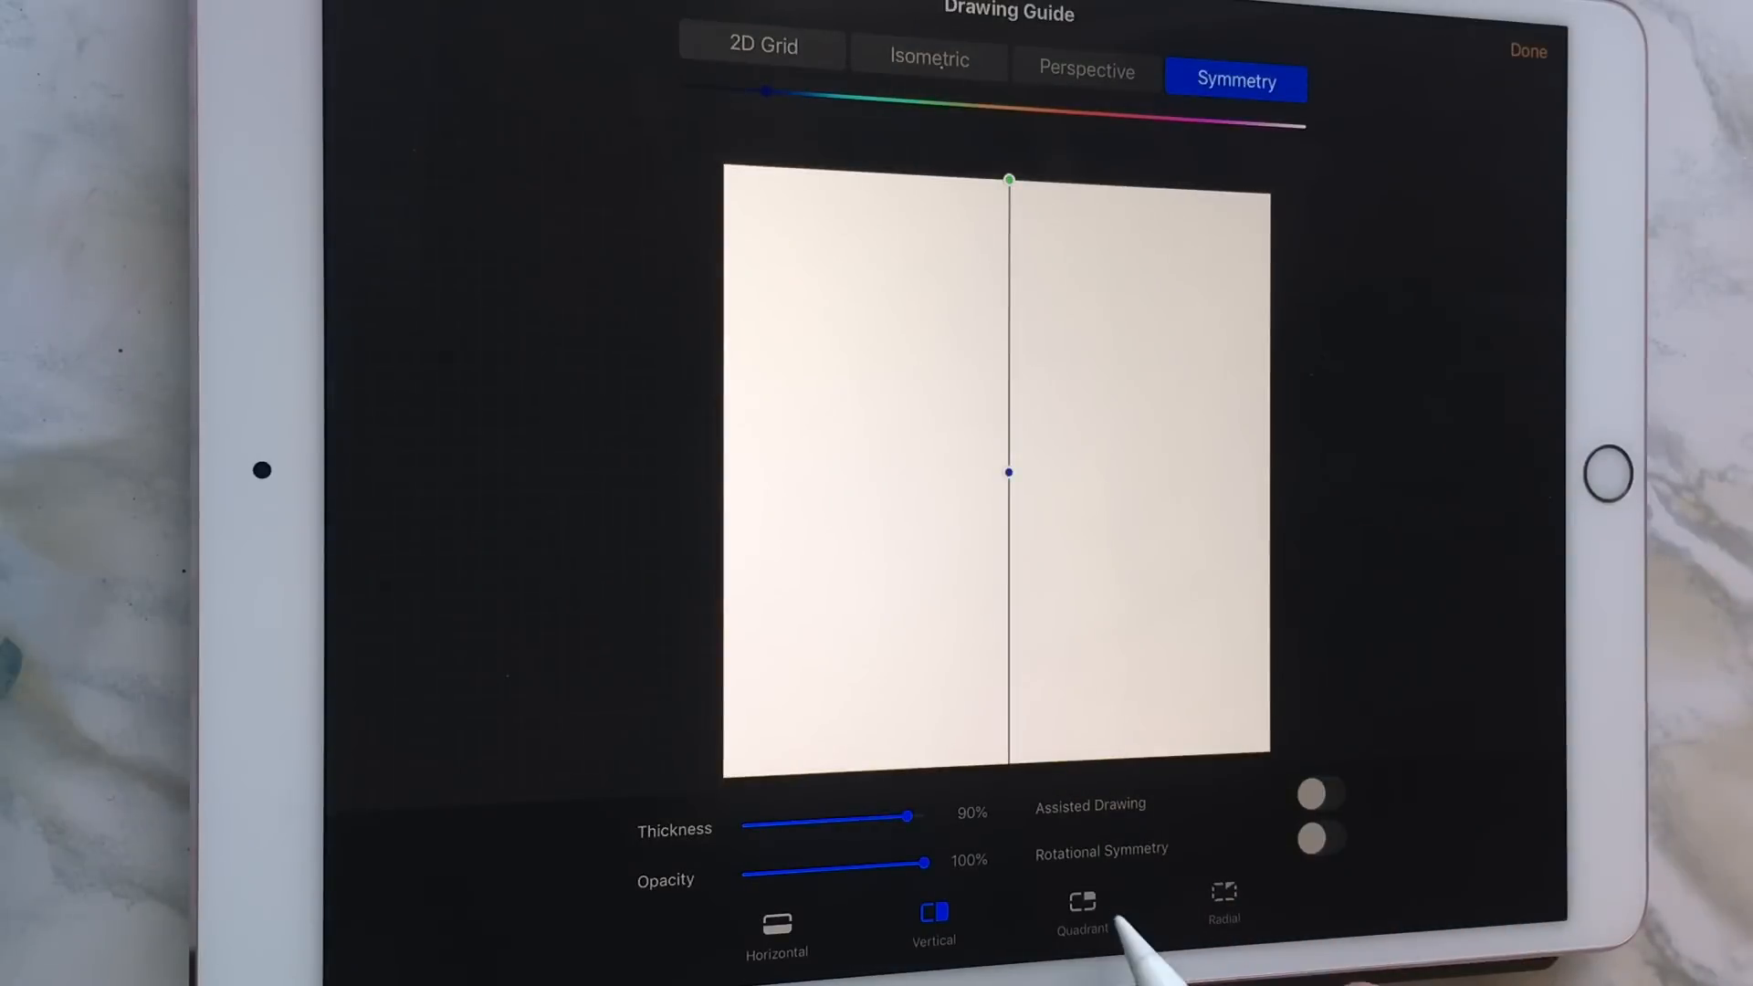
Choose Quadrant symmetry with Assisted Drawing, pick teal, and draw four-way mirrored loops
click(1076, 927)
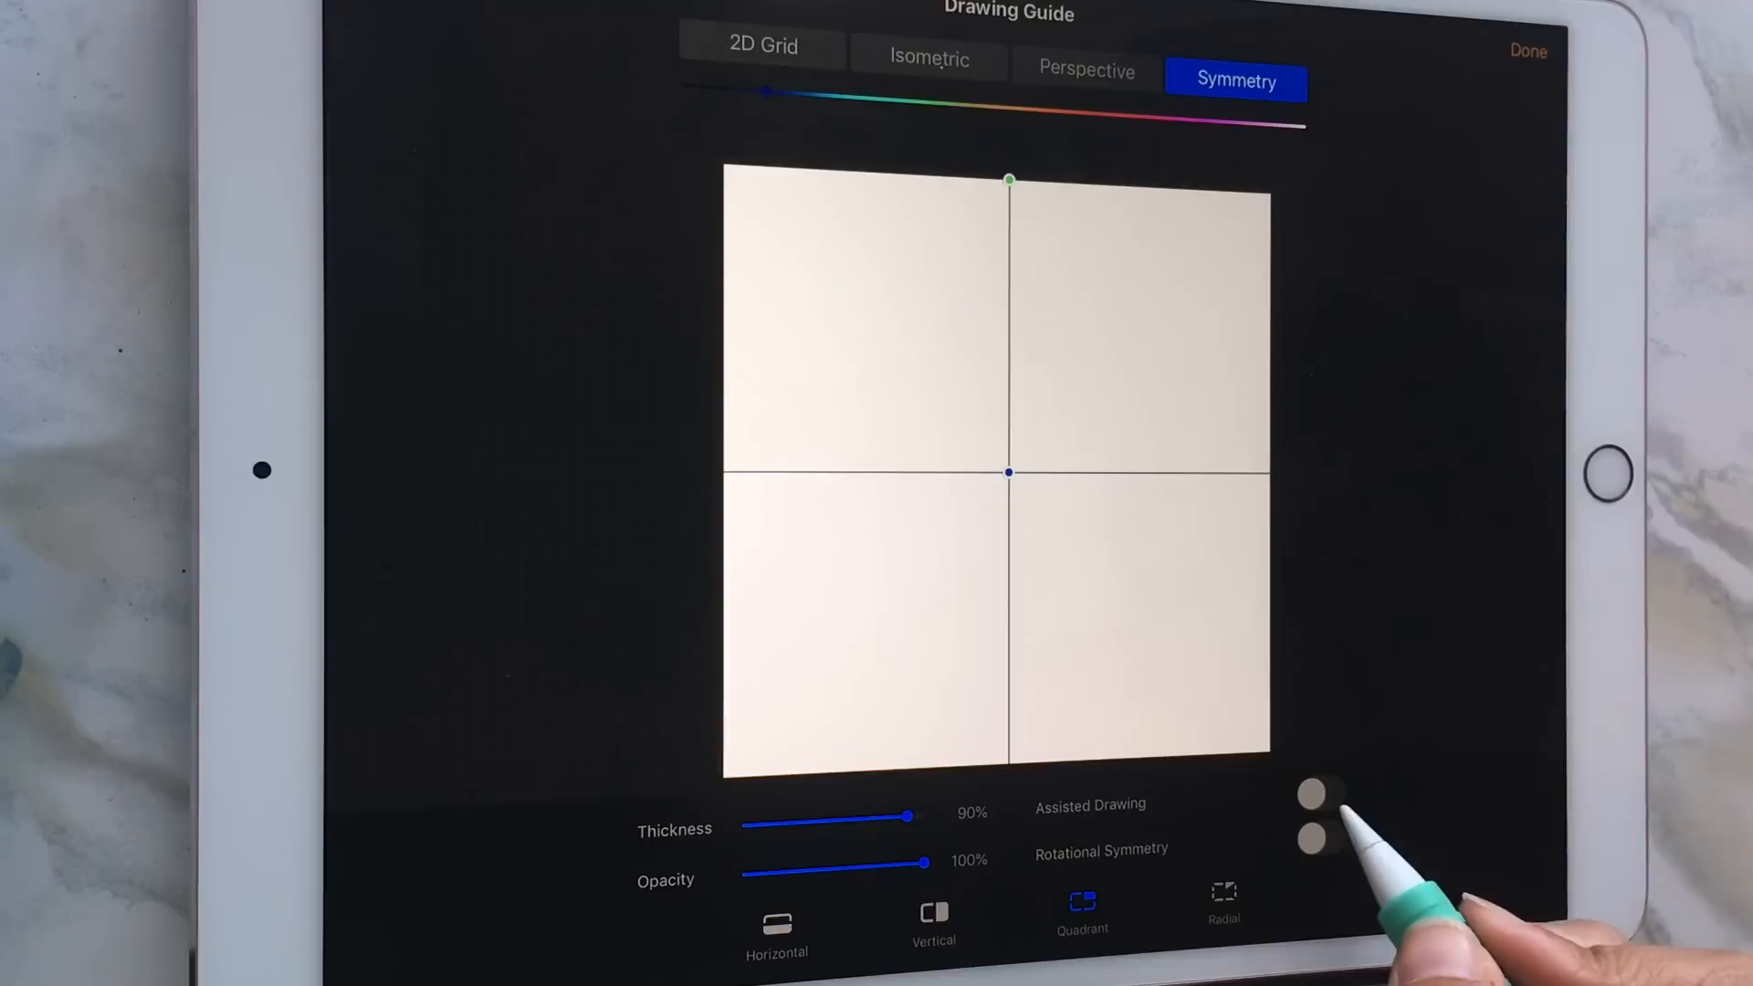
click(1316, 810)
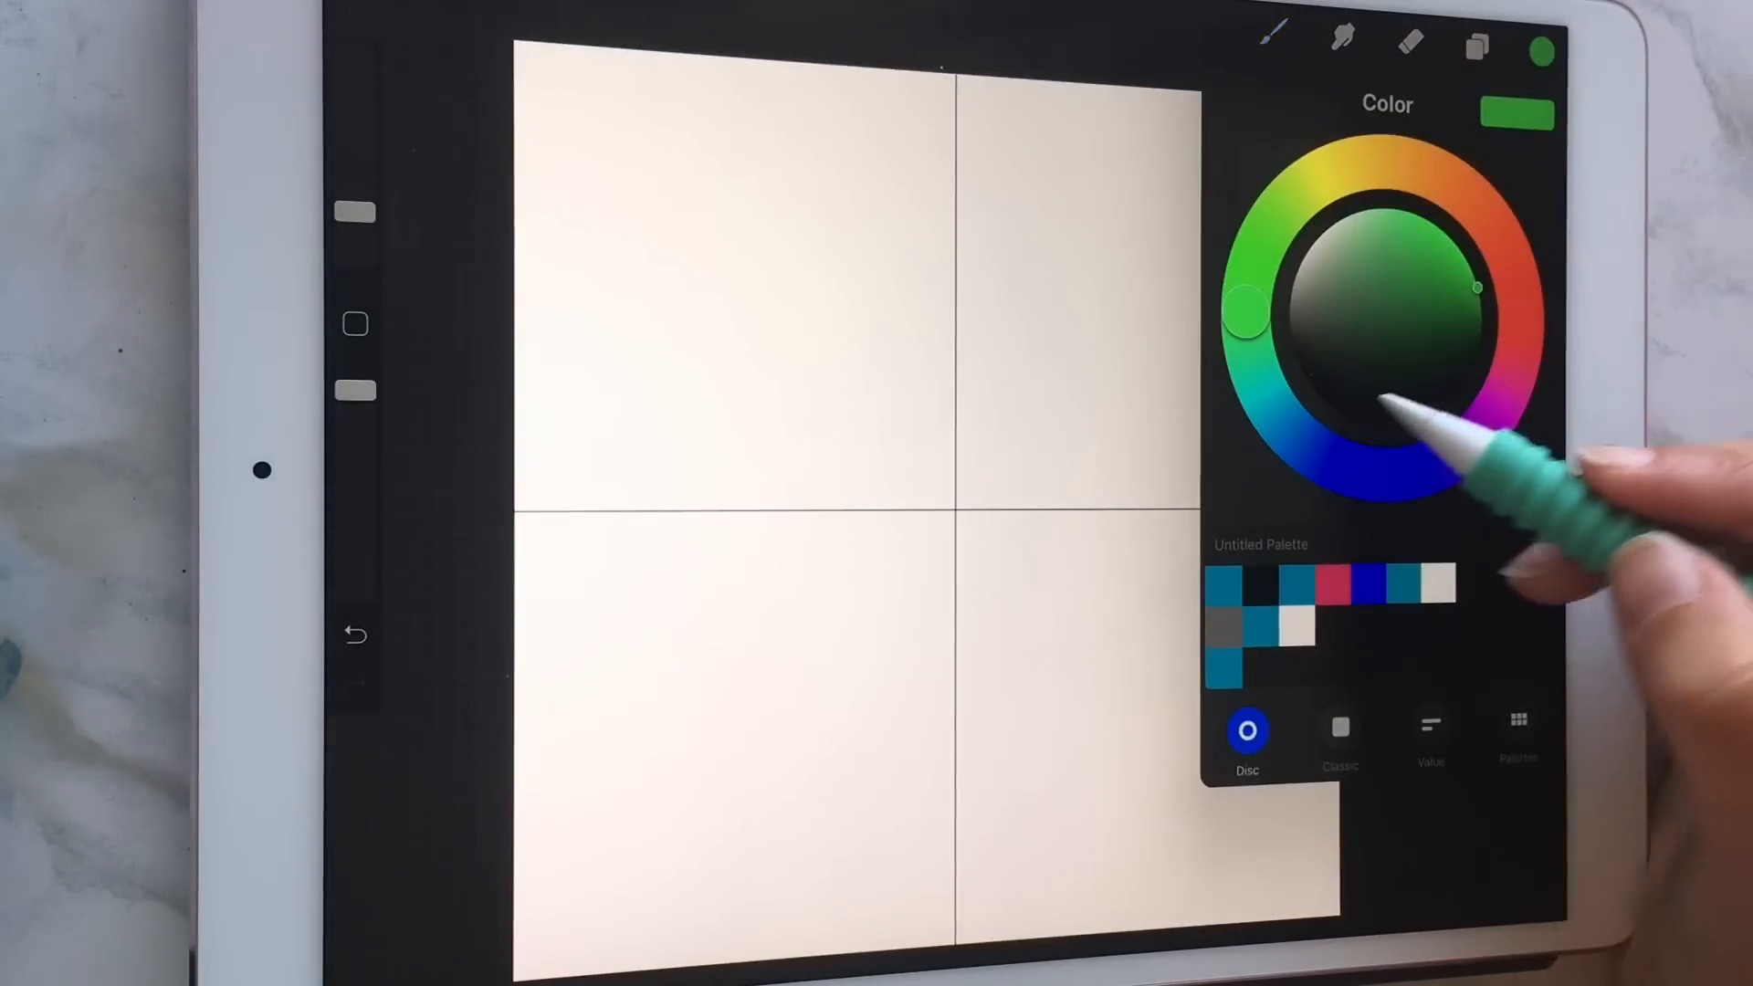
click(1538, 48)
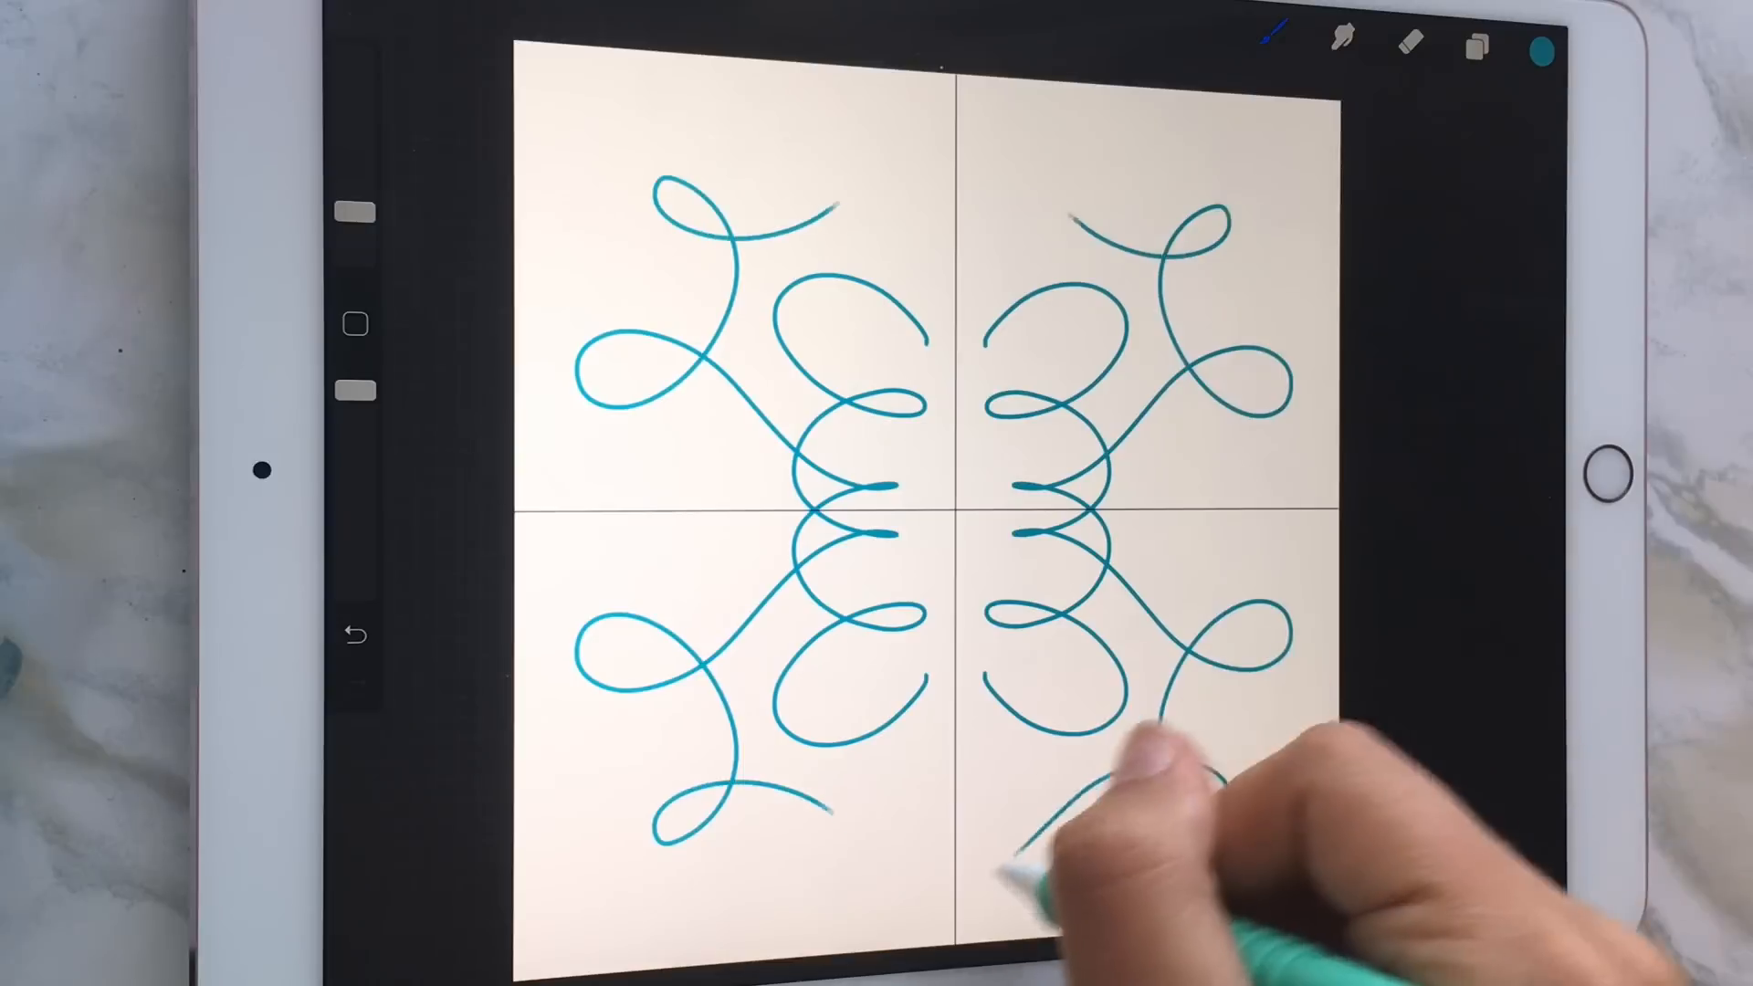
click(356, 637)
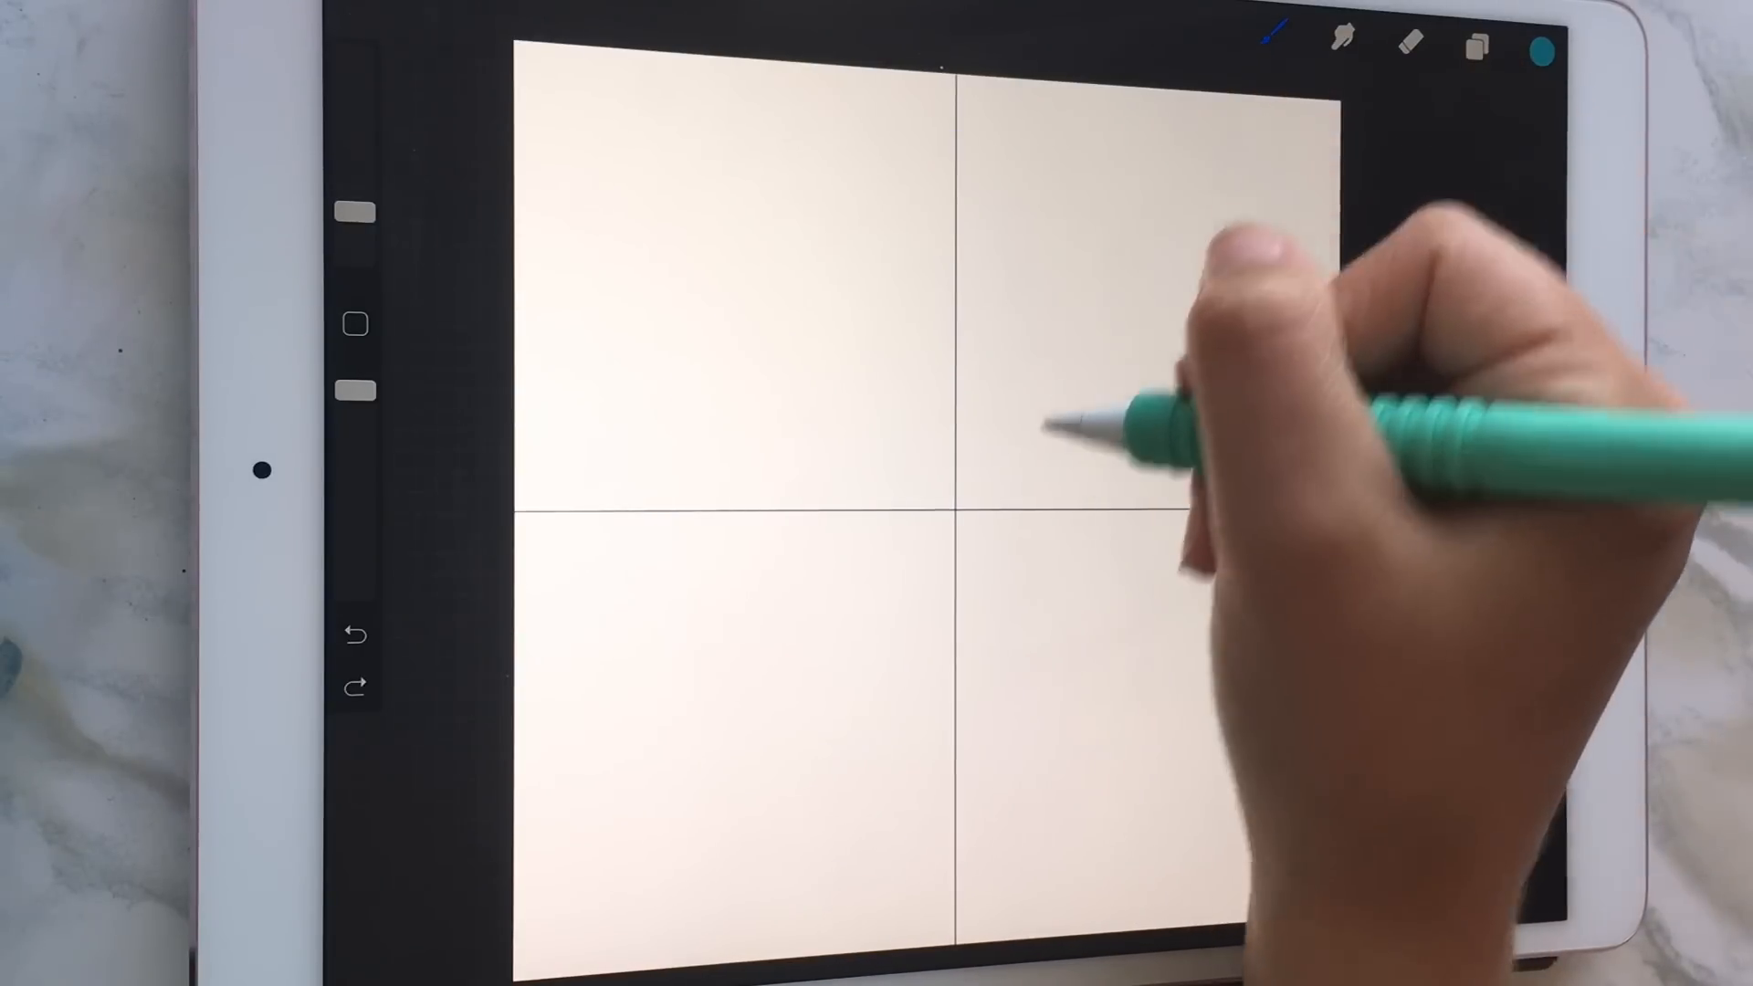
Write teal MIRROR near the canvas centre, mirrored across both quadrant lines
drag(860, 459, 1051, 559)
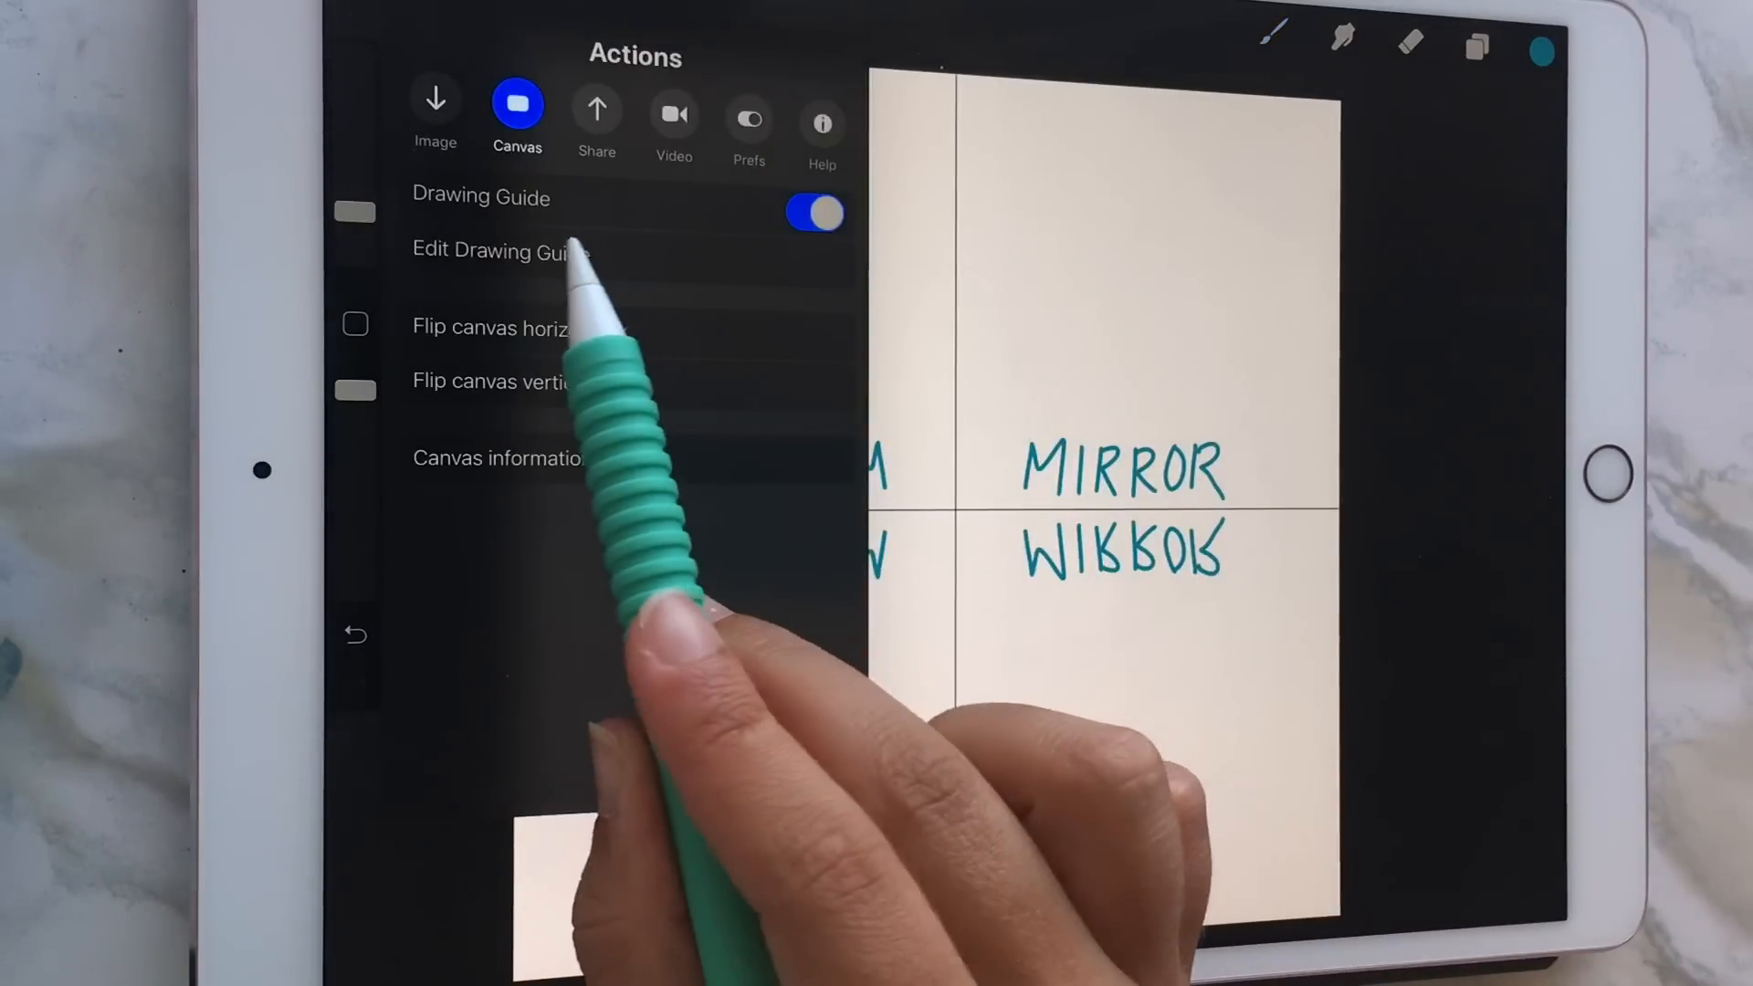
Draw a red heart, ROTATE and teal loops, checking the quadrant guide settings
click(498, 251)
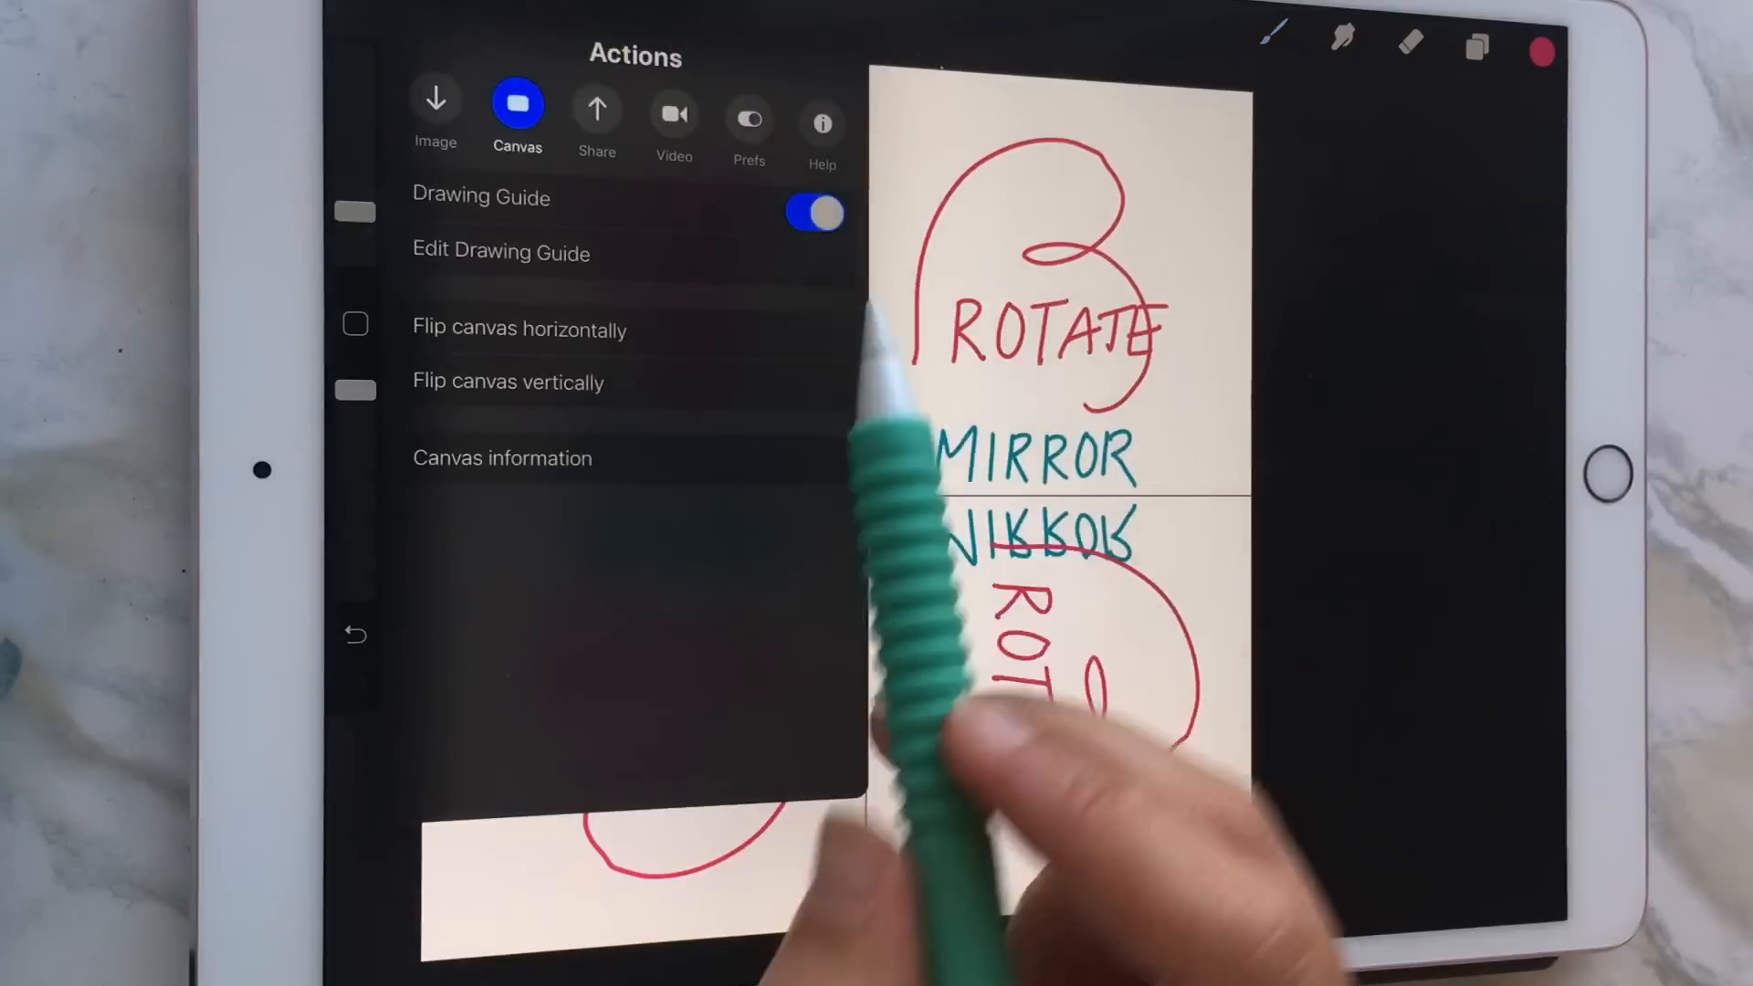
click(501, 252)
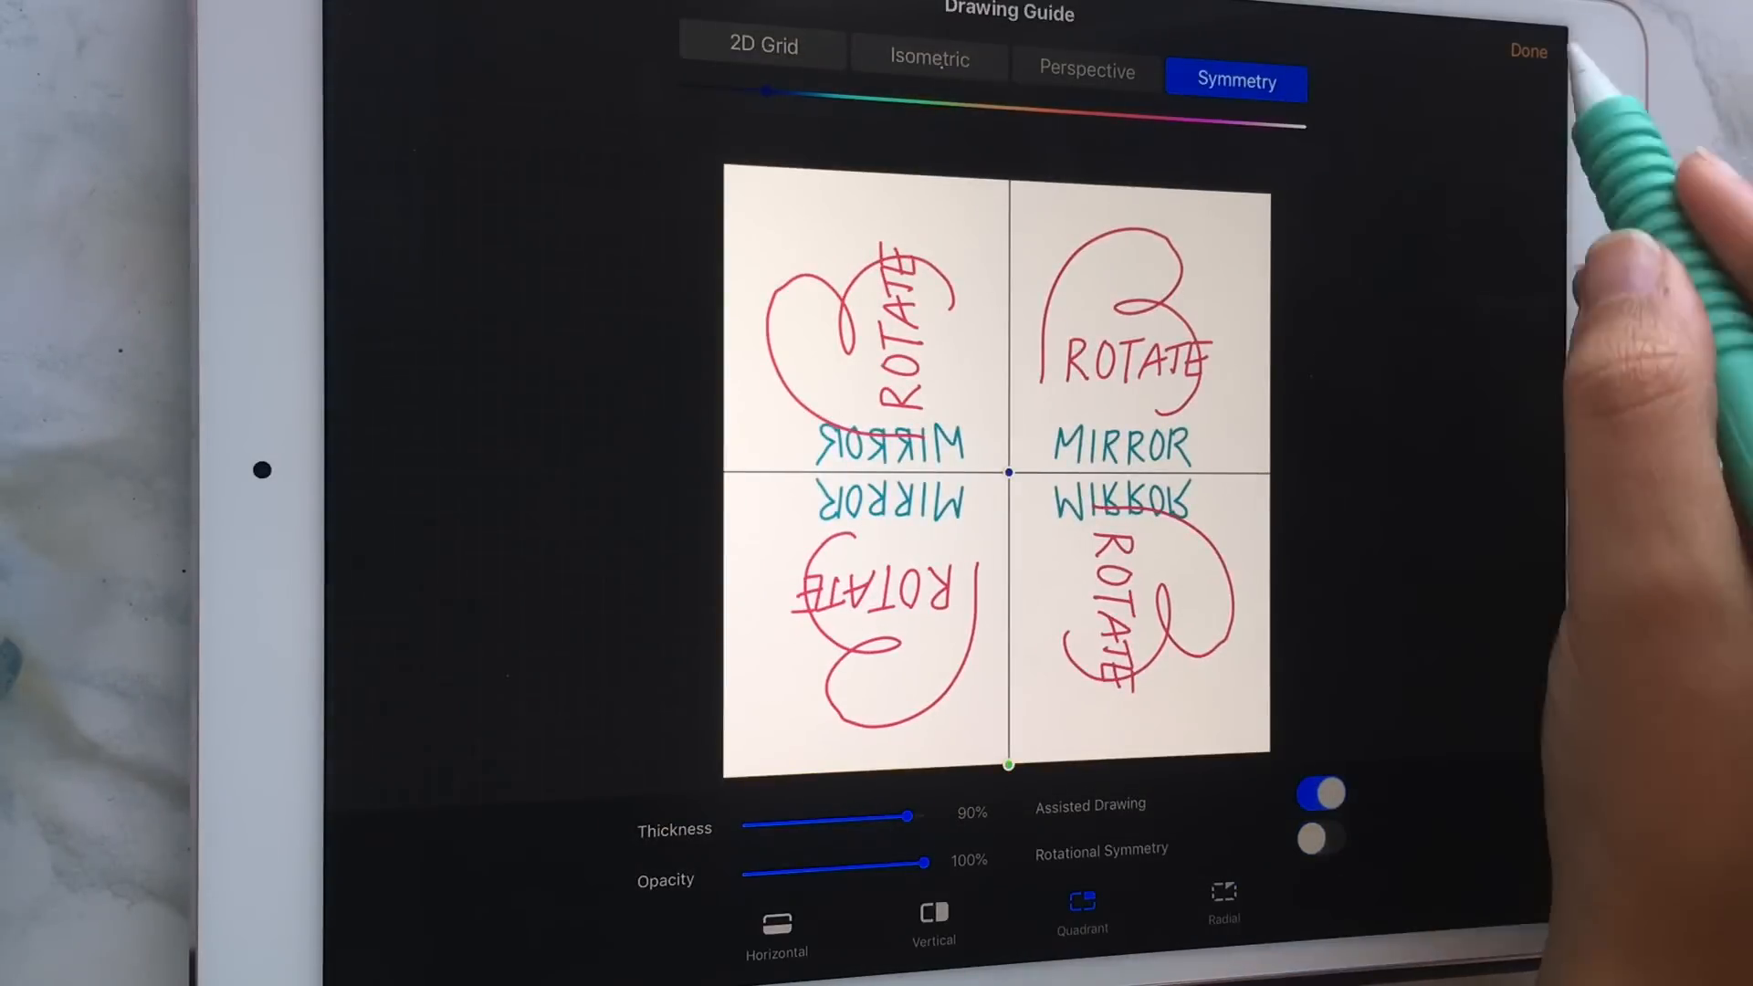
click(1528, 46)
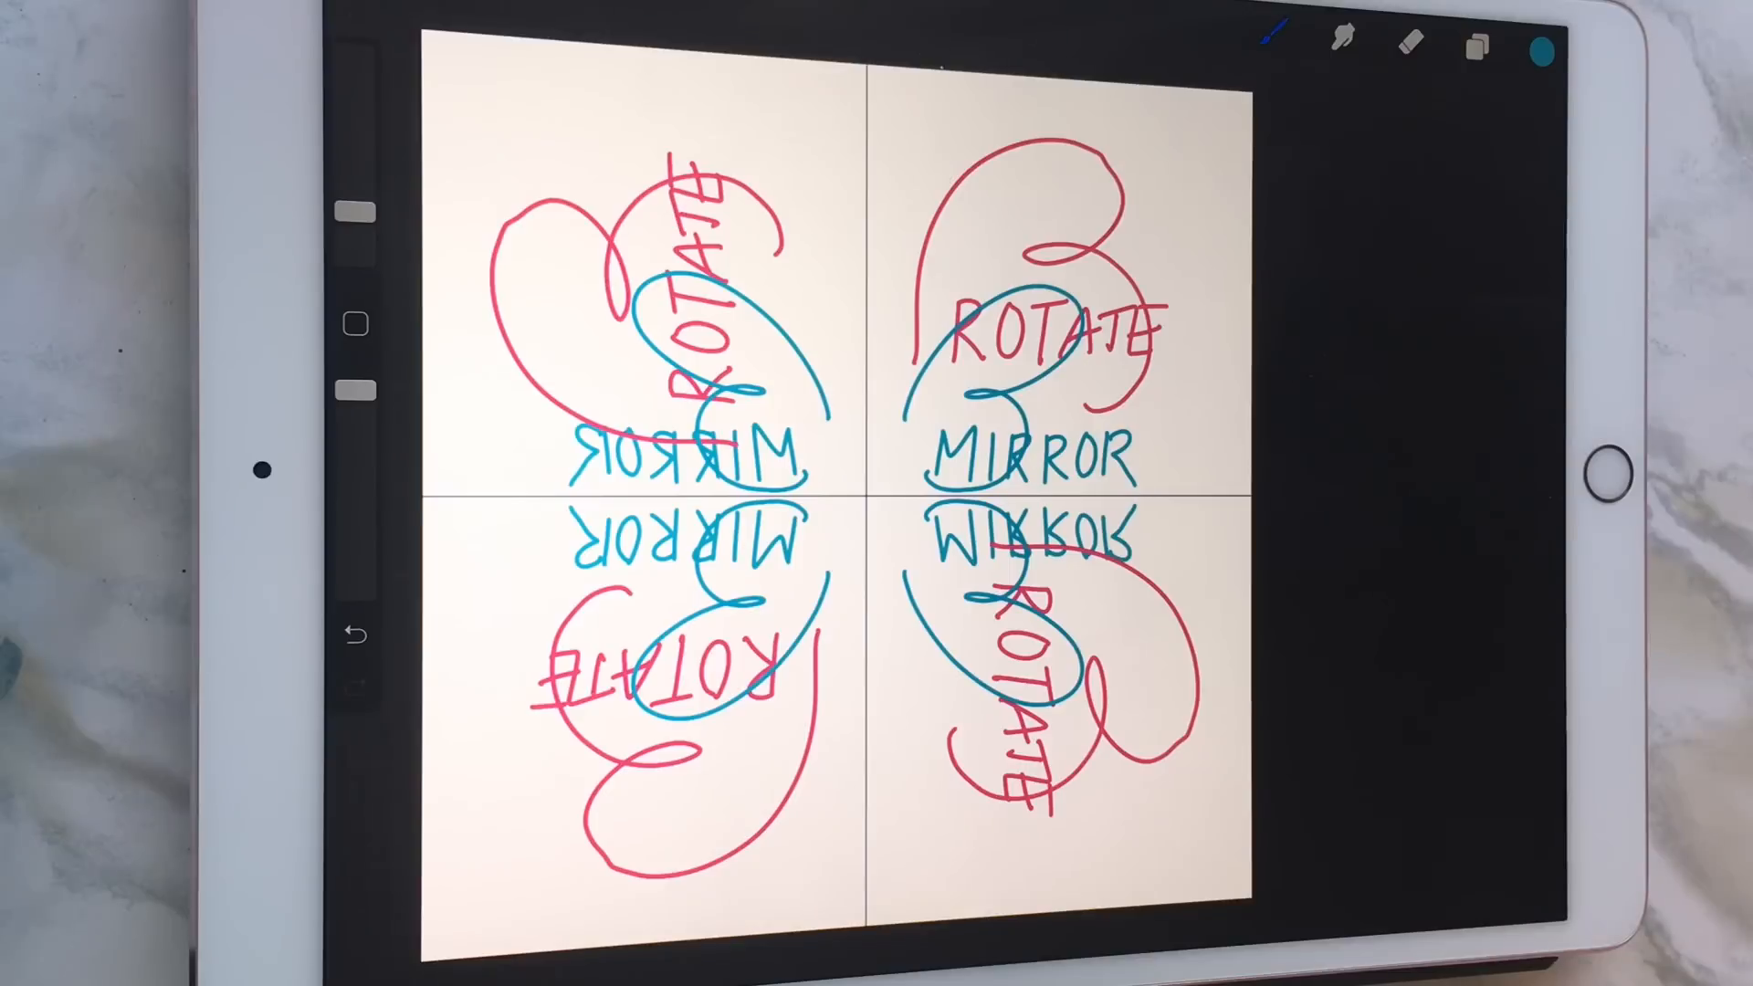
click(1473, 42)
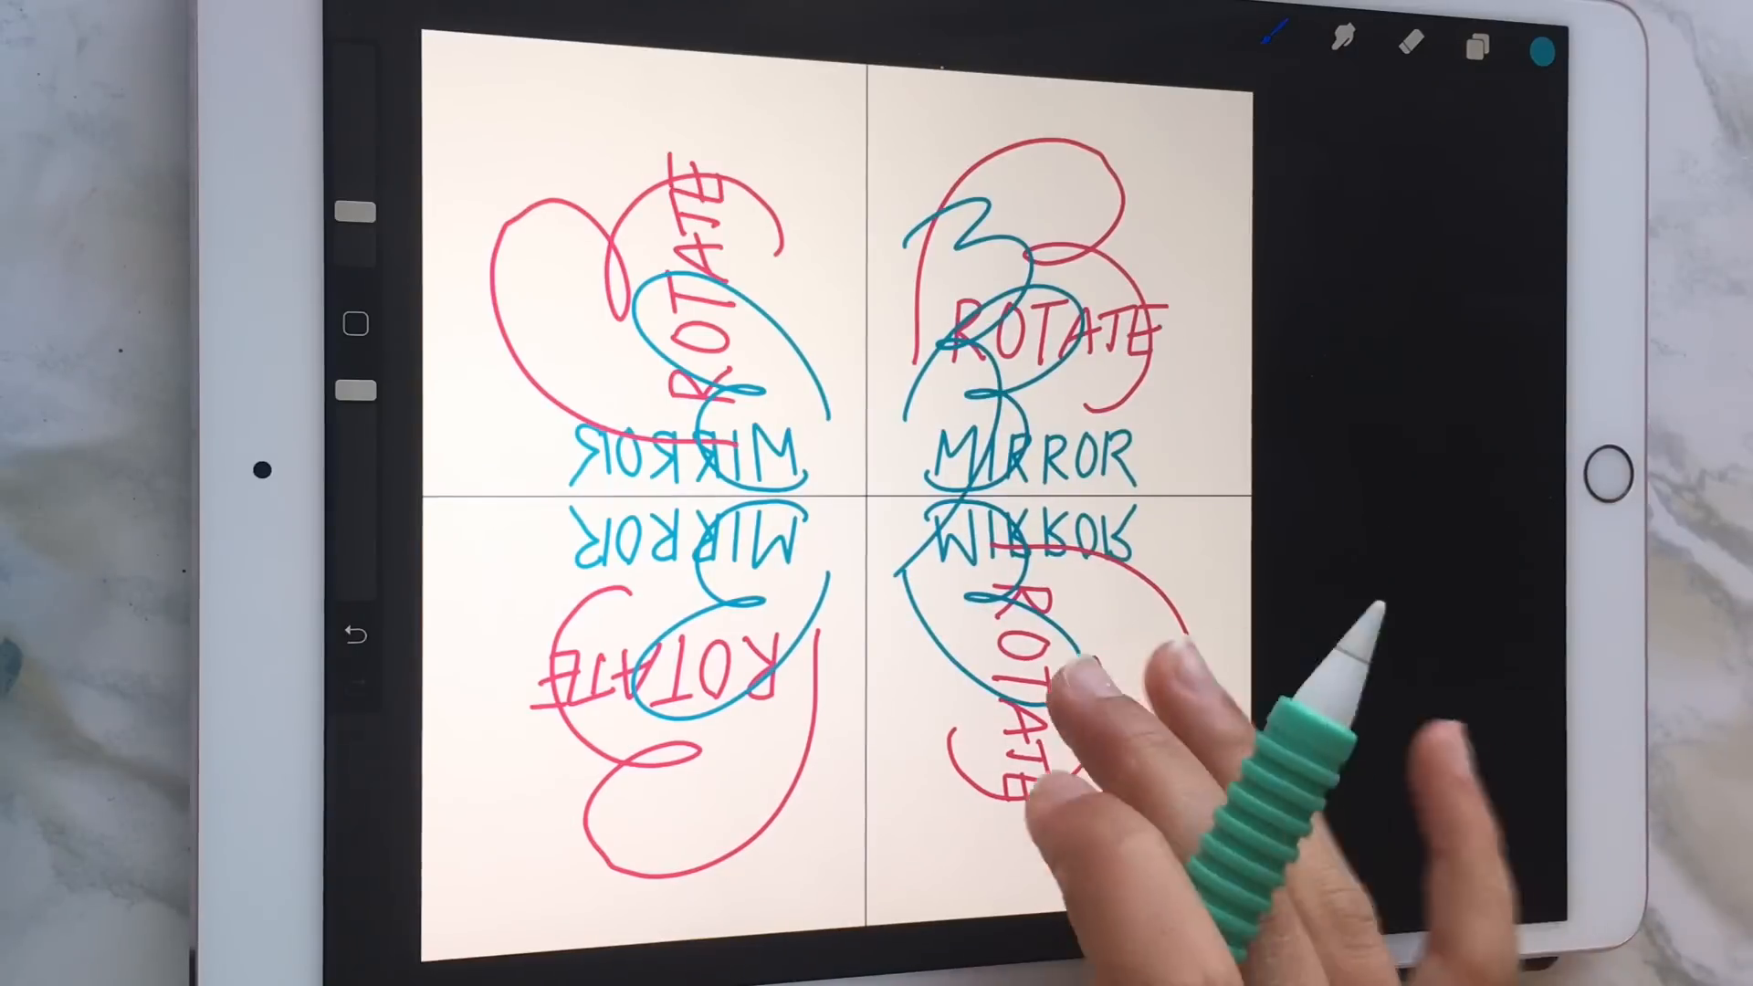
Undo the last teal loop and hide the quadrant drawing's layer
click(1473, 43)
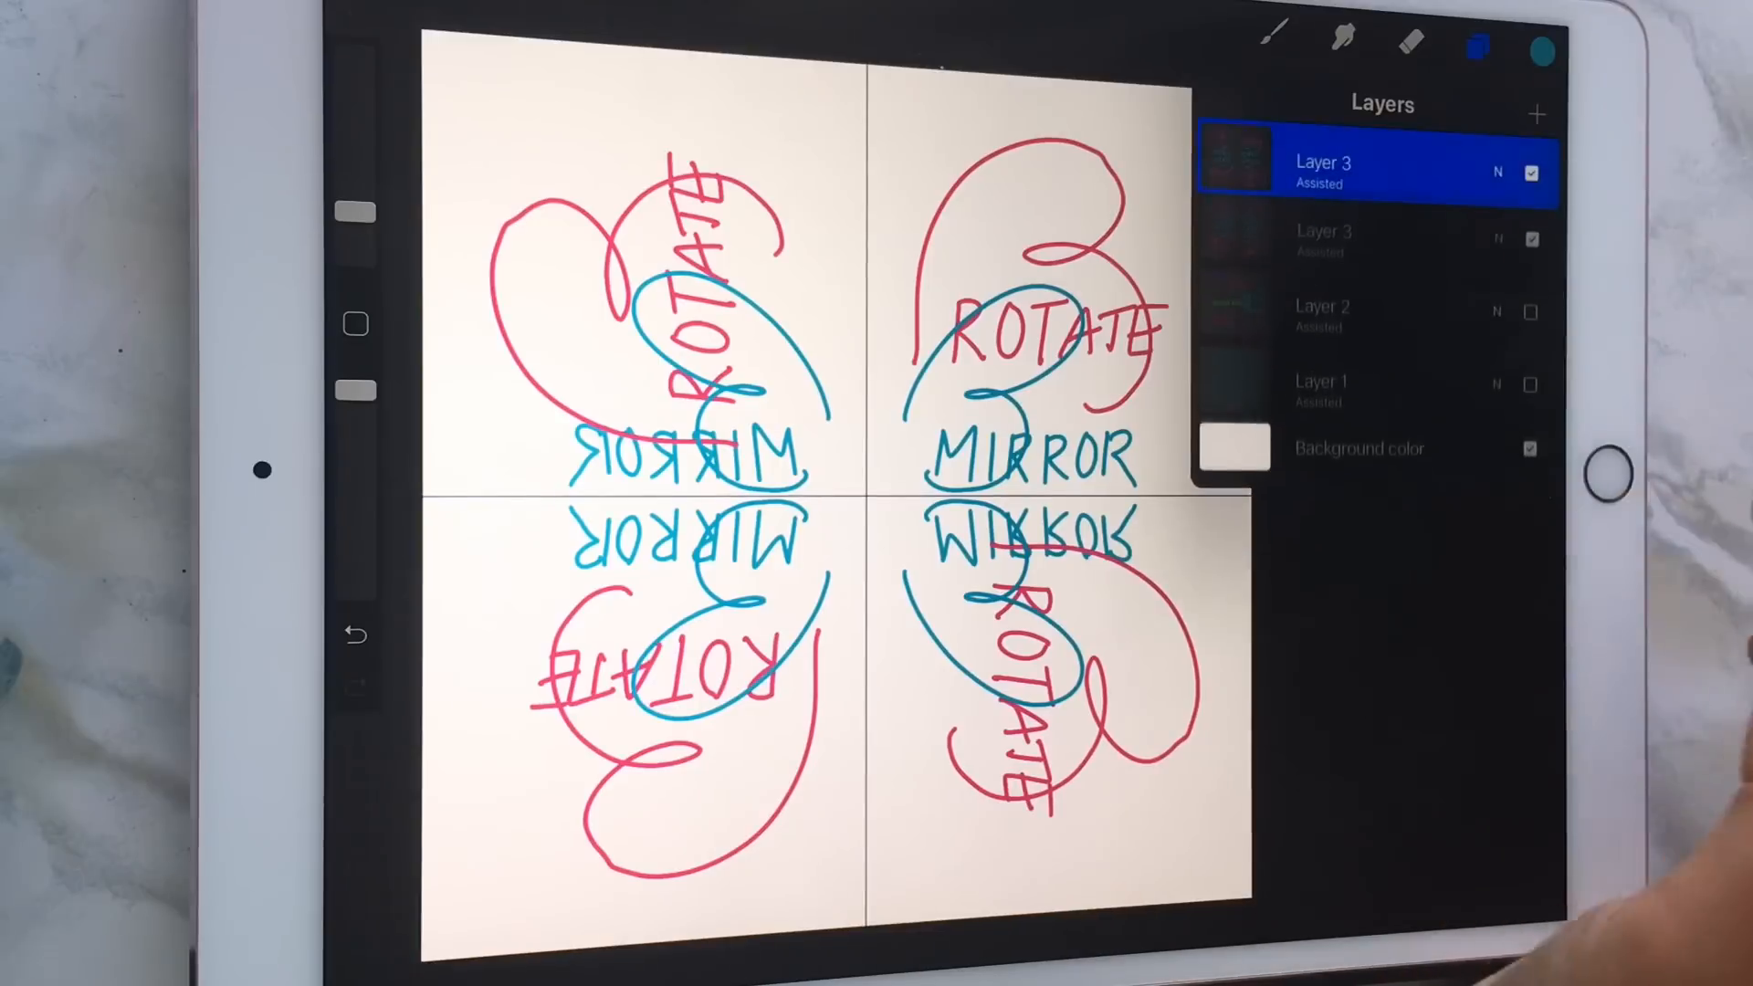
click(1323, 172)
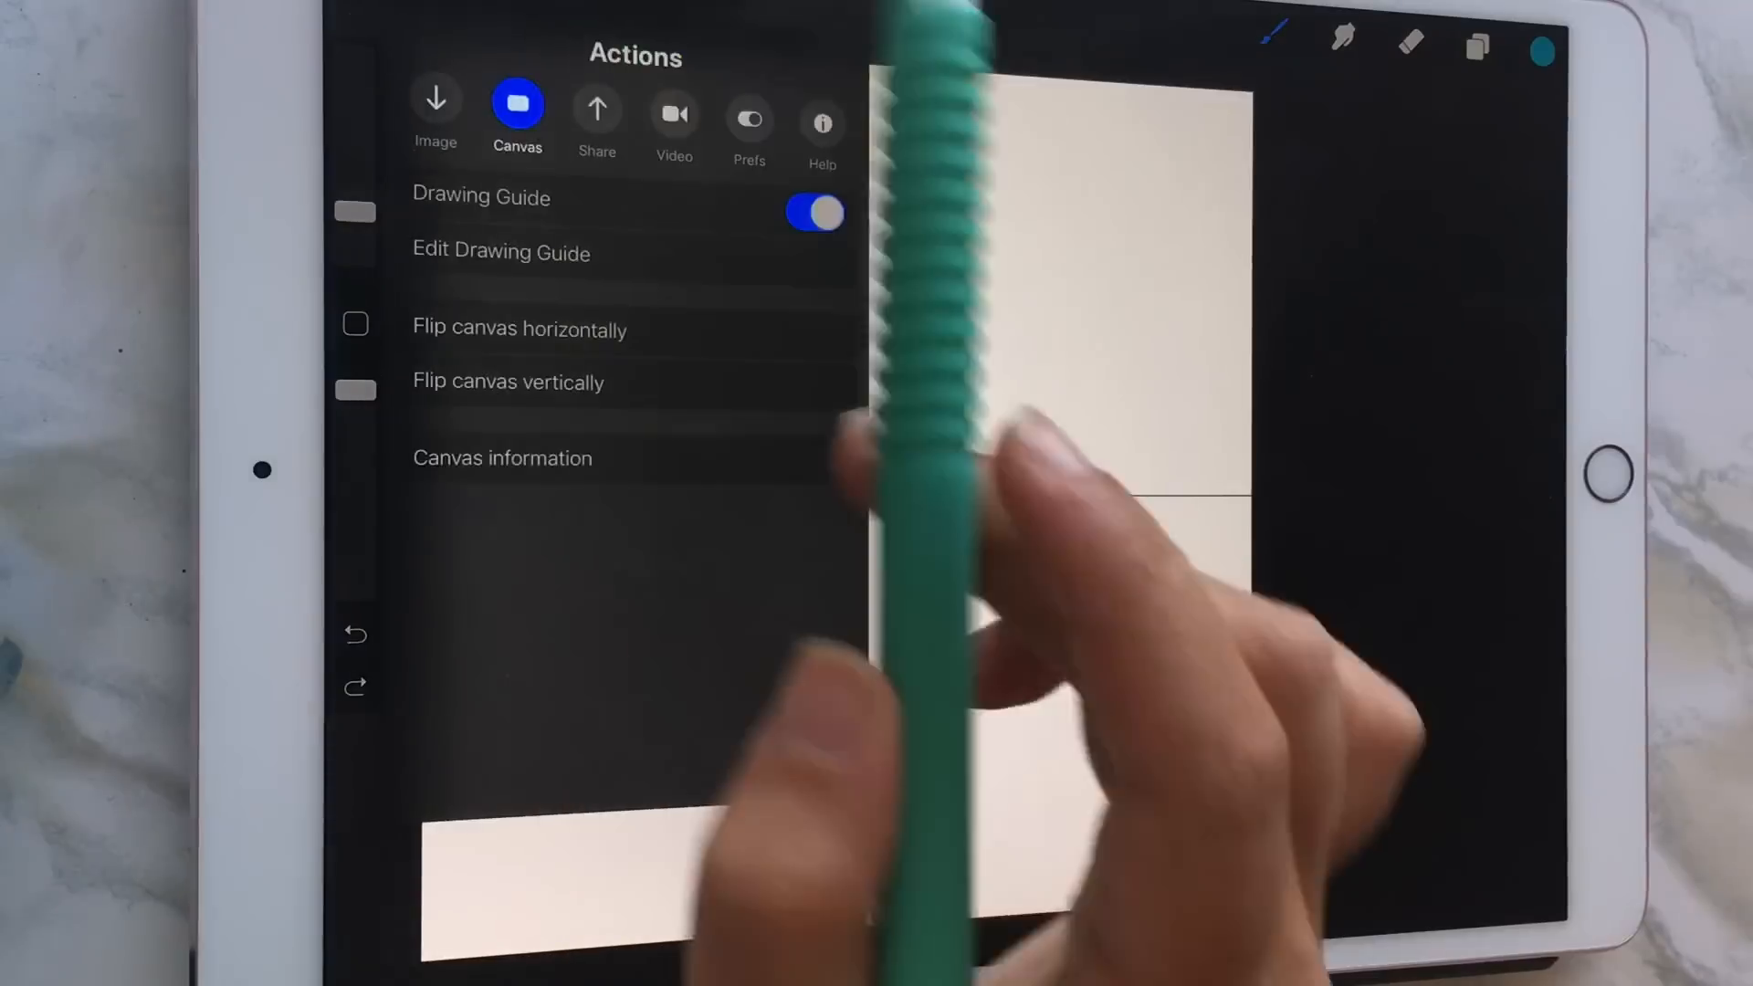
Set the drawing guide to Radial symmetry and write teal MIRROR around the centre
click(501, 252)
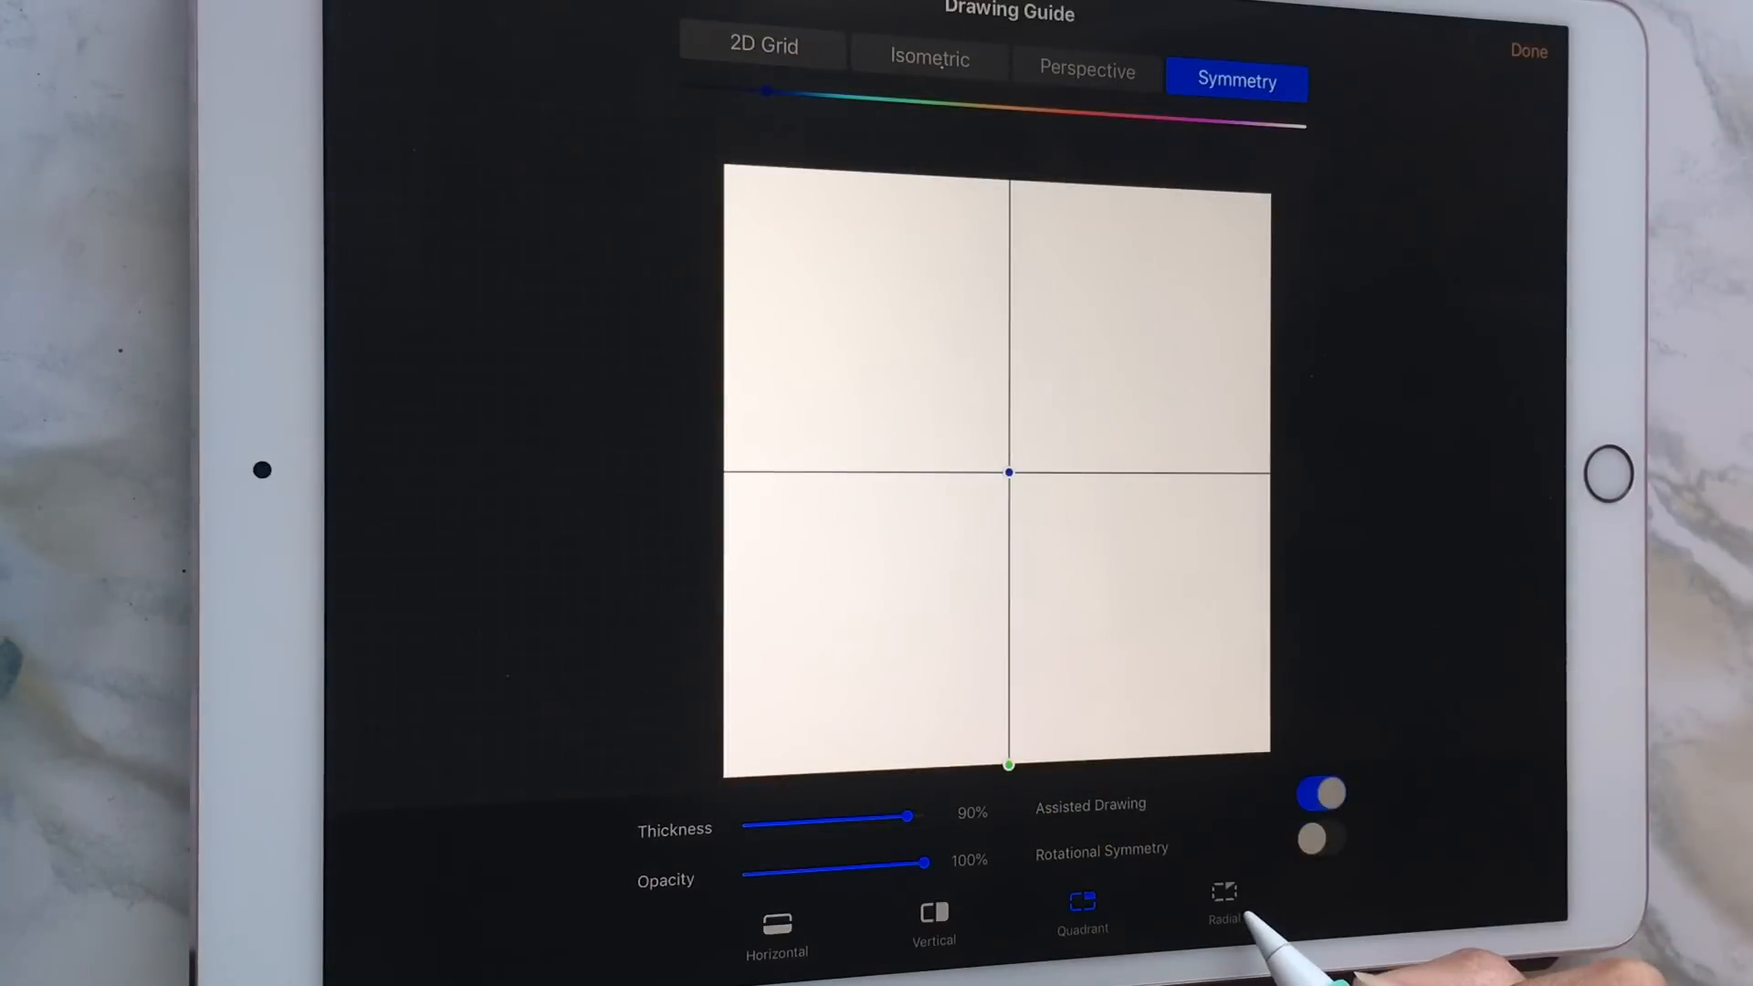
click(1222, 898)
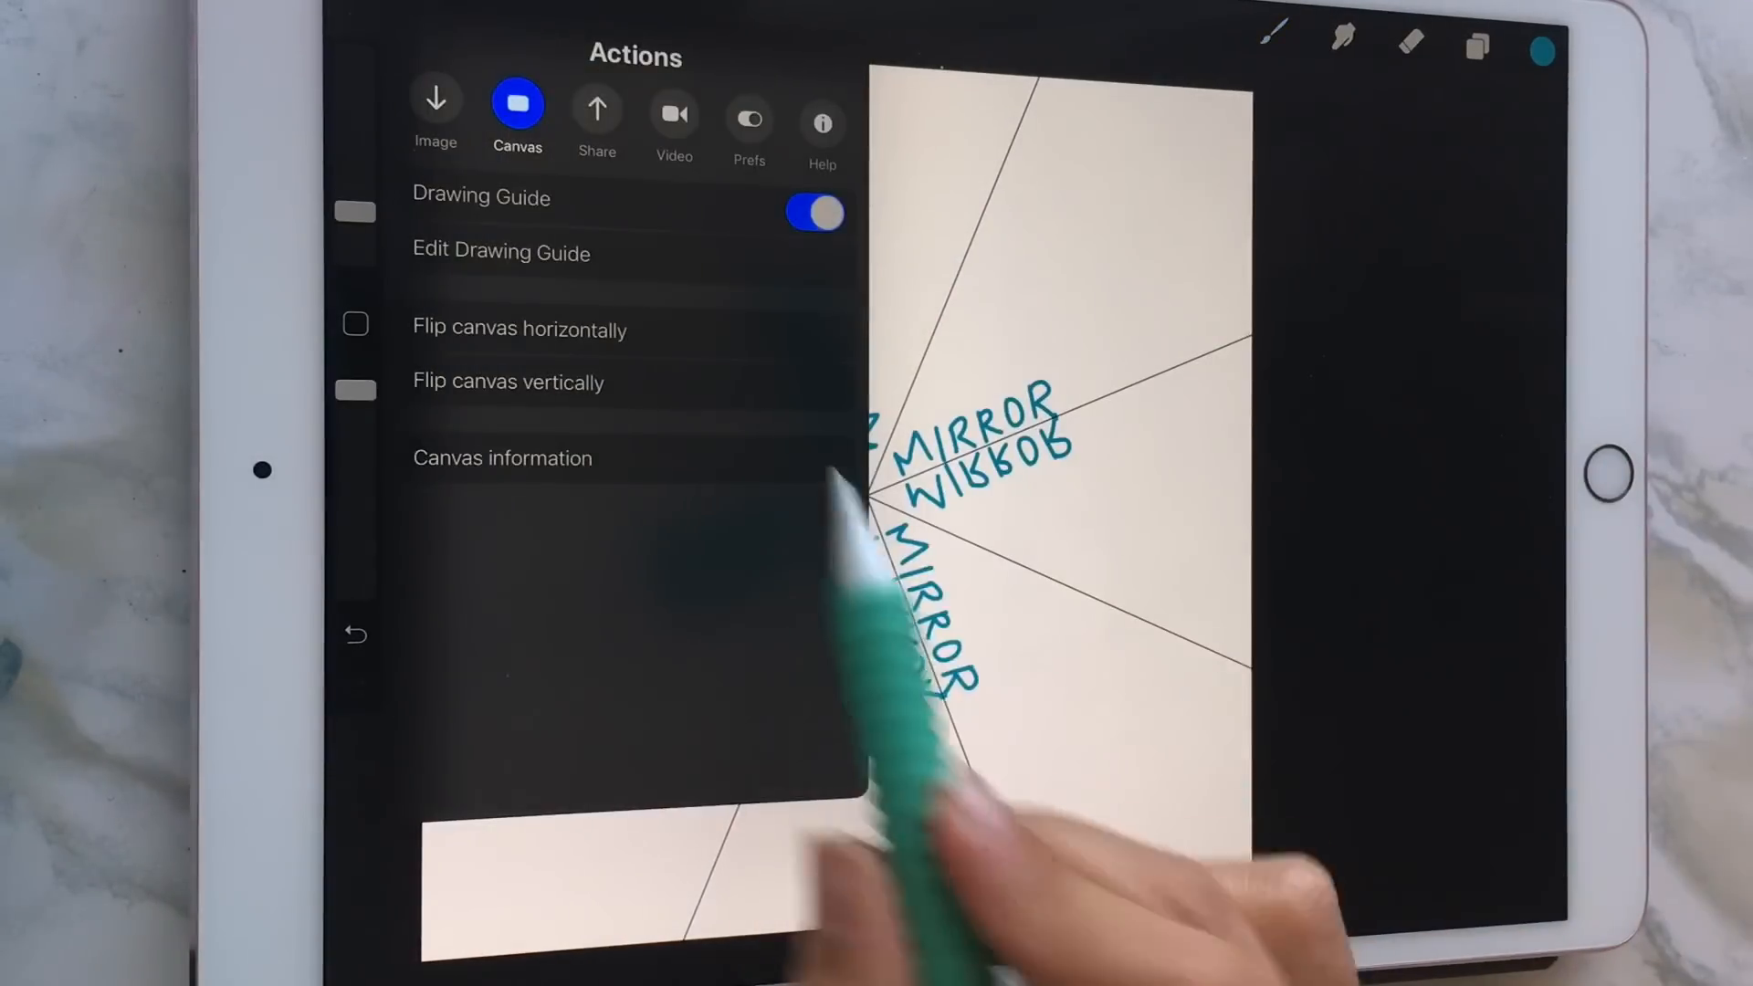
click(501, 252)
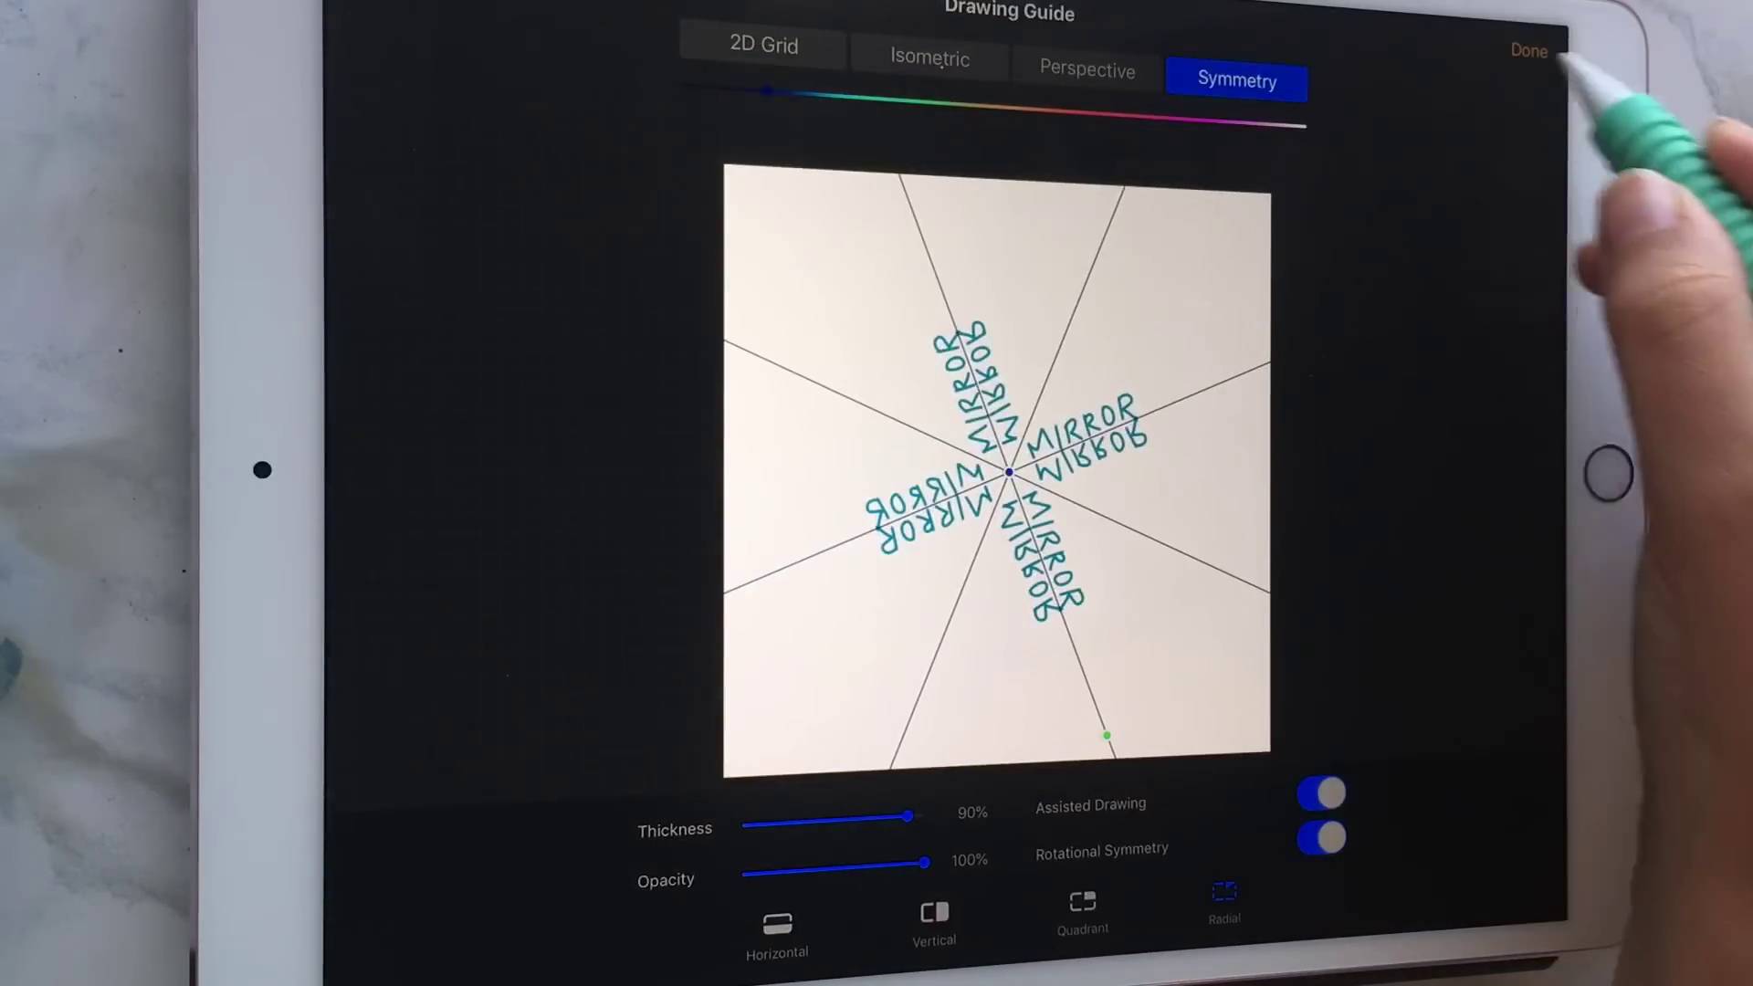
click(1530, 46)
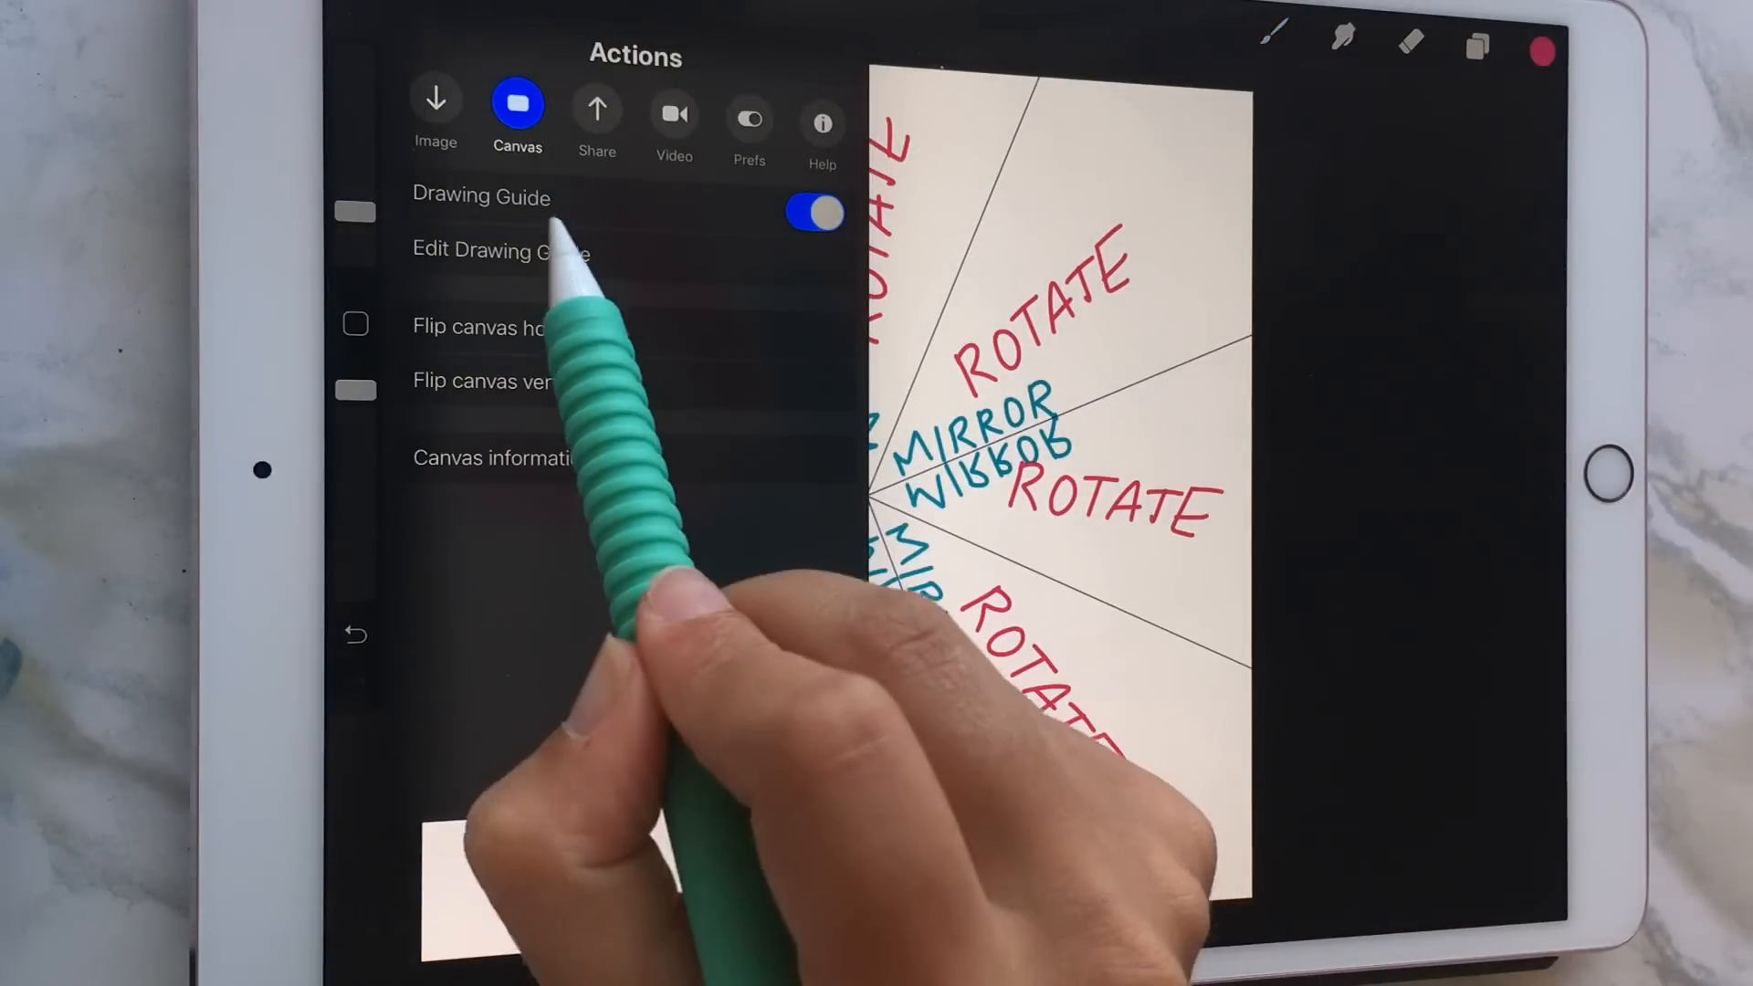
Write red ROTATE and purple hearts, then turn off assisted drawing and guide lines
click(500, 251)
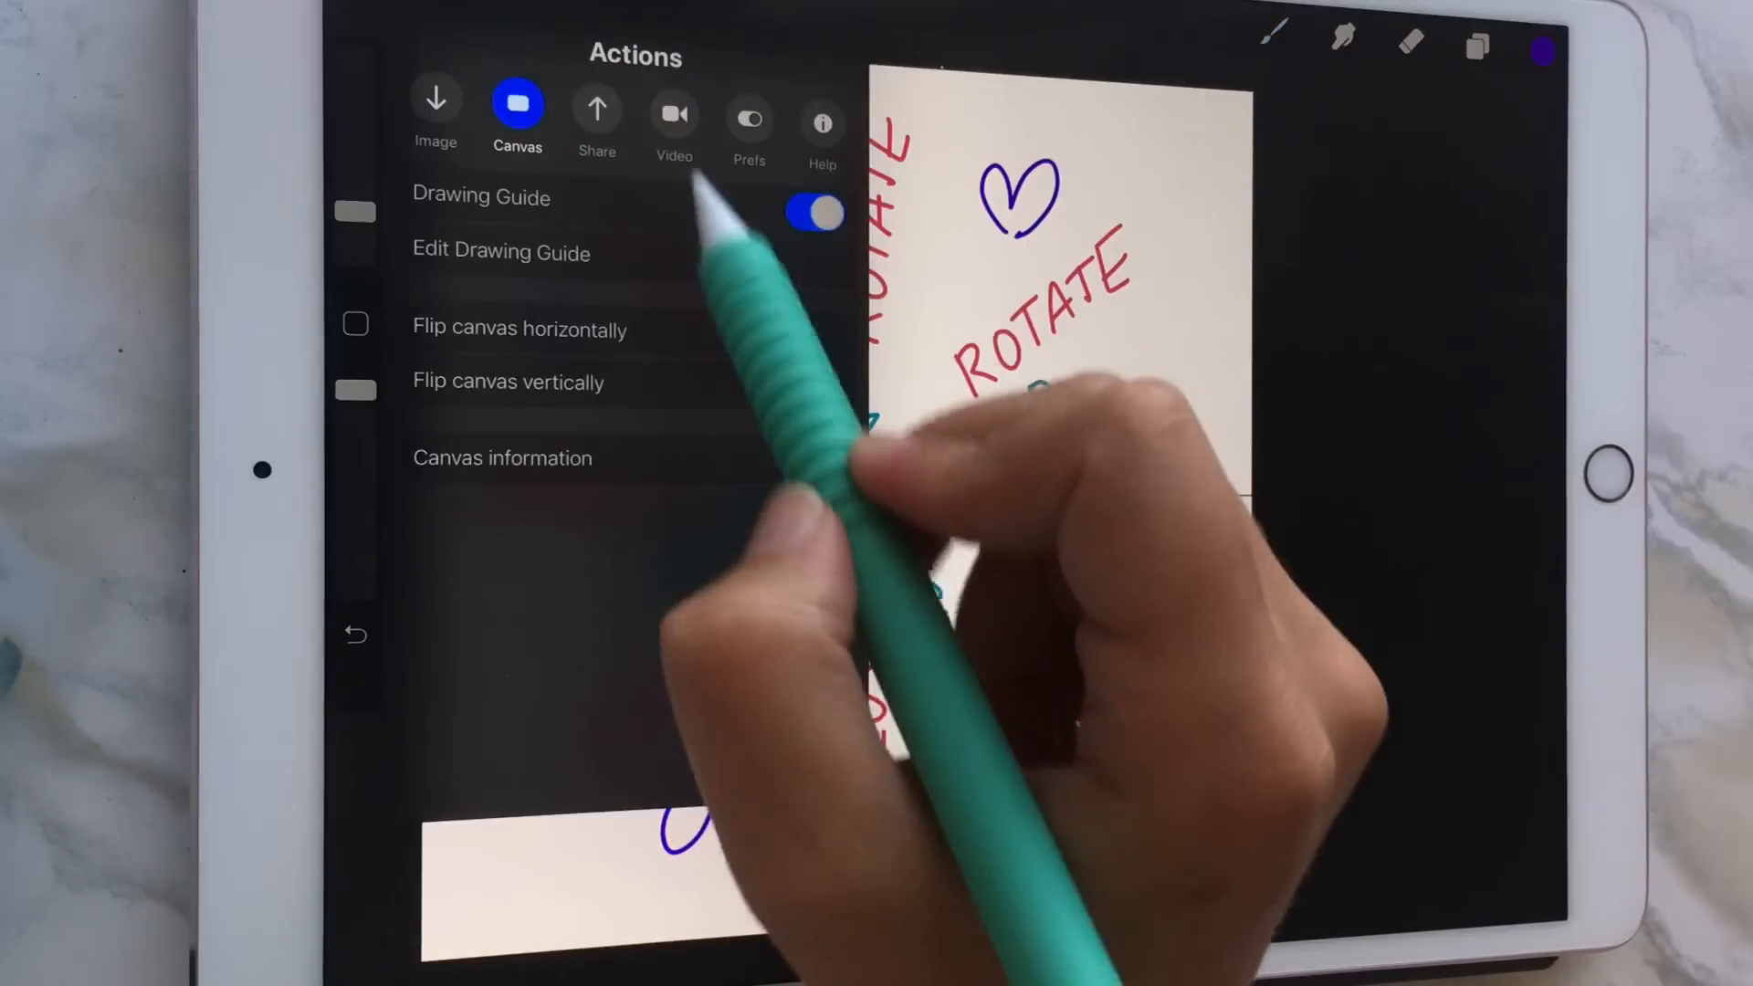
click(501, 252)
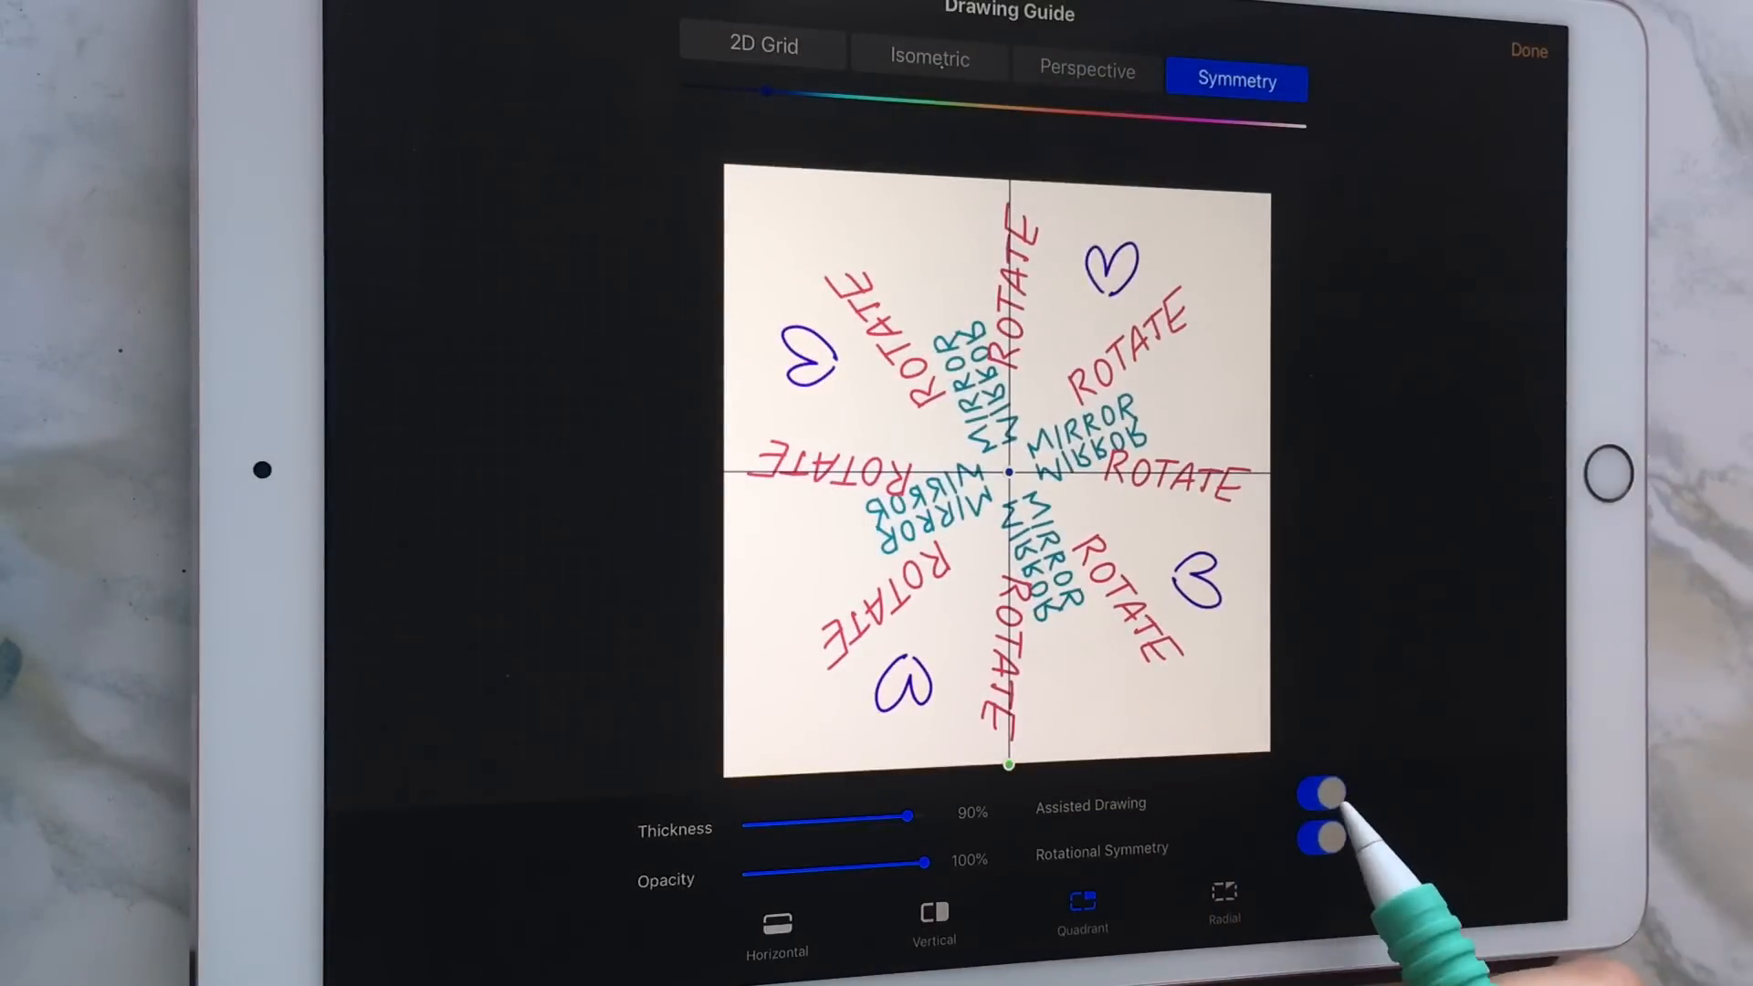
click(1527, 47)
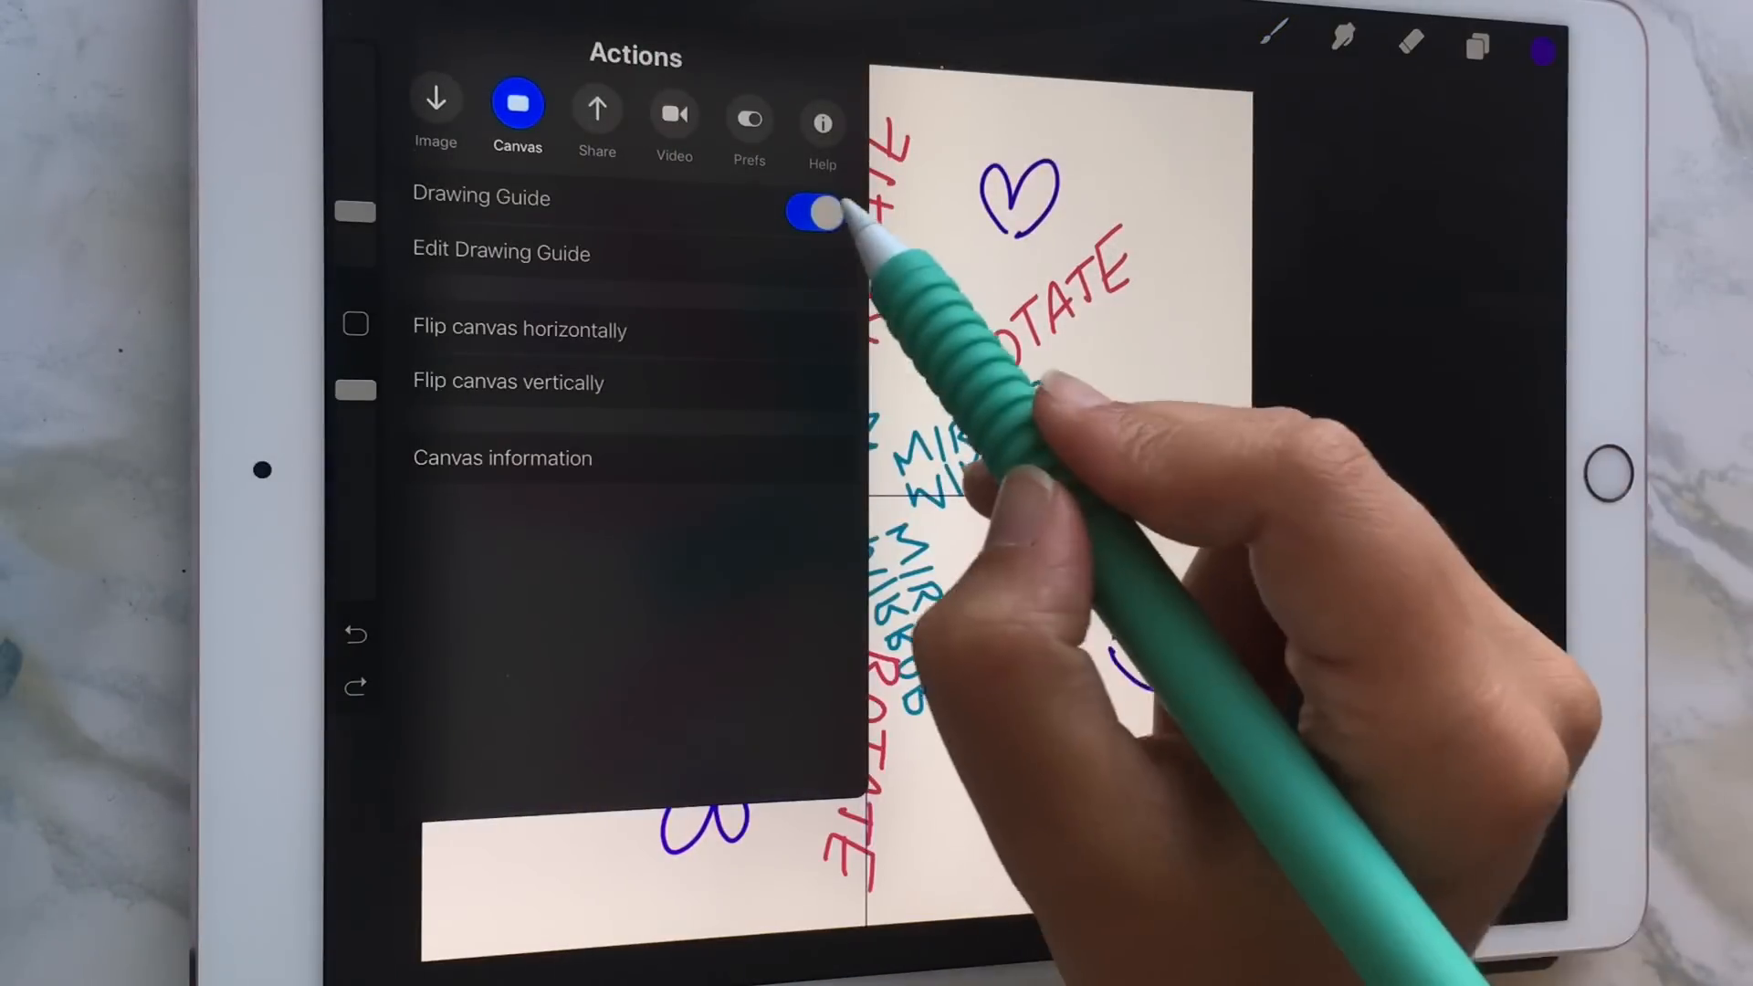
click(805, 211)
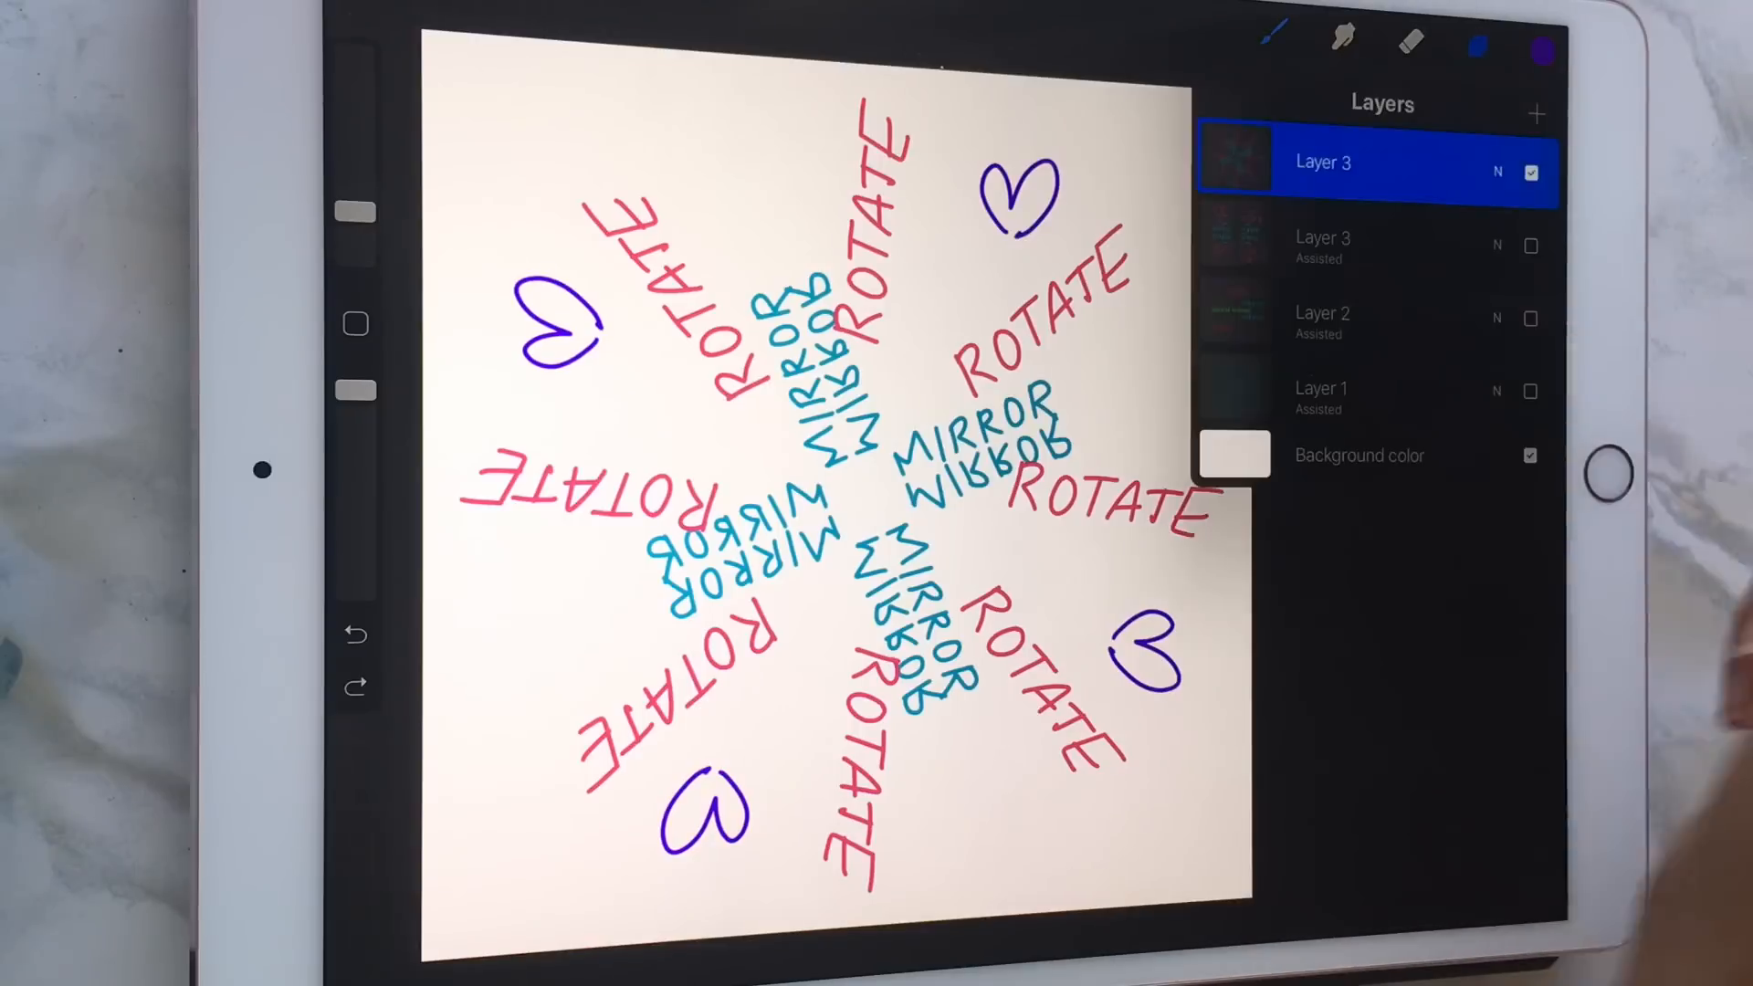
Add a new layer with a Radial guide and draw a purple looping flourish mandala
click(1534, 113)
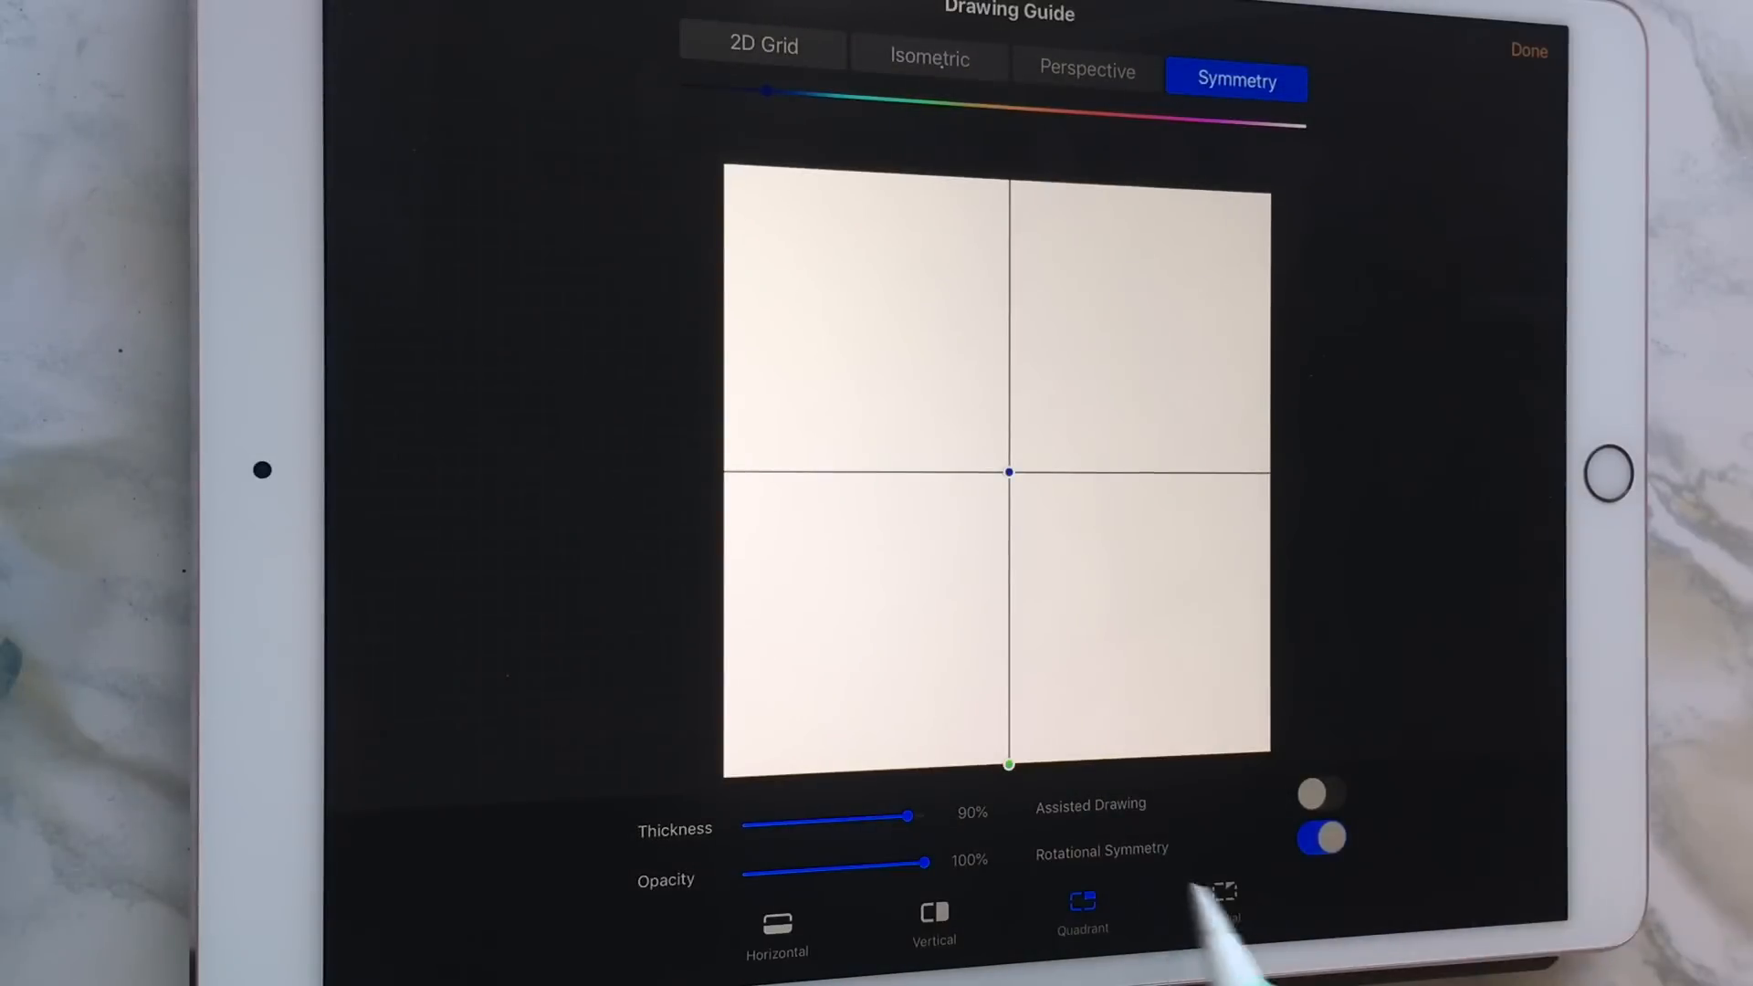
click(1223, 905)
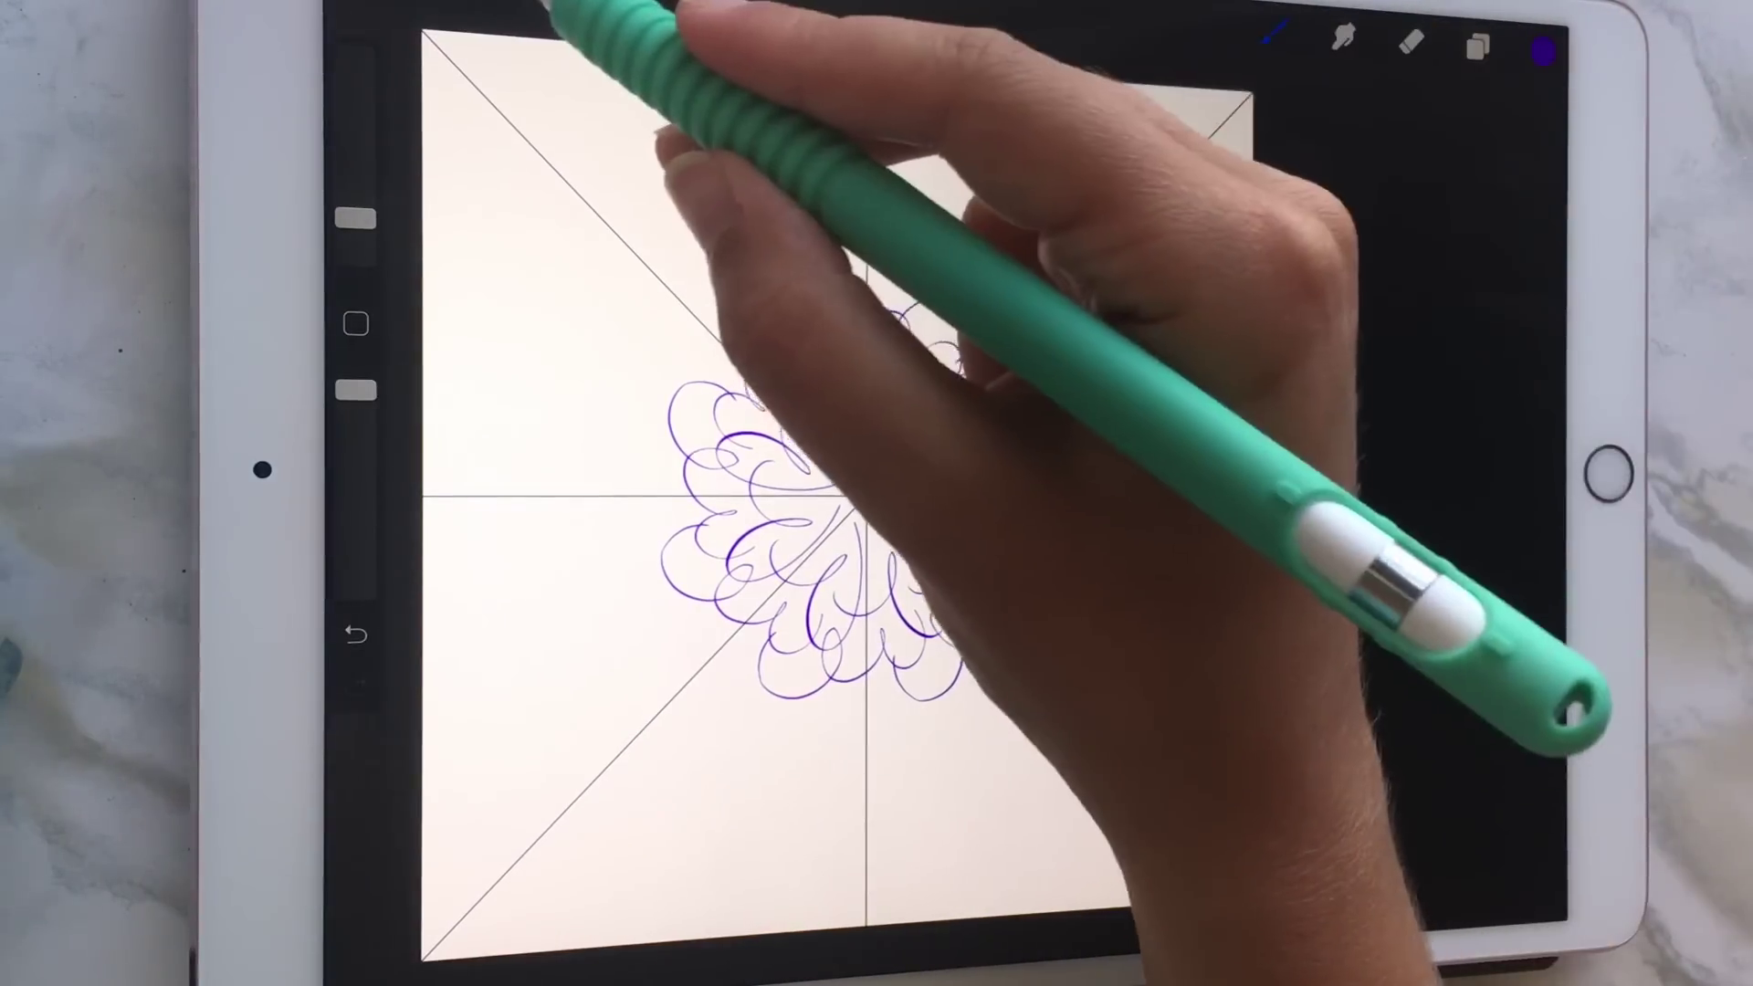
click(1477, 37)
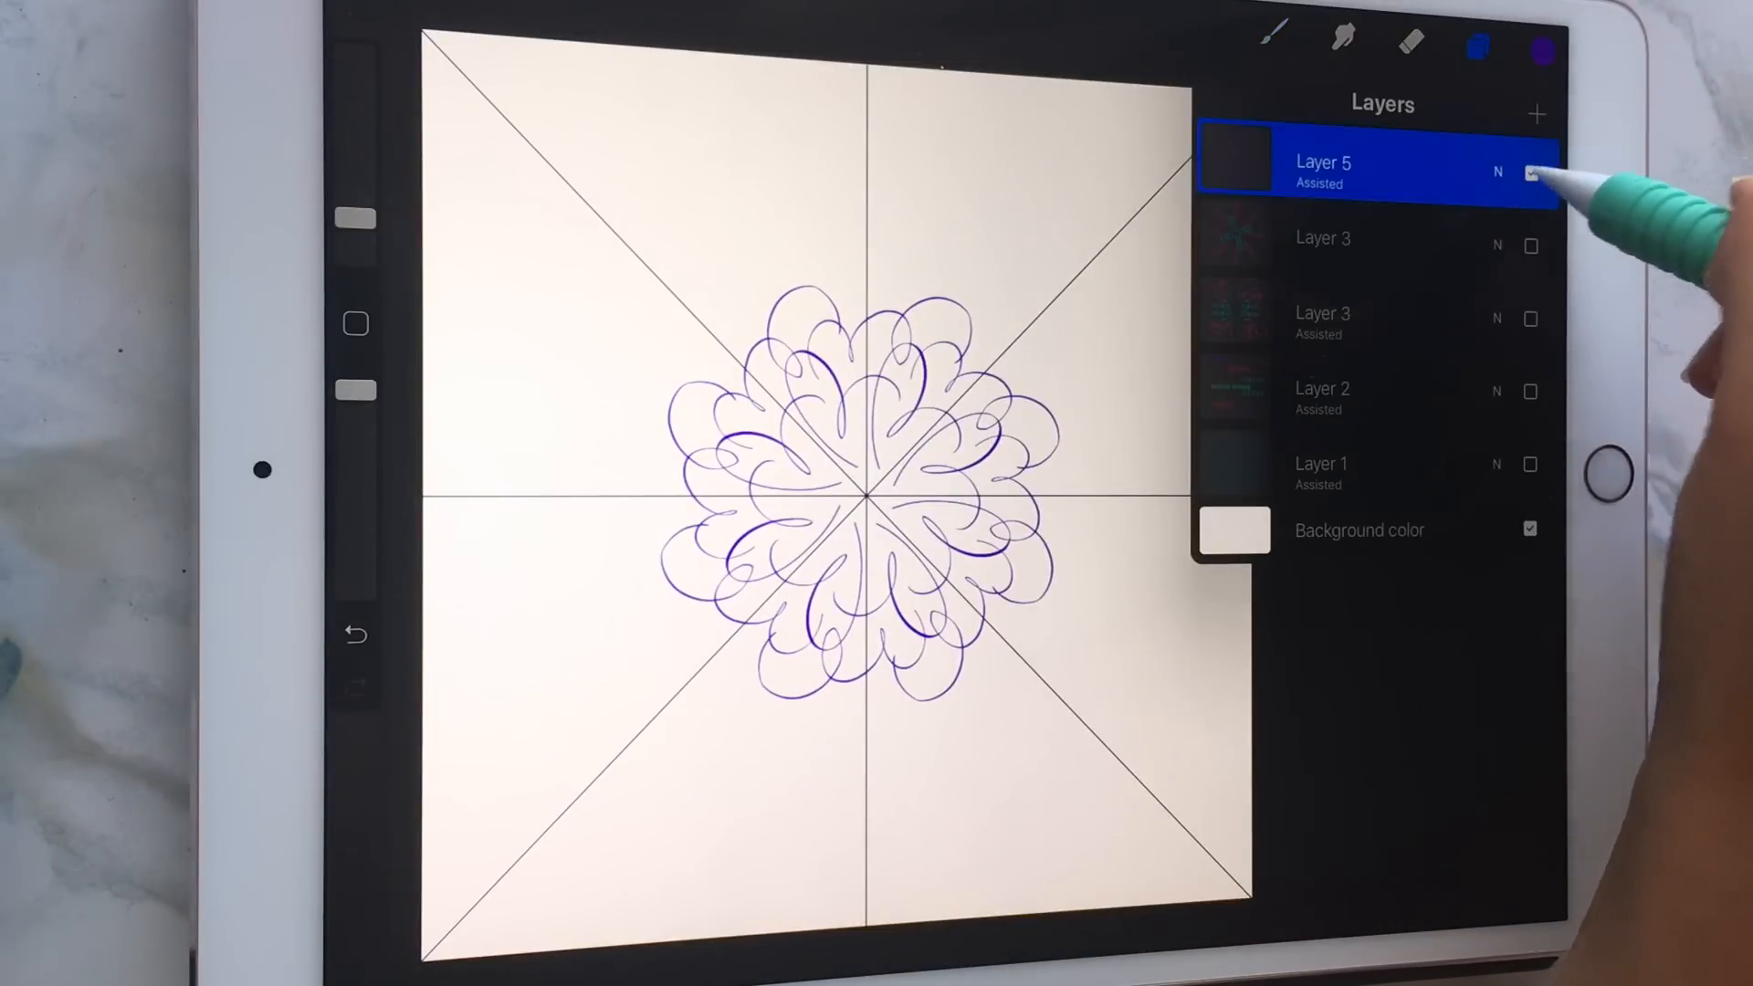